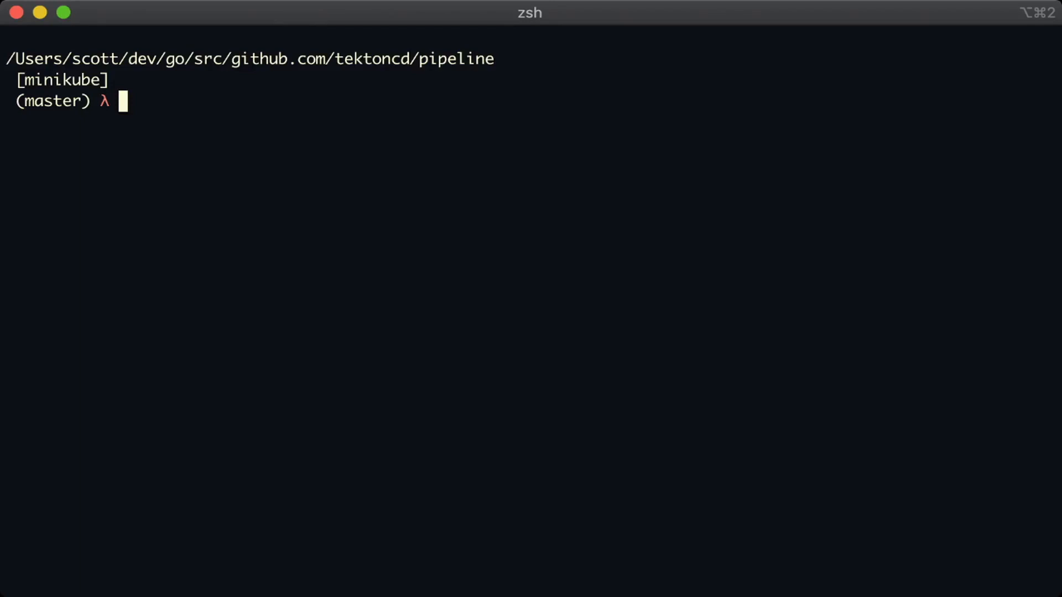
# Launch nvim on a new task.yaml from the zsh prompt
pyautogui.write('v')
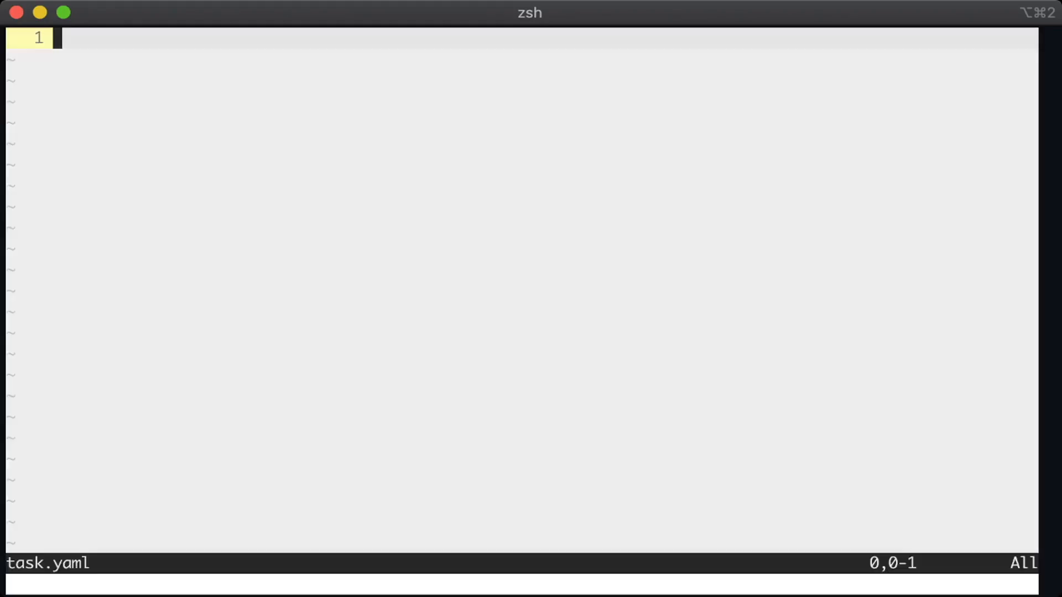
# Enter kind: Task, apiVersion: tekton.dev/v1beta1 and the metadata: header
pyautogui.press('i')
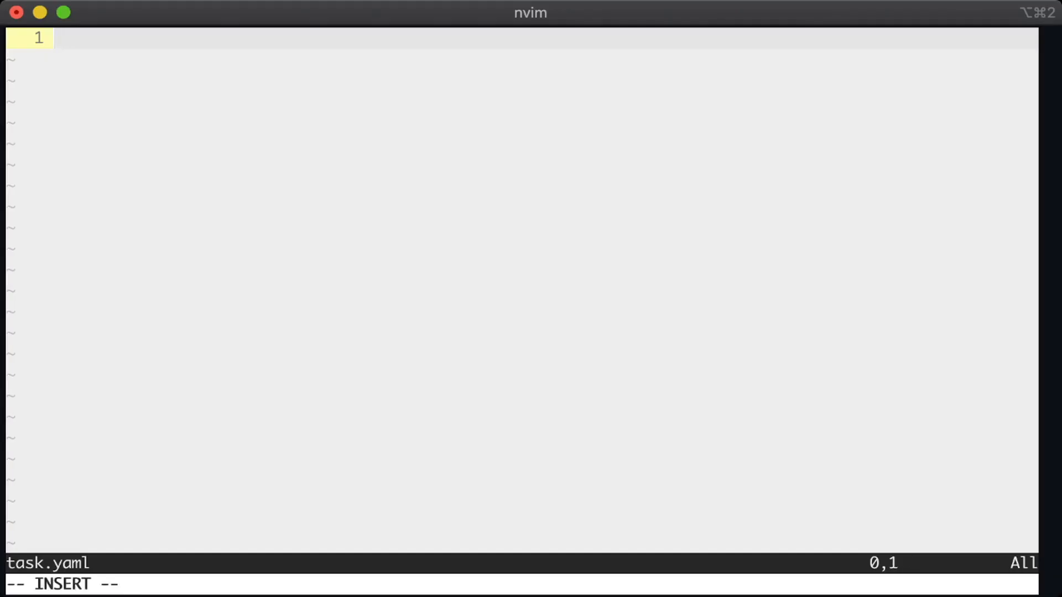
pyautogui.write('kind: Task')
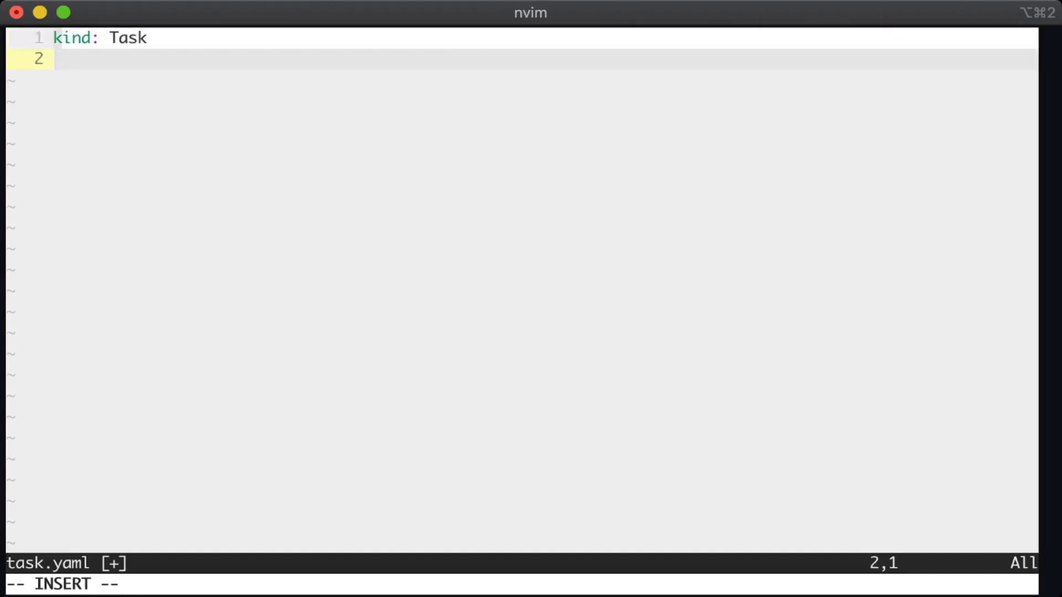
pyautogui.write('apiVersion: te')
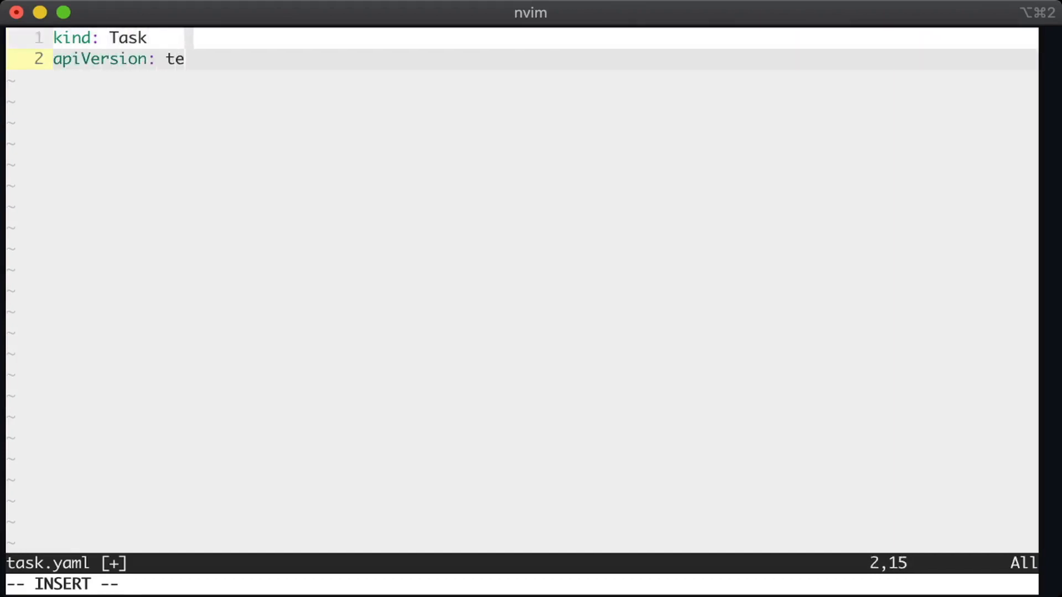
pyautogui.write('kton.dev/v1beta1')
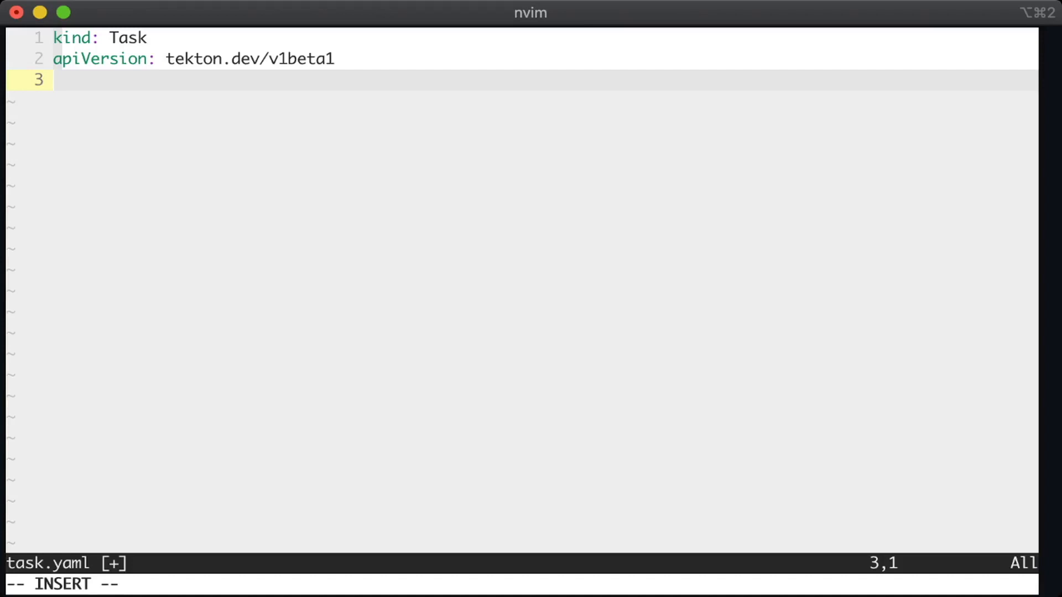
pyautogui.write('metadata')
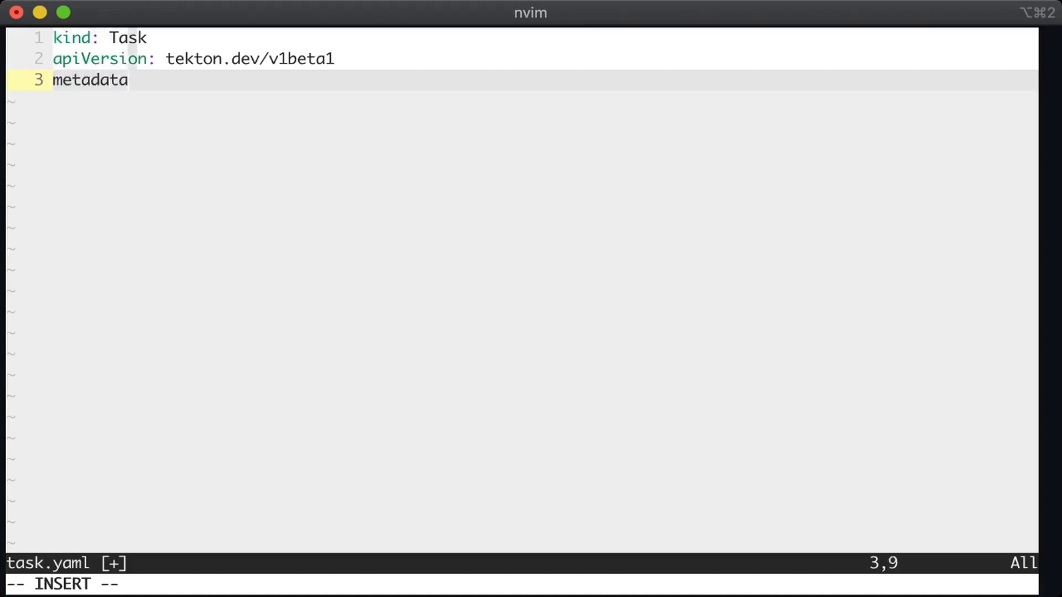
pyautogui.write(':')
pyautogui.write('name:')
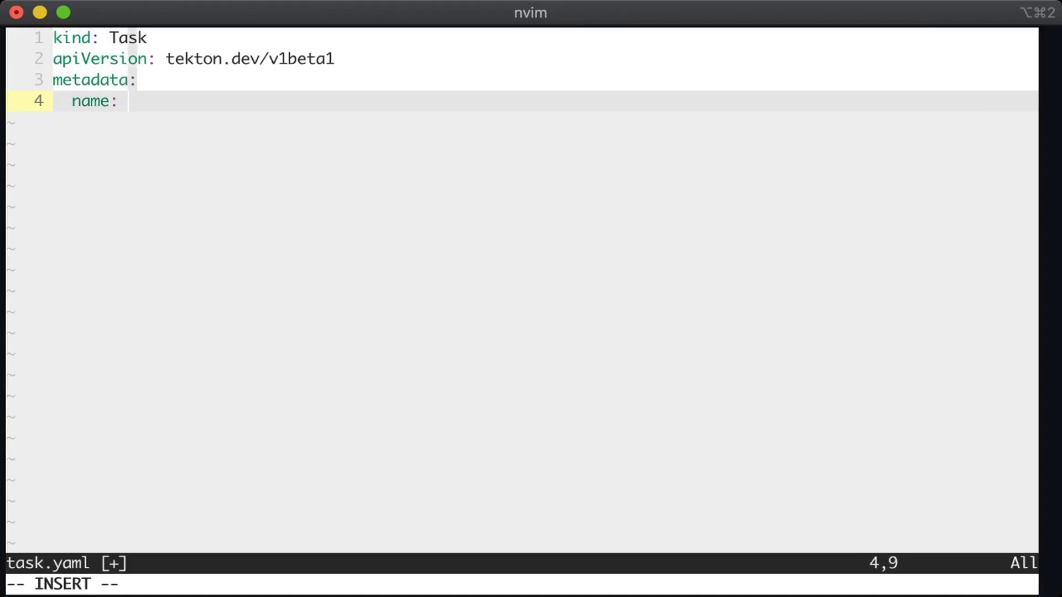
# Add the description about cloning a repo and printing its title, and name git-clone-and-print-title
pyautogui.press('Escape')
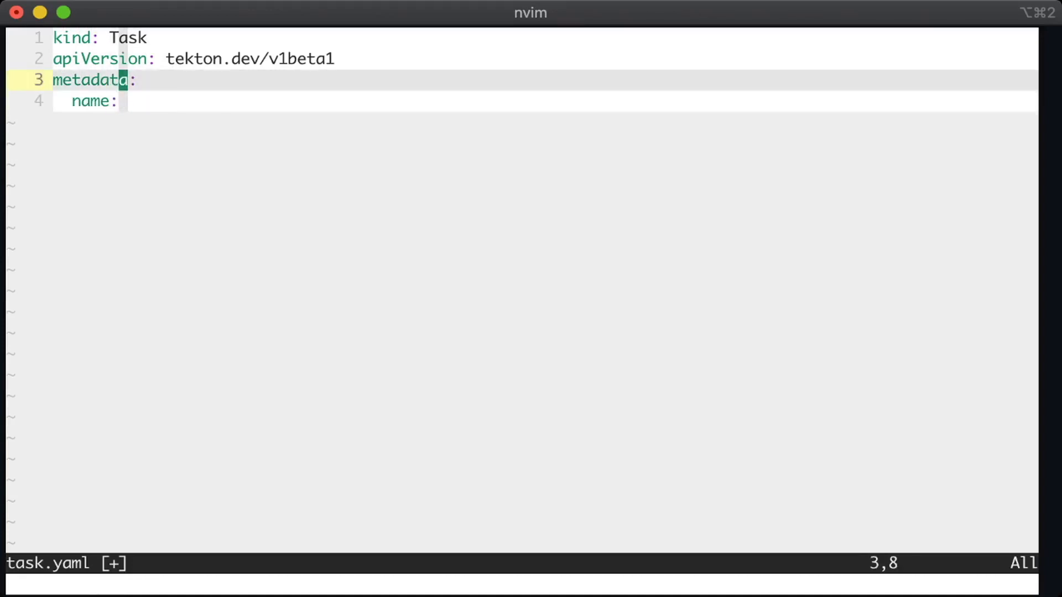
pyautogui.write('description:')
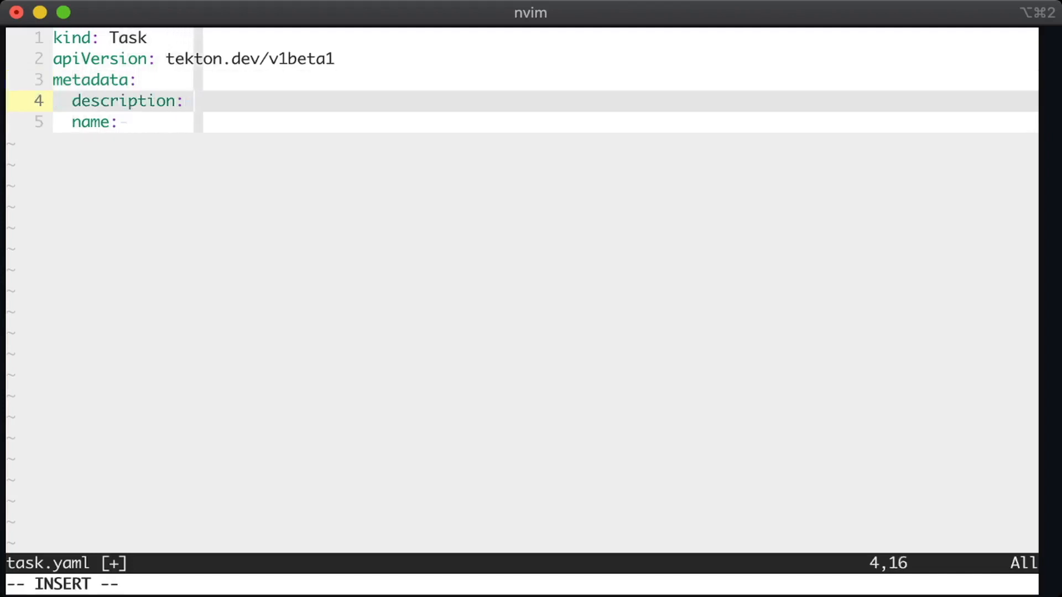
pyautogui.write('This Task')
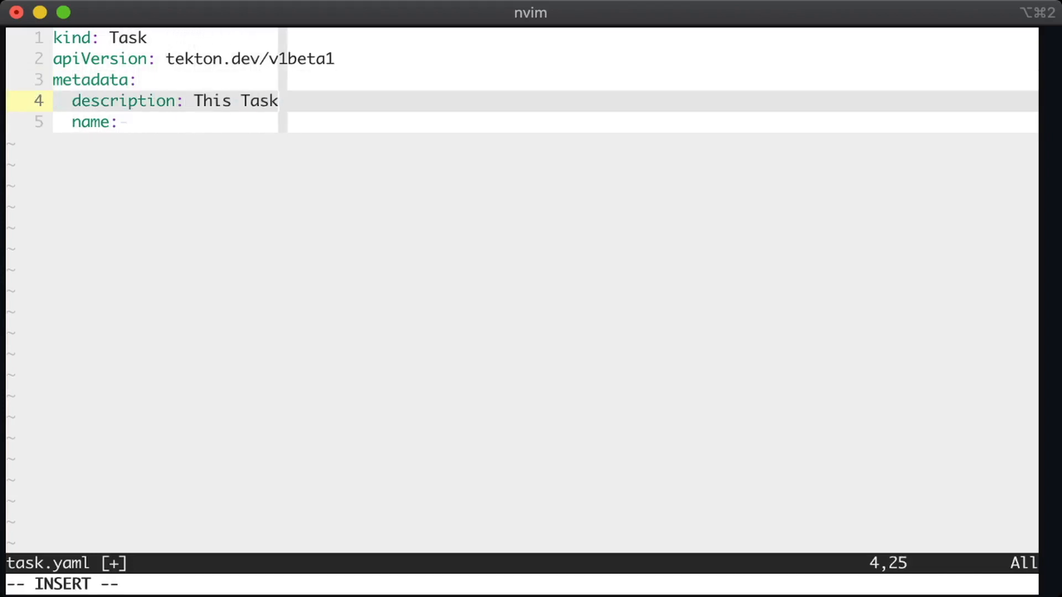
pyautogui.write('will cl')
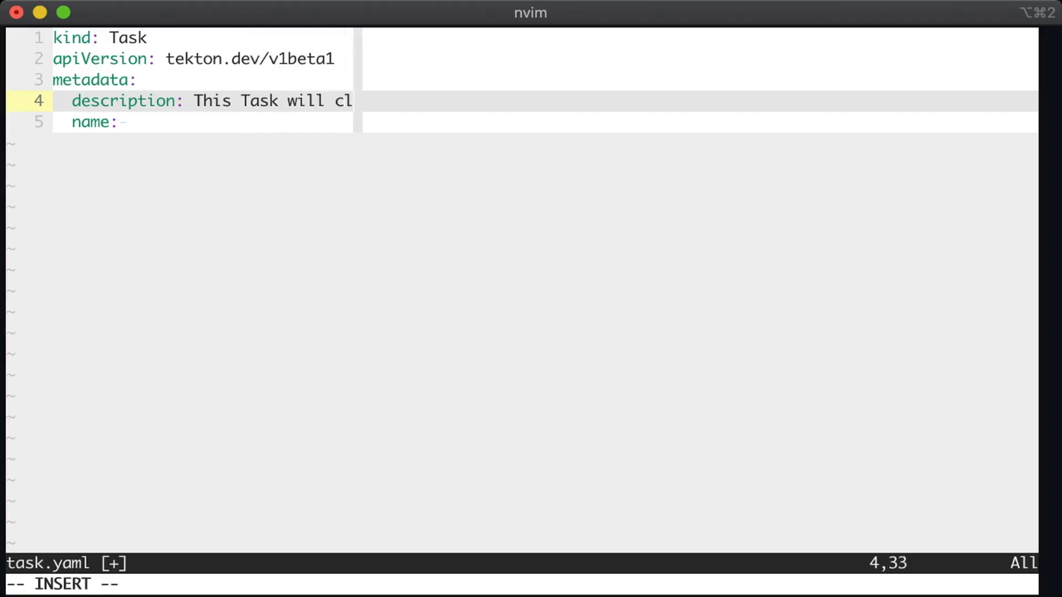
pyautogui.write('one a git repository and')
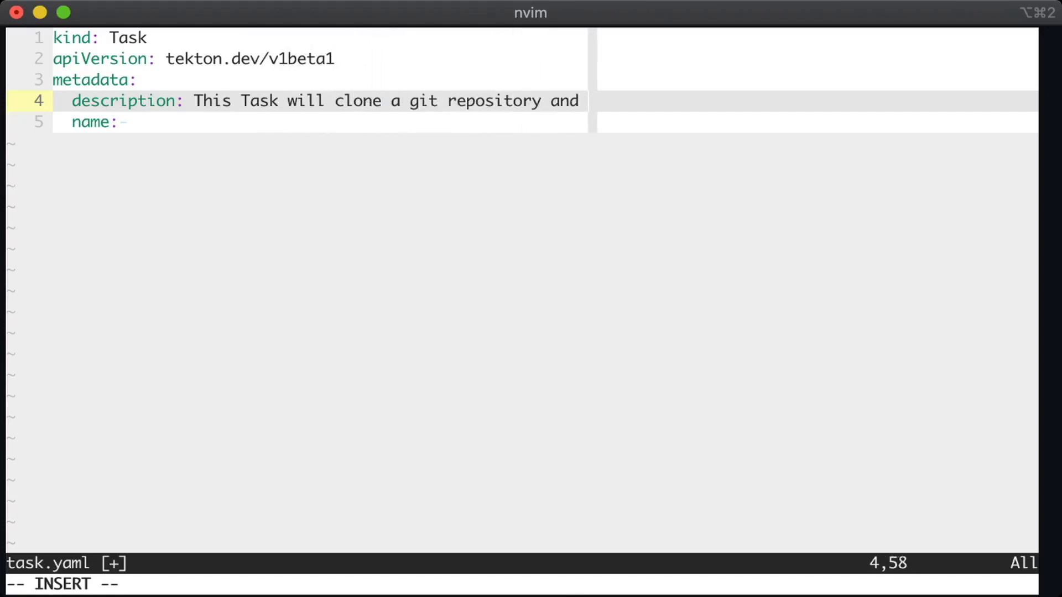
pyautogui.write('print the title')
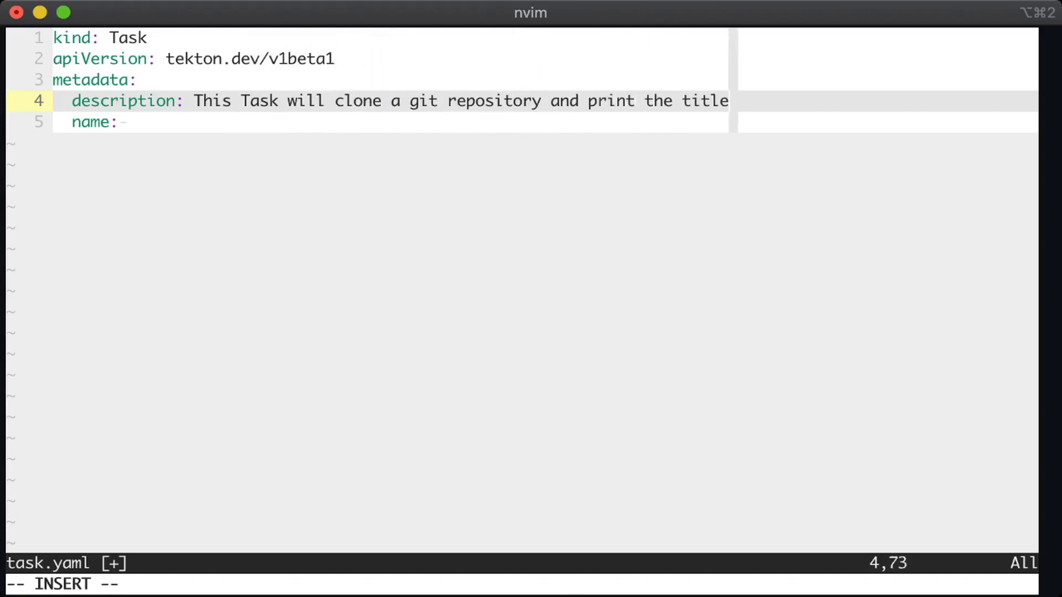
pyautogui.write('from the README')
pyautogui.click(392, 122)
pyautogui.write(' g')
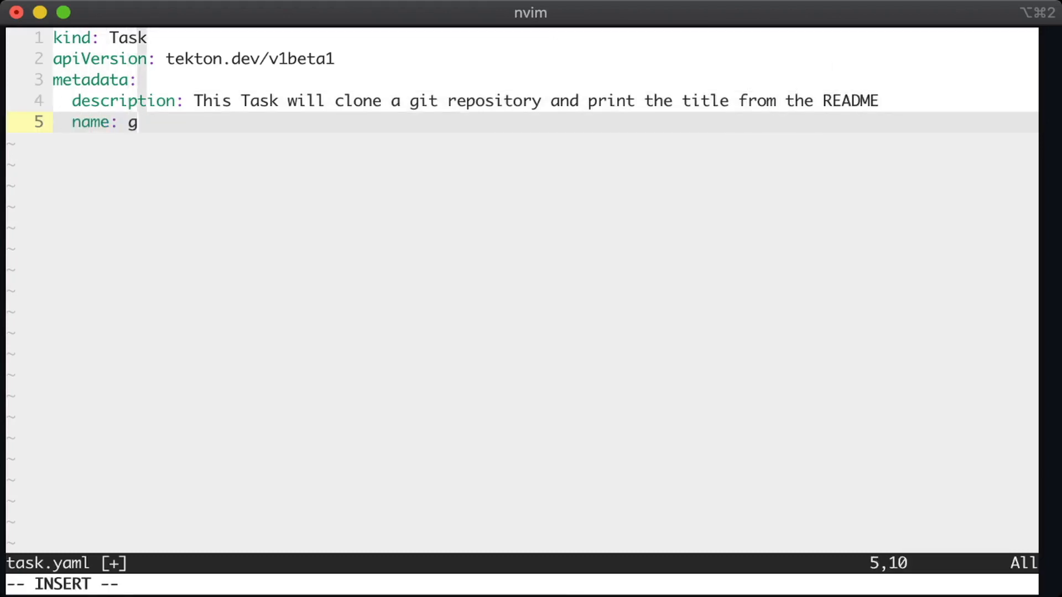
pyautogui.write('it-clone-and-print-title')
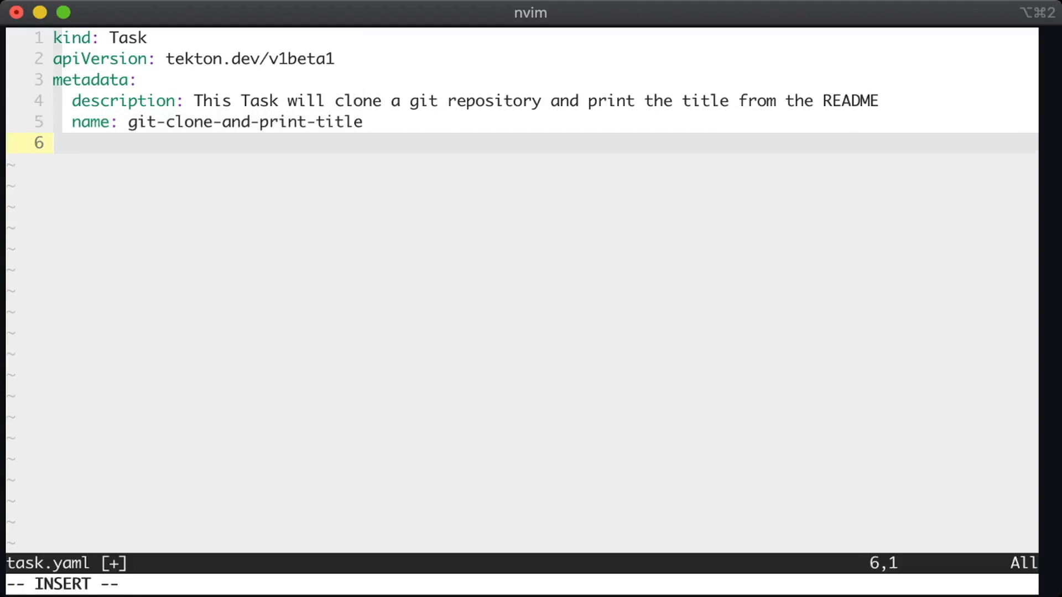
# Add spec.steps with a clone step using image alpine/git:v2.26.2 and a script block
pyautogui.write('spec:')
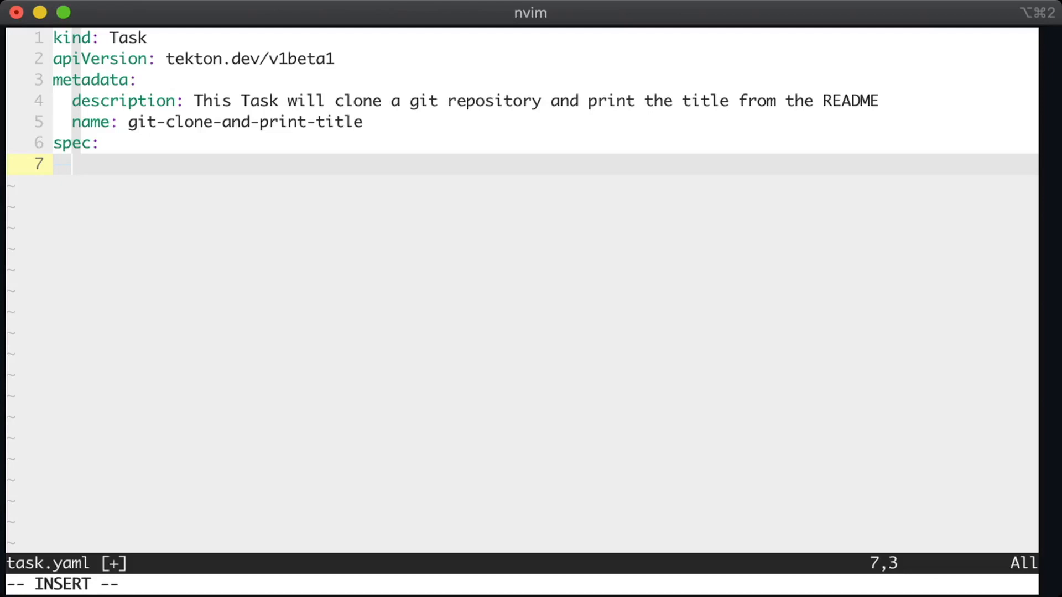
pyautogui.write('steps:')
pyautogui.write('-')
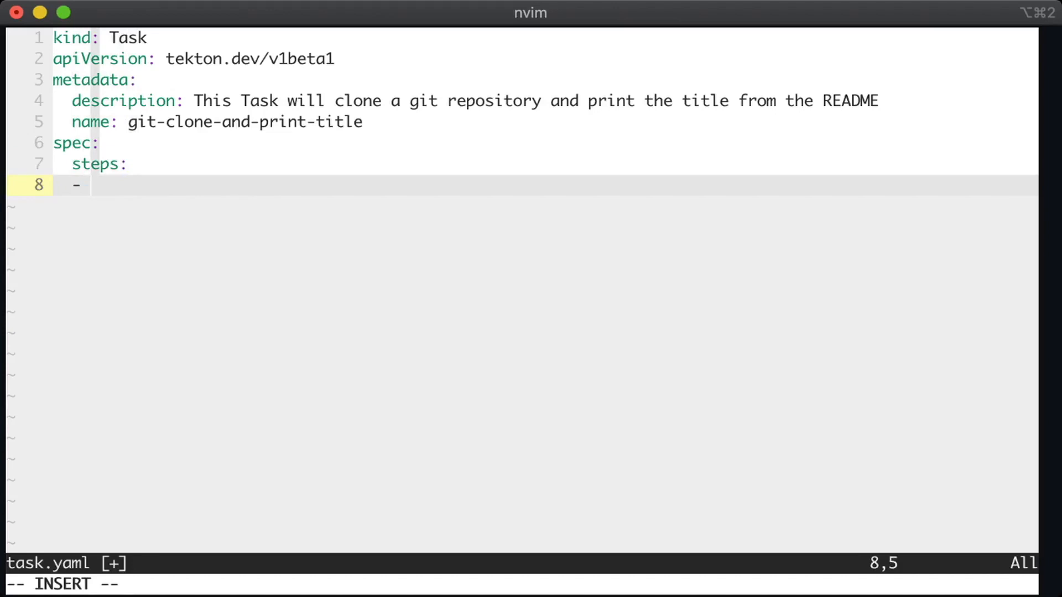
pyautogui.write('name: clone')
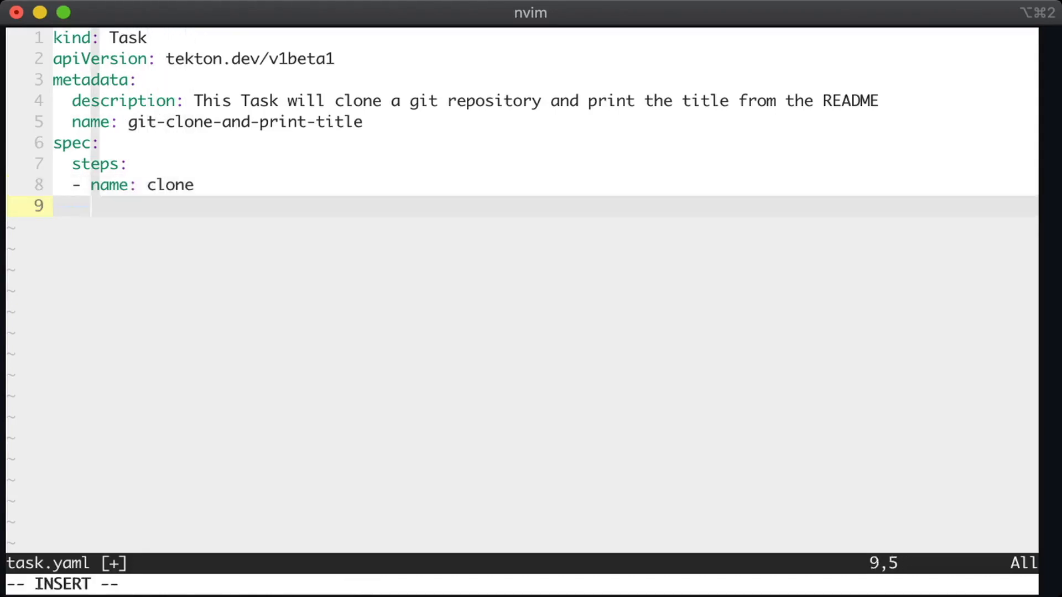
pyautogui.write('image: alpin')
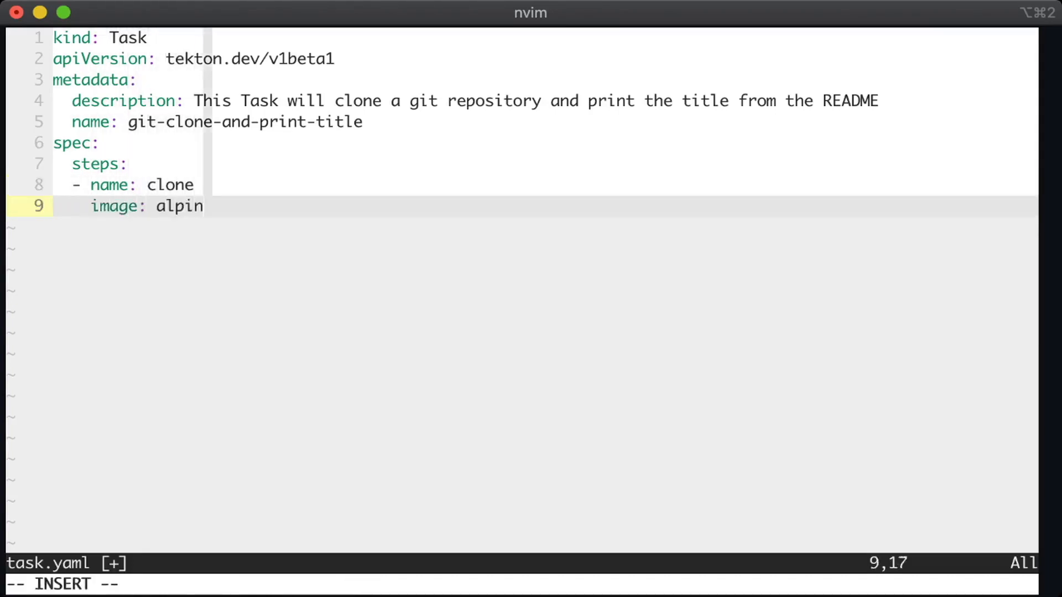
pyautogui.write('e/git')
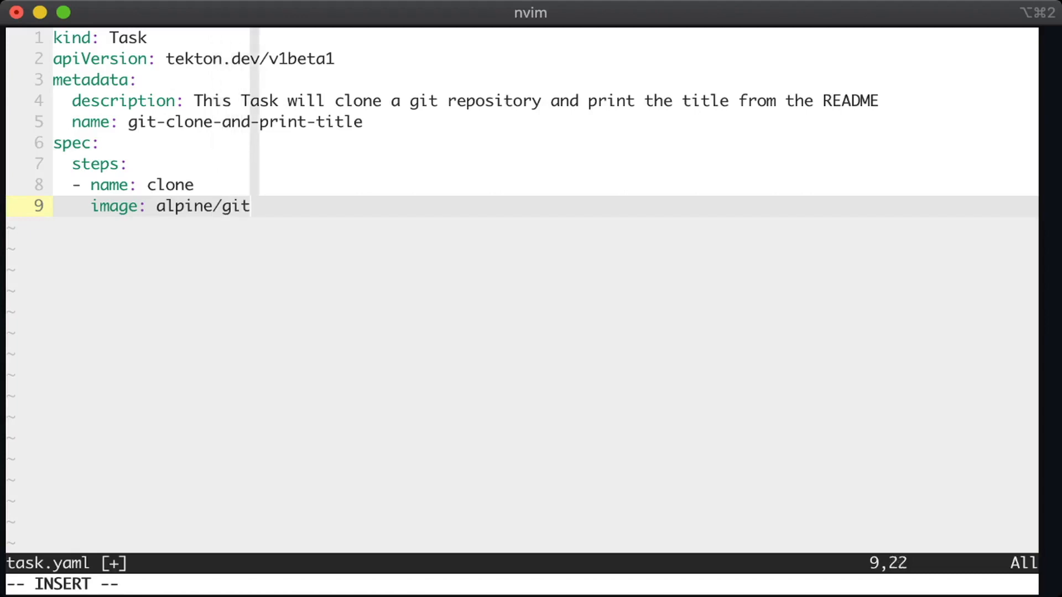
pyautogui.write(':v2.2')
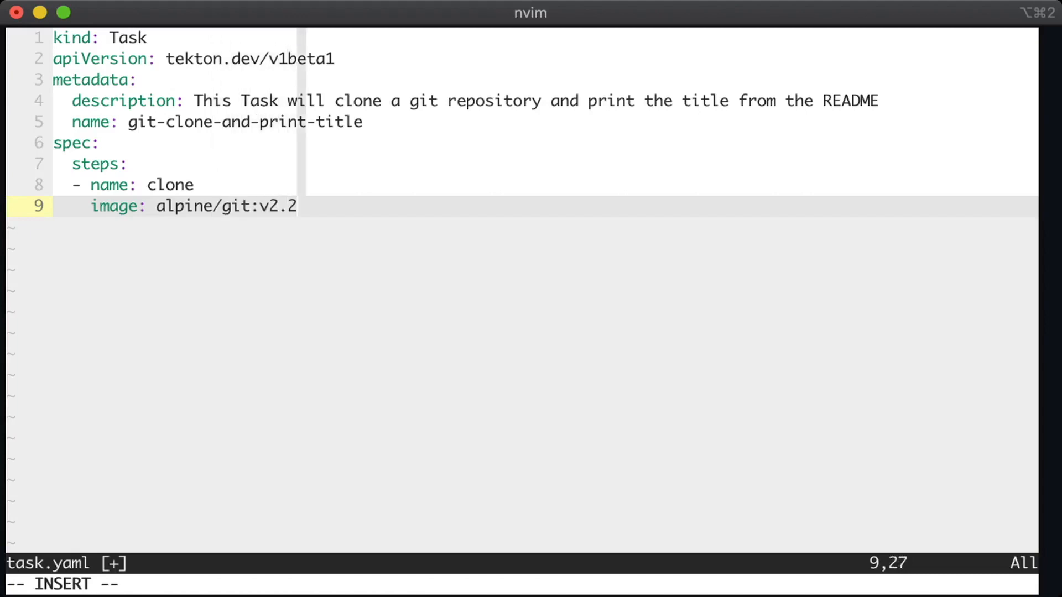
pyautogui.write('.26.2')
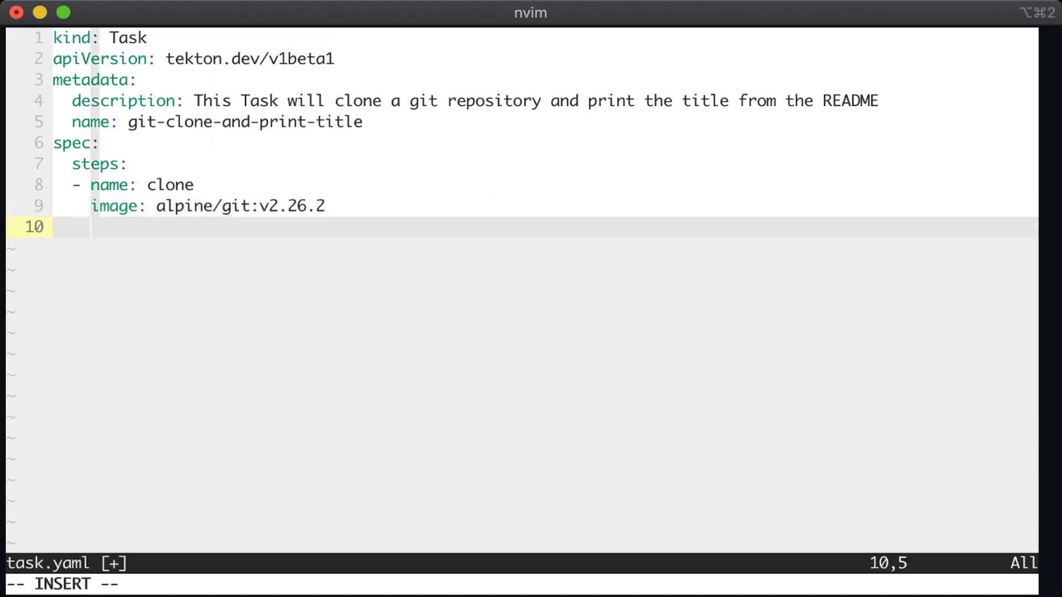
pyautogui.write('script')
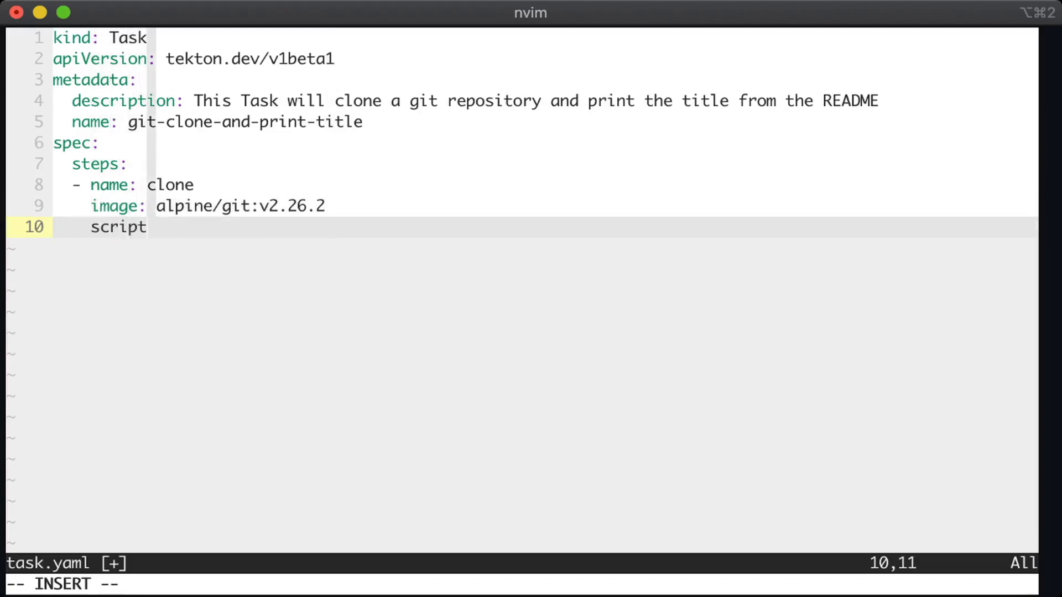
pyautogui.write(': |')
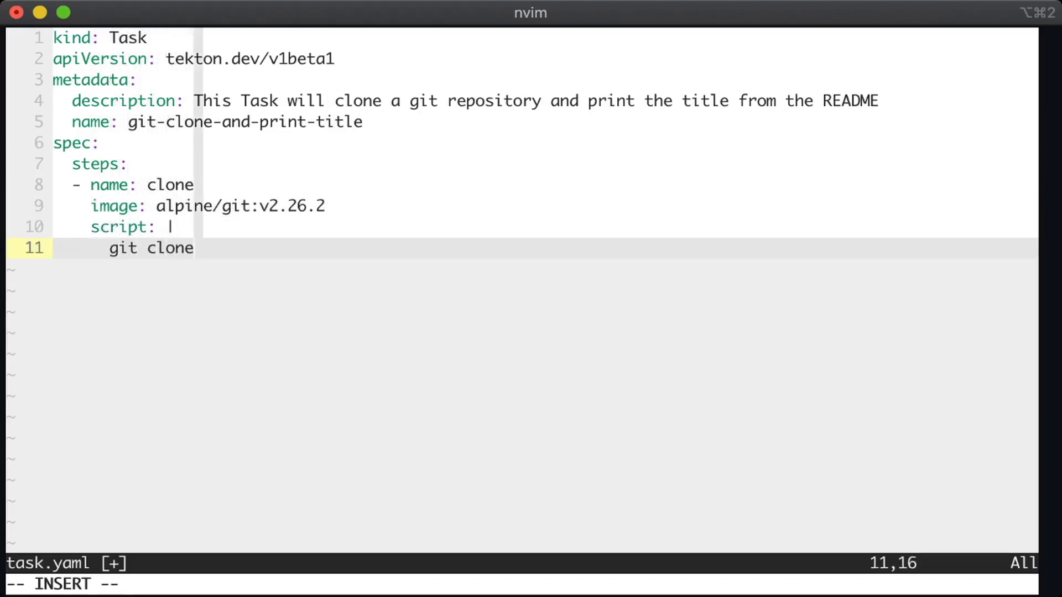
pyautogui.write('https:')
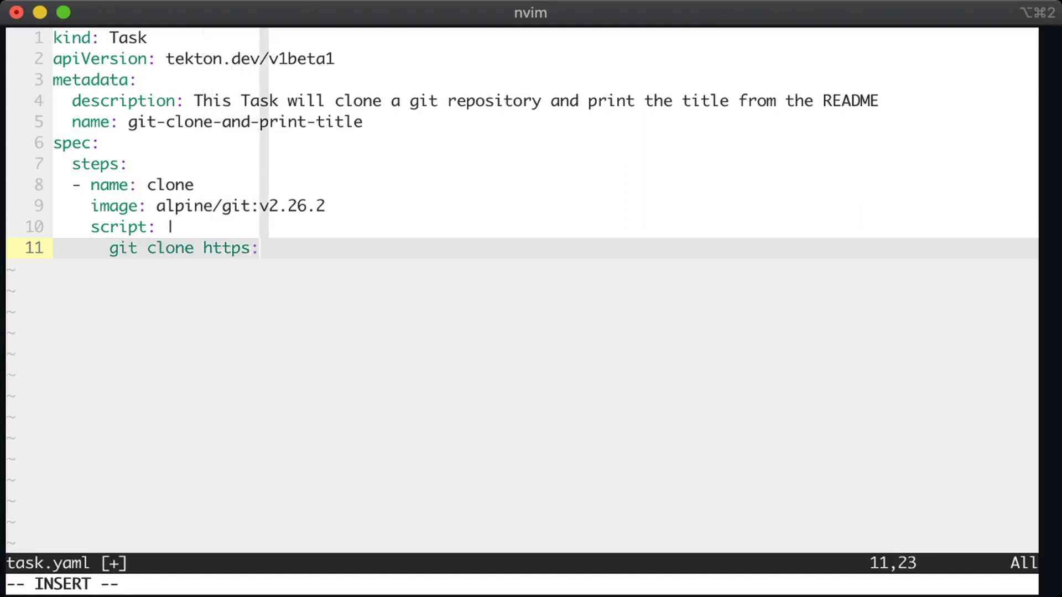
pyautogui.write('//github.com/')
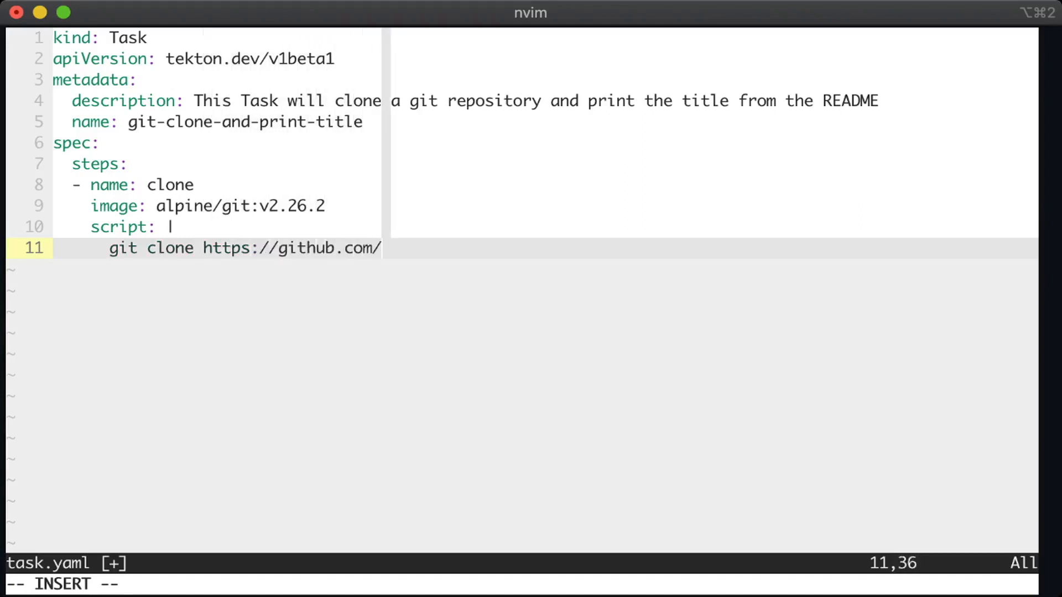
pyautogui.write('tektoncd/pipelin')
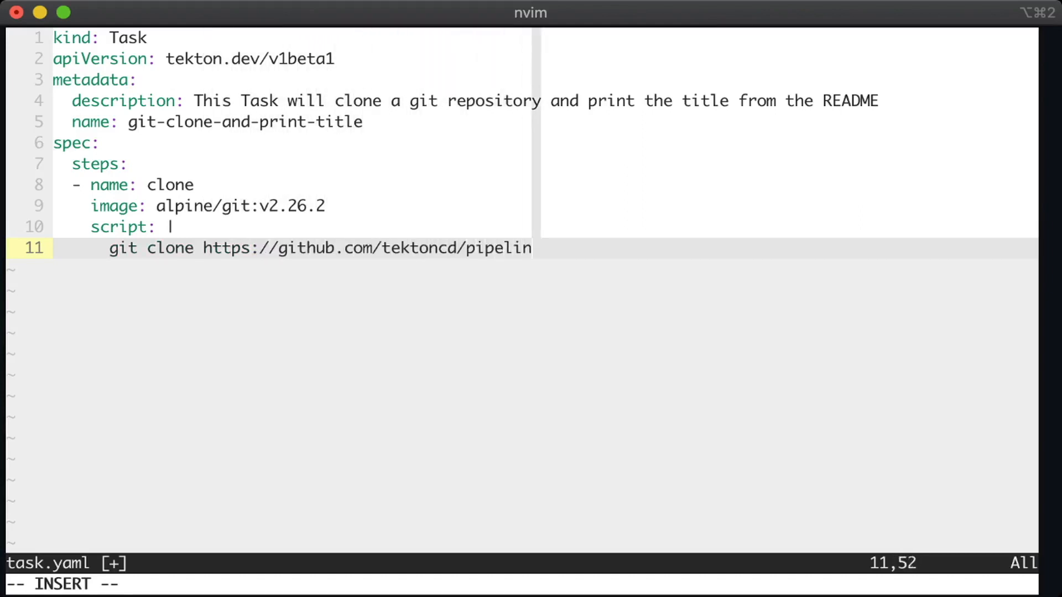
pyautogui.write('e.git')
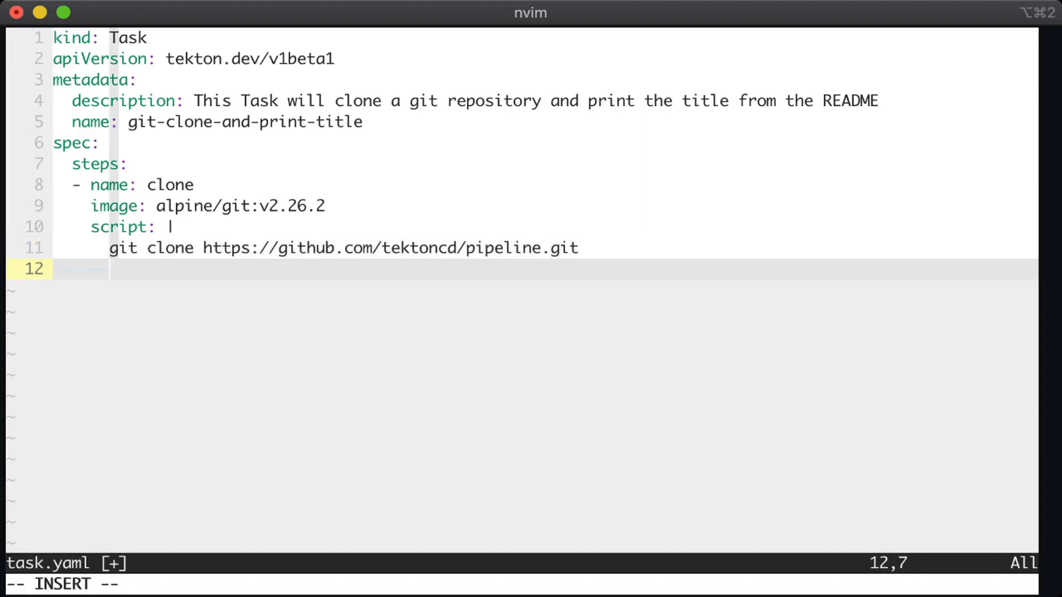
# Add cd pipeline and cat README.md | grep "\# " -m 1 to the script
pyautogui.write('cd')
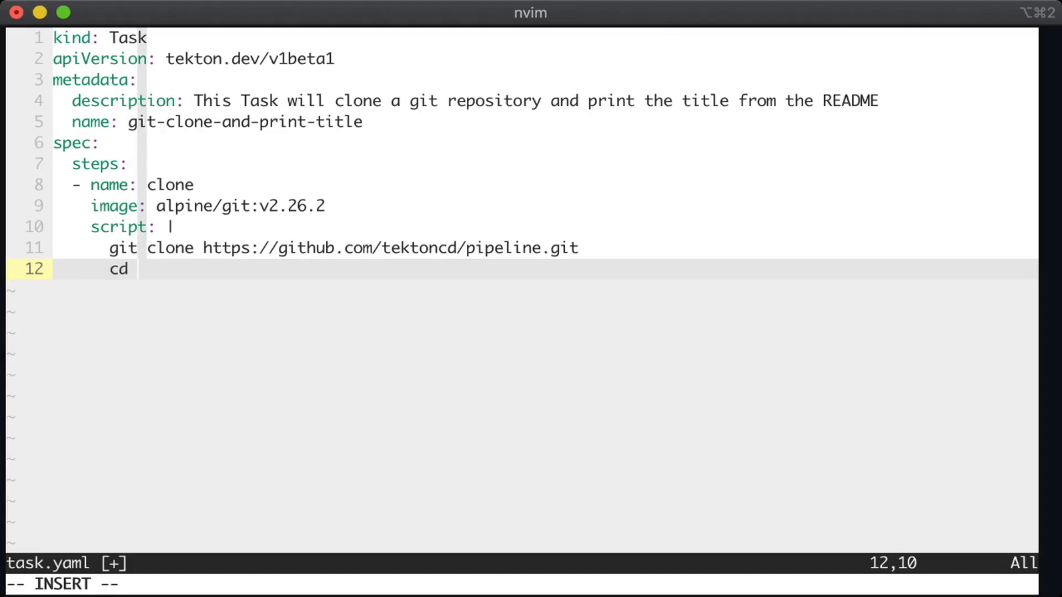
pyautogui.write('pipeline')
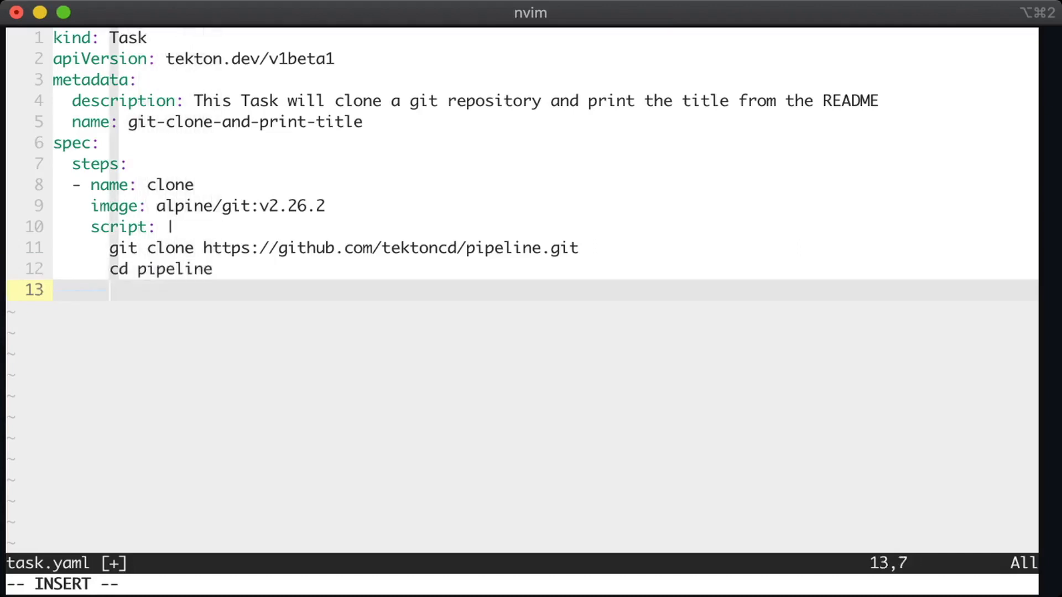
pyautogui.write('cat RE')
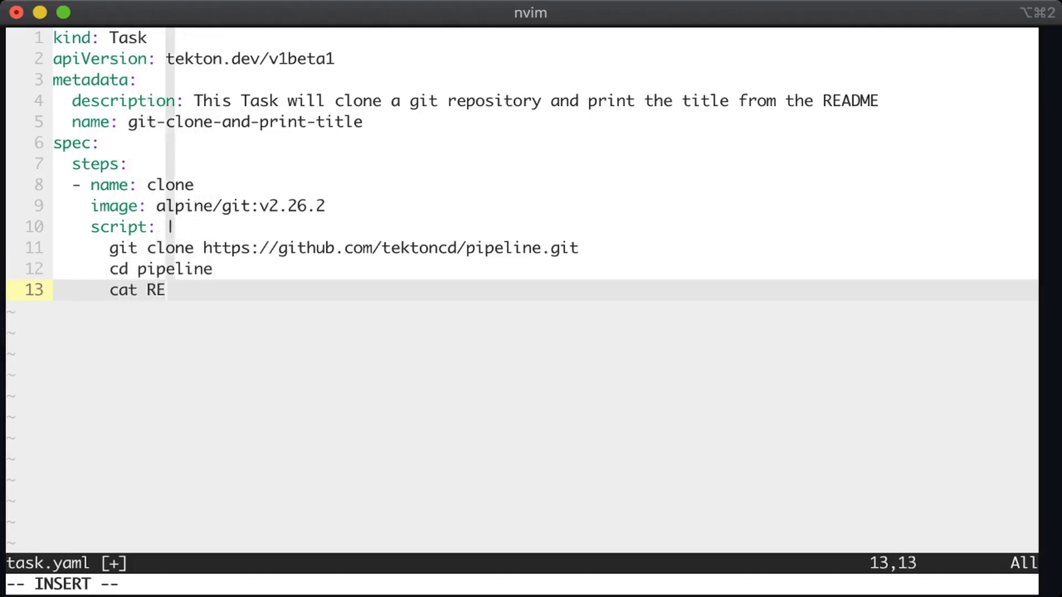
pyautogui.write('ADME.md |')
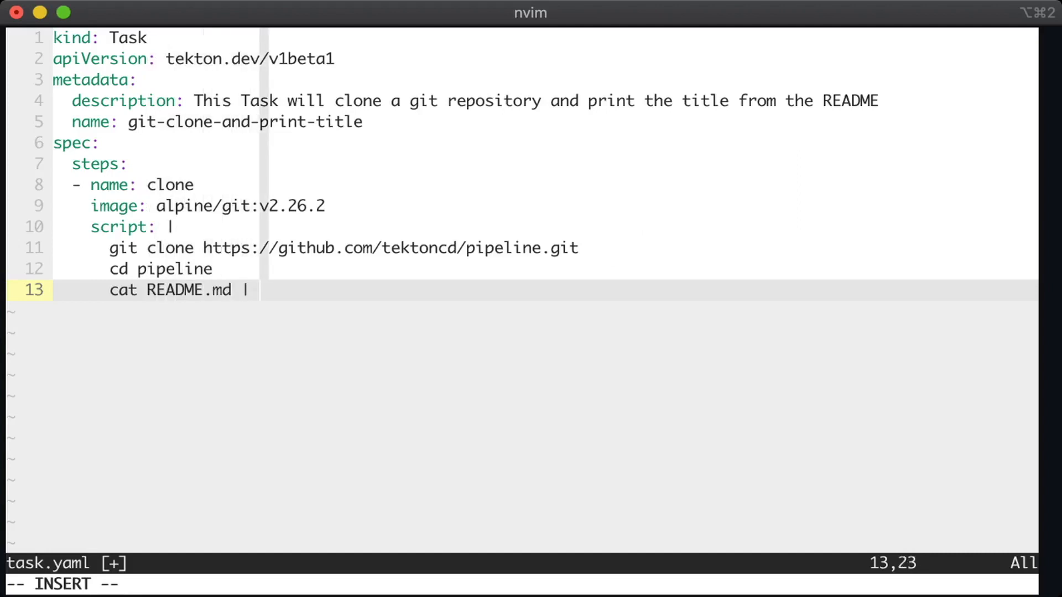
pyautogui.write('grep')
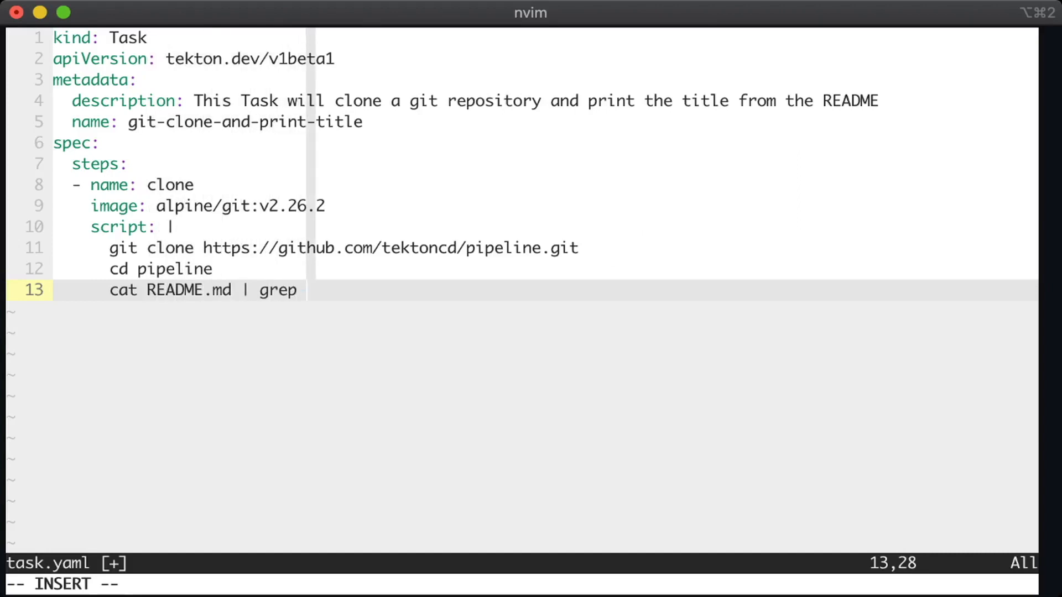
pyautogui.write('"\\')
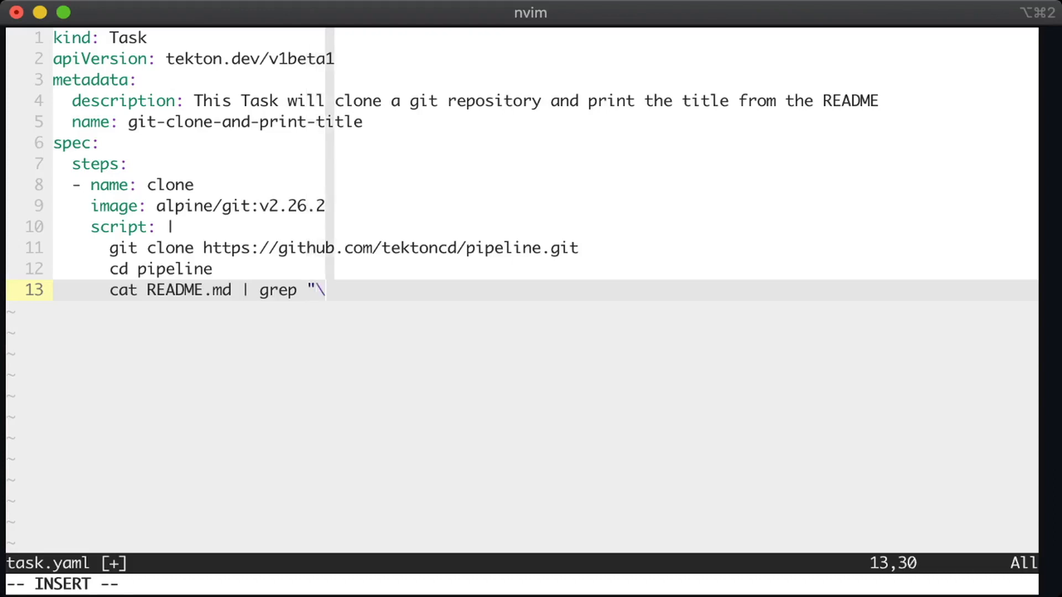
pyautogui.write('#"')
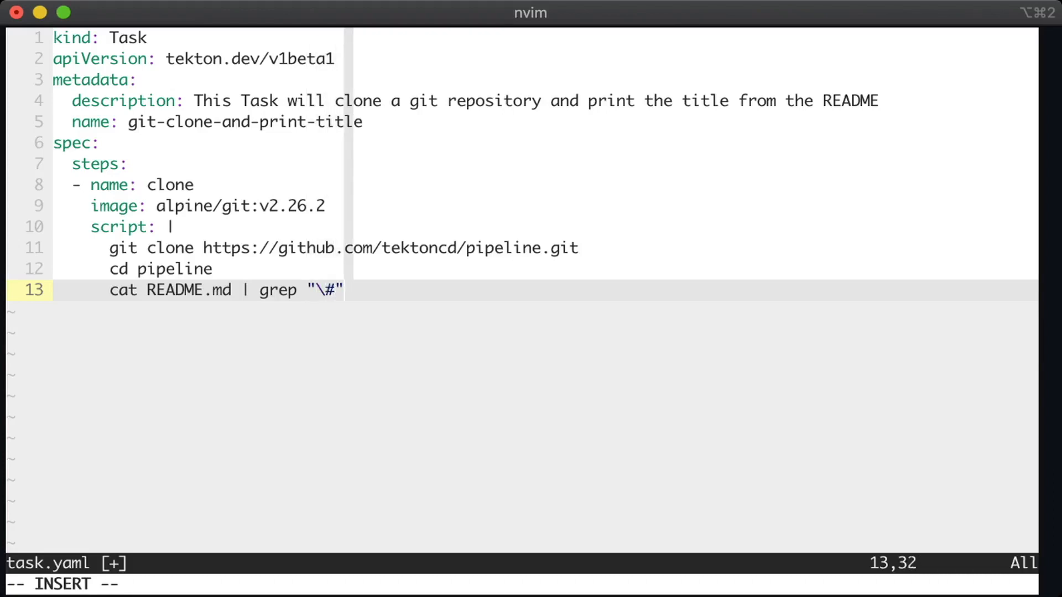
pyautogui.write('-')
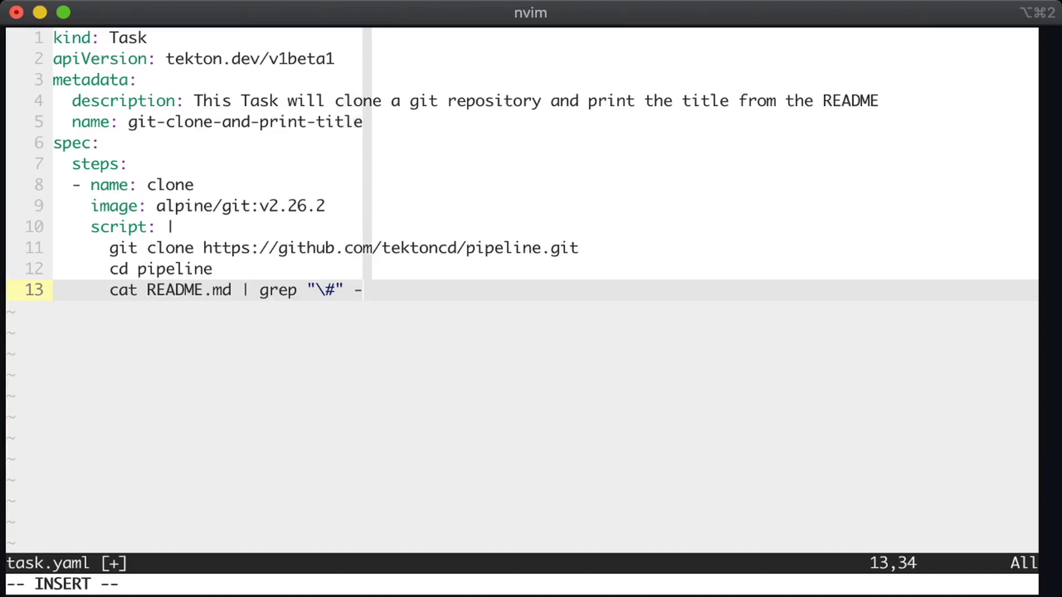
pyautogui.write('m 1')
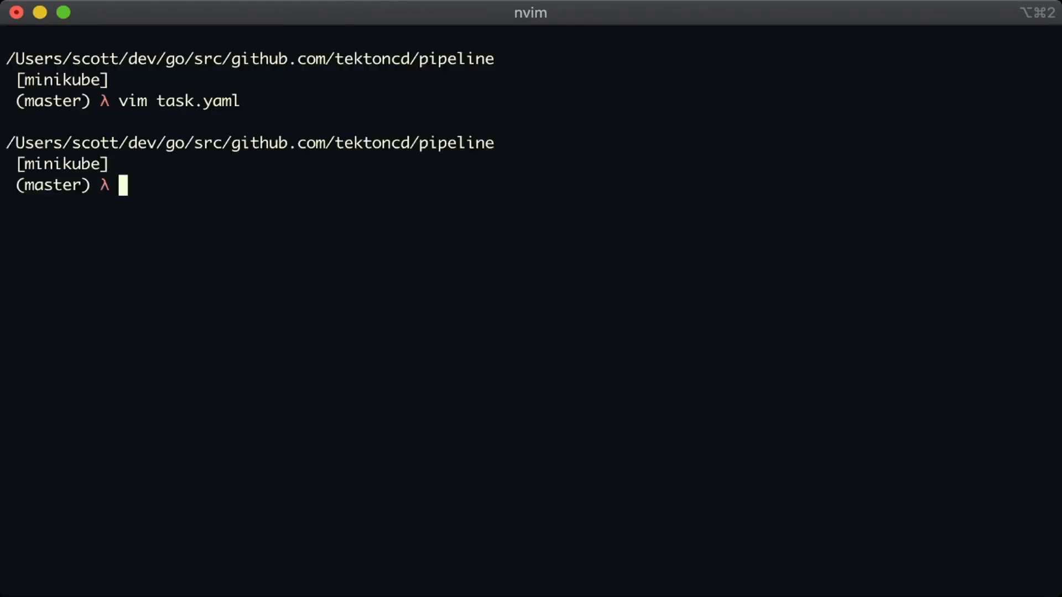
# Apply ./task.yaml to create the Task in the cluster
pyautogui.write('kubectl apply -f')
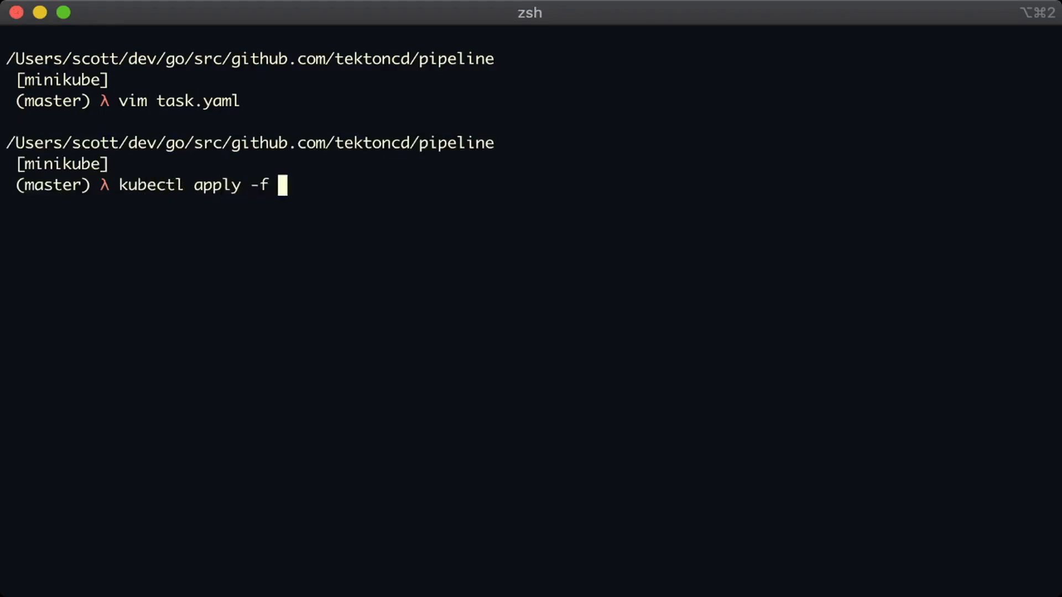
pyautogui.write('./task.yaml')
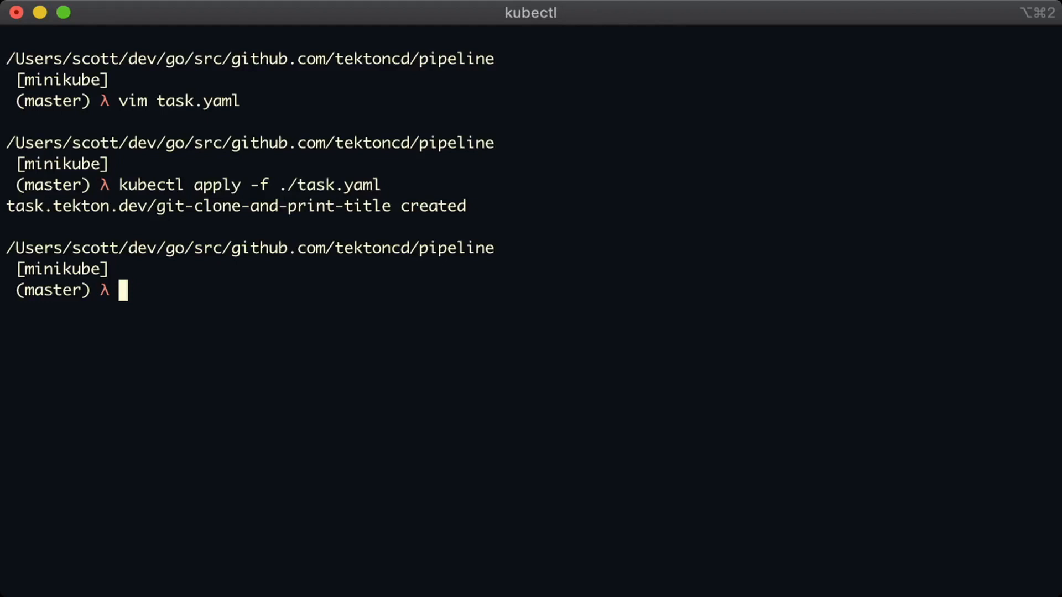
# Fetch the git-clone-and-print-title Task as YAML and scroll through its stored definition
pyautogui.write('kubectl')
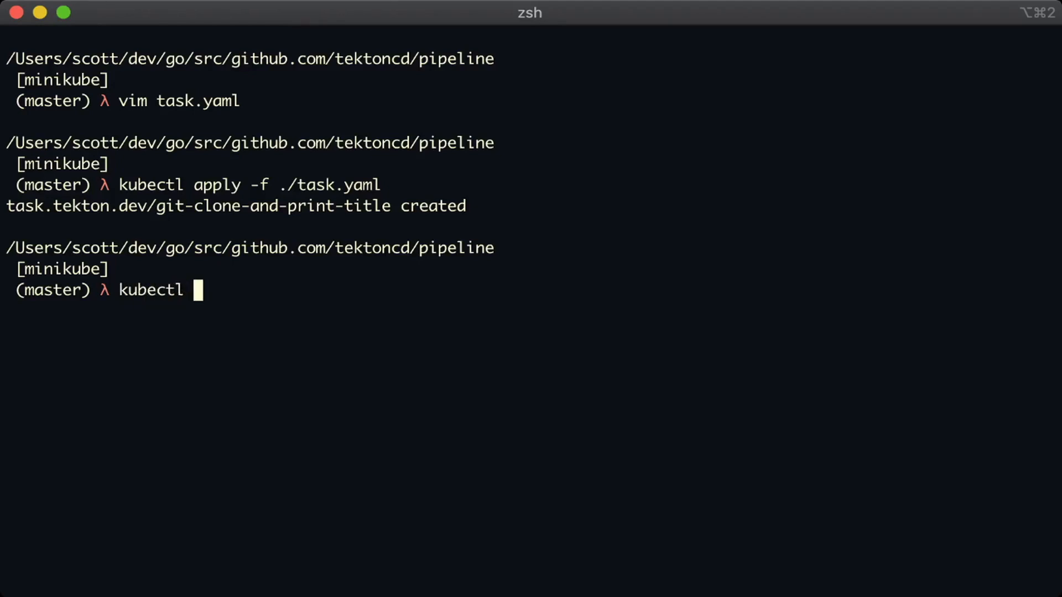
pyautogui.write('get -o yaml')
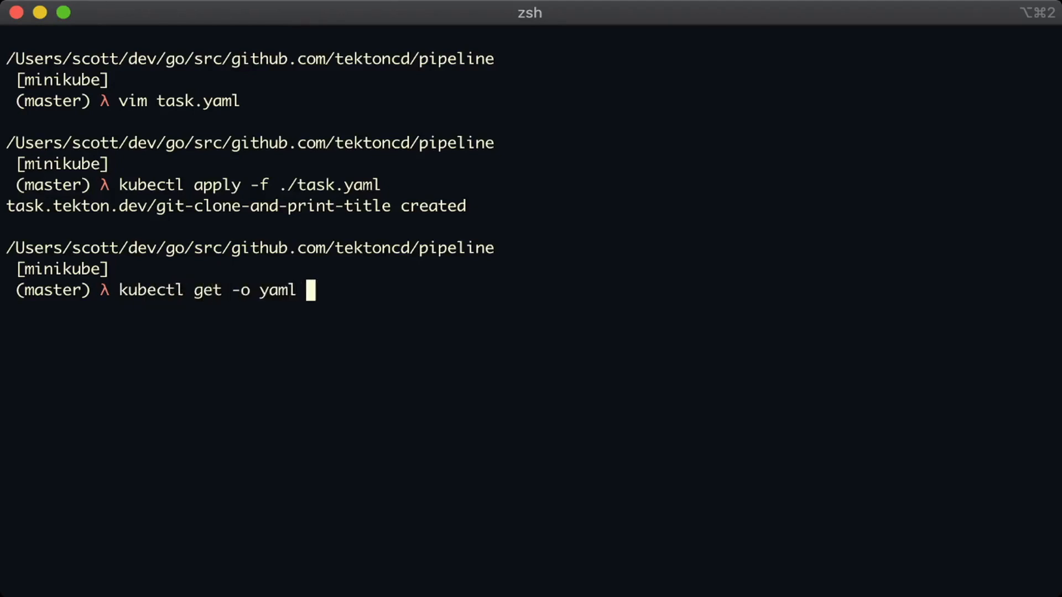
pyautogui.write('task')
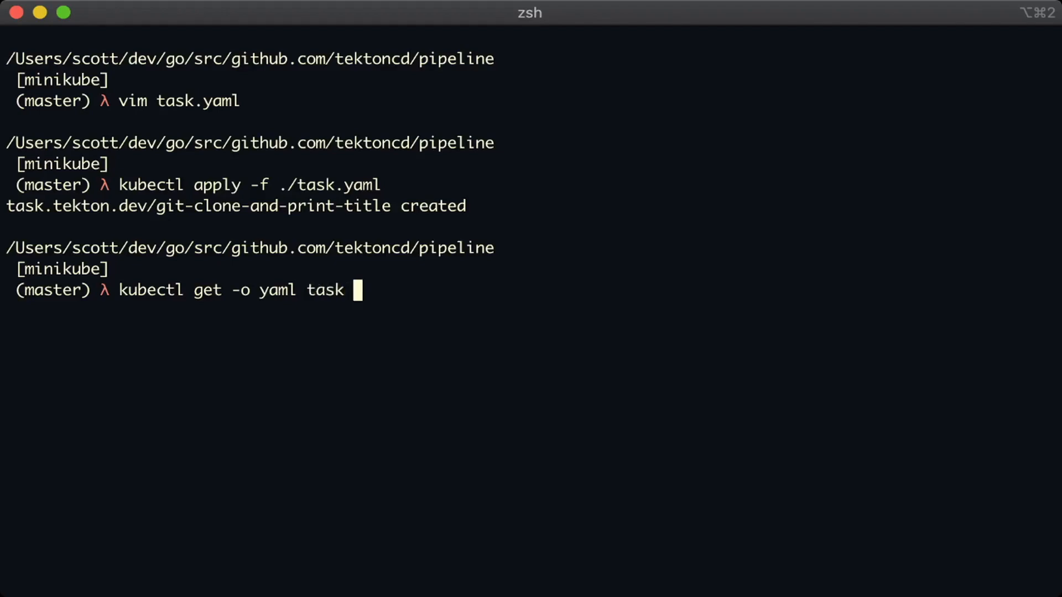
pyautogui.press('Return')
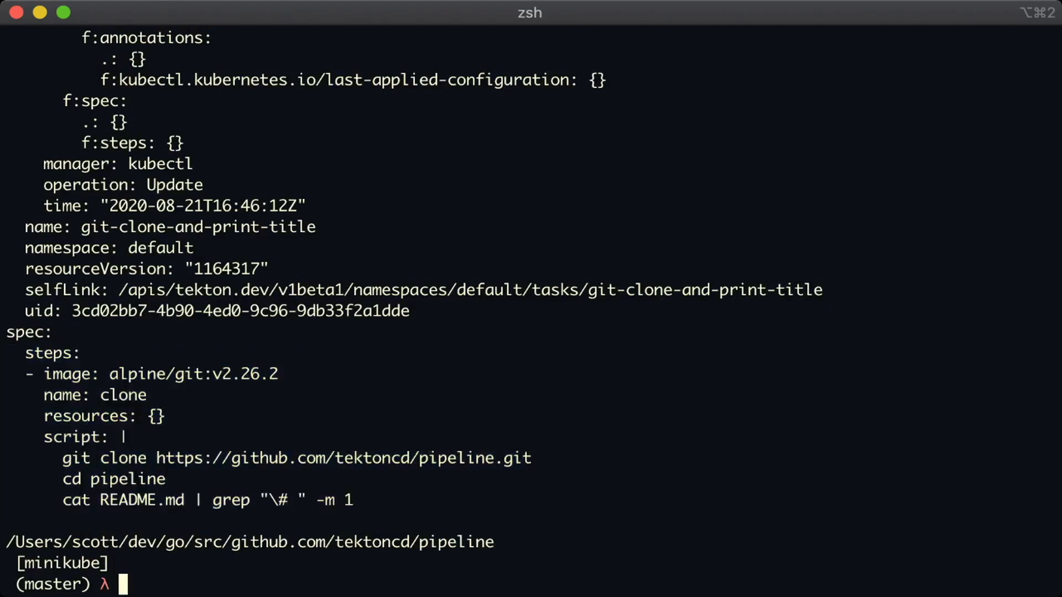
pyautogui.scroll(3)
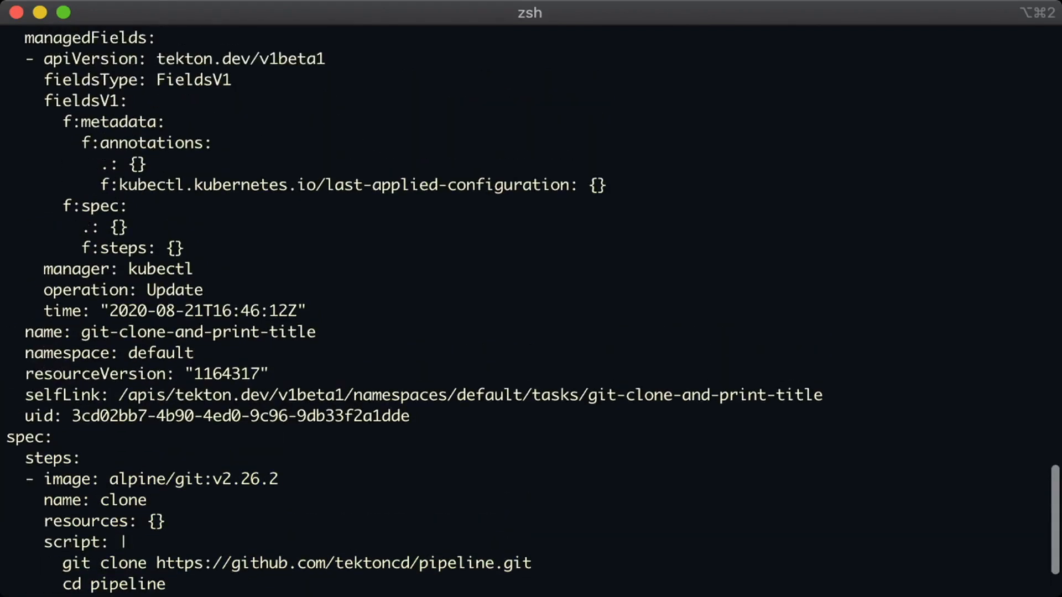
pyautogui.scroll(3)
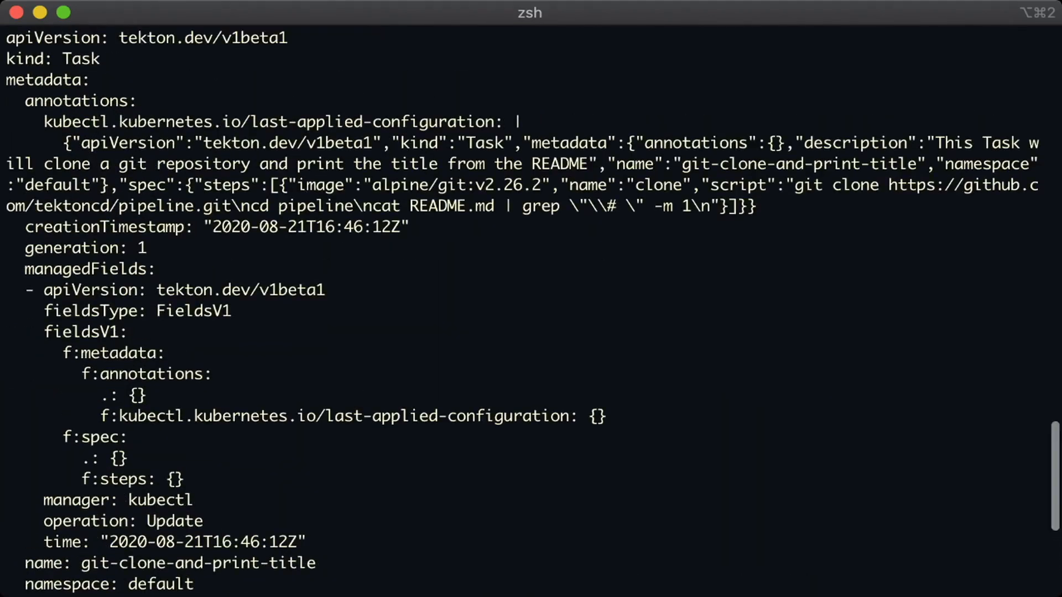
pyautogui.scroll(3)
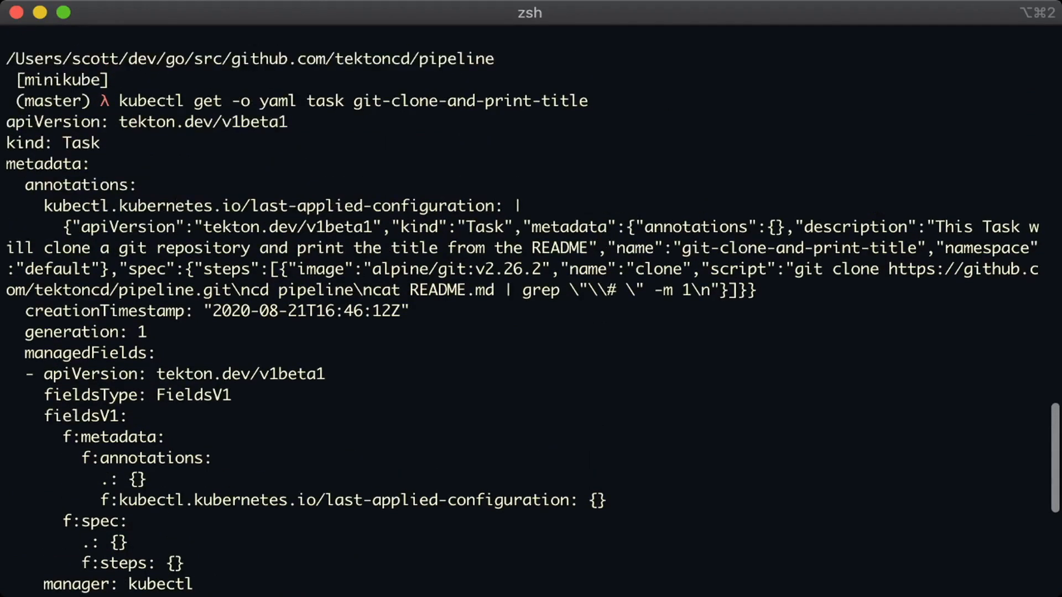
pyautogui.scroll(-3)
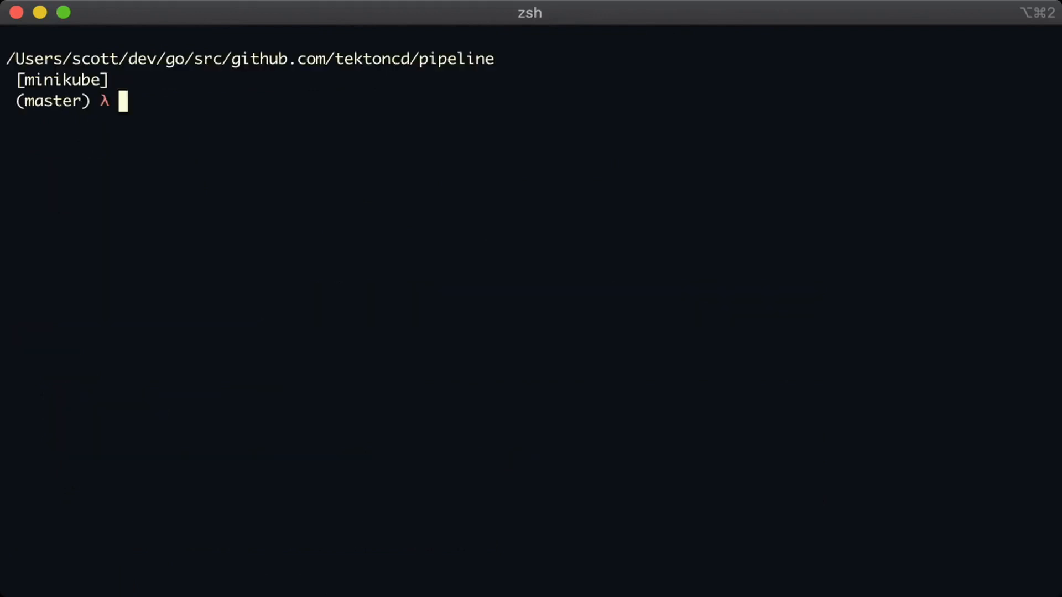
# Open taskrun.yaml in vim and enter kind: TaskRun, apiVersion tekton.dev/v1beta1 and metadata
pyautogui.write('vim taskrun')
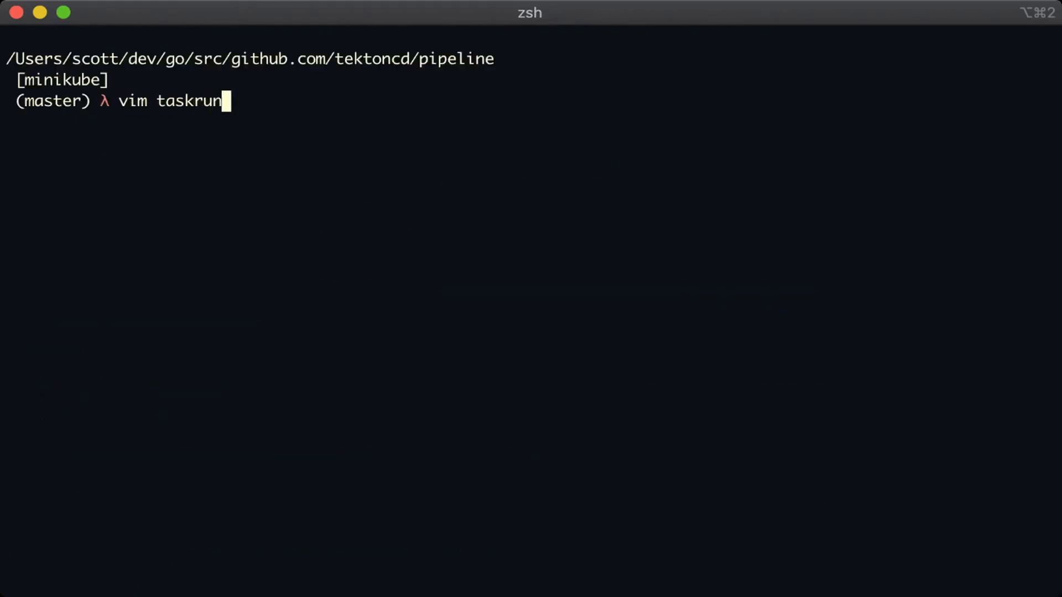
pyautogui.write('.yaml')
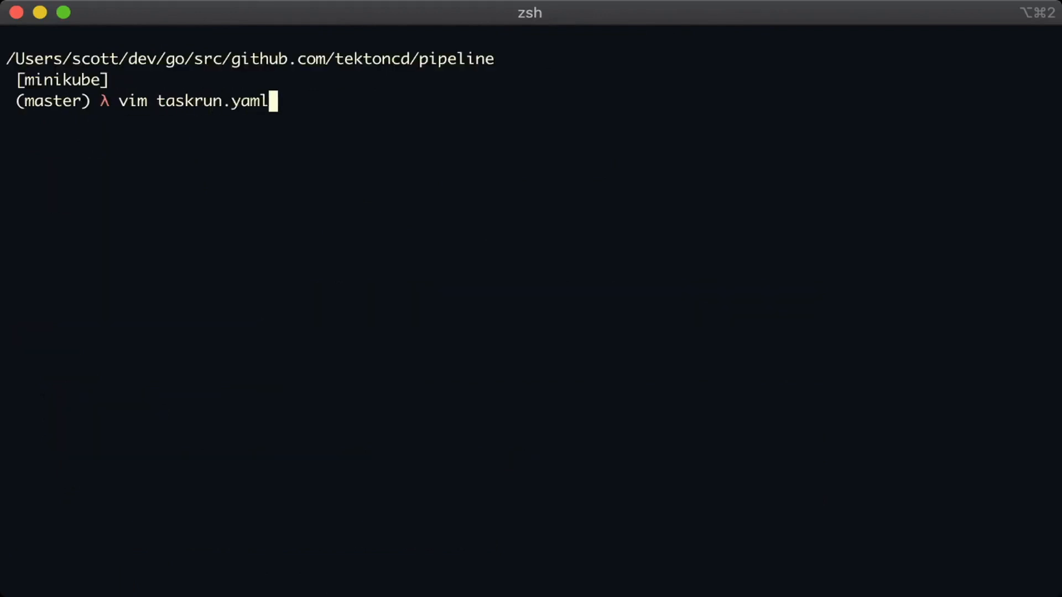
pyautogui.press('Return')
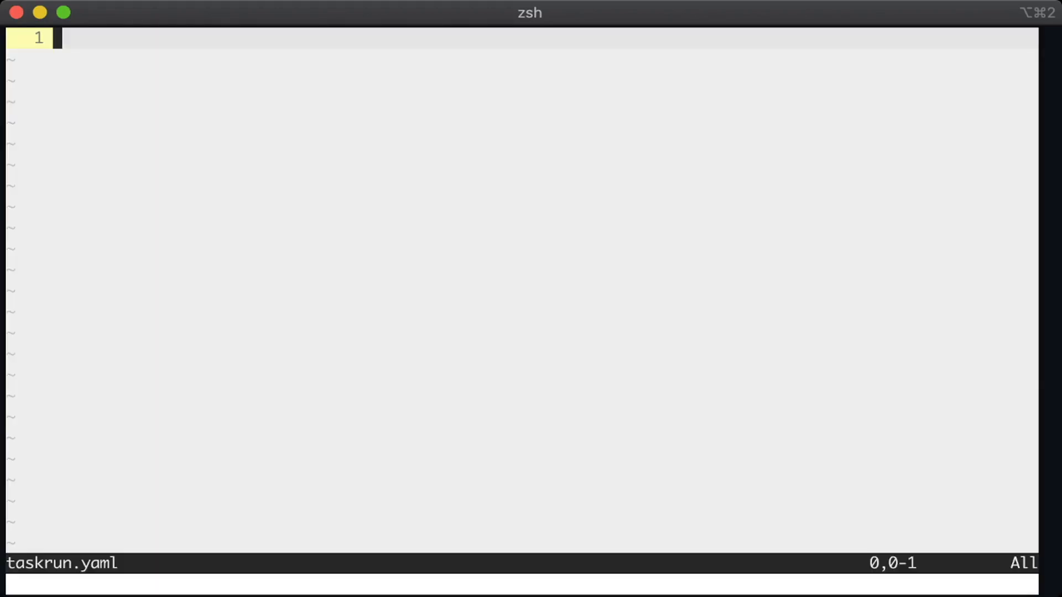
pyautogui.write('kind: TaskRun')
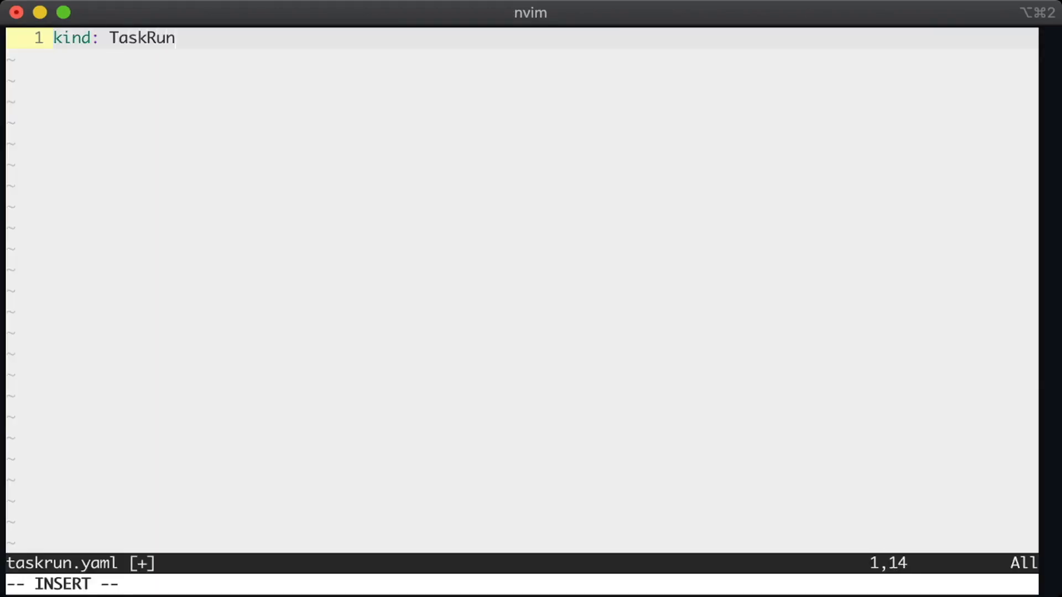
pyautogui.write('apiVersion:')
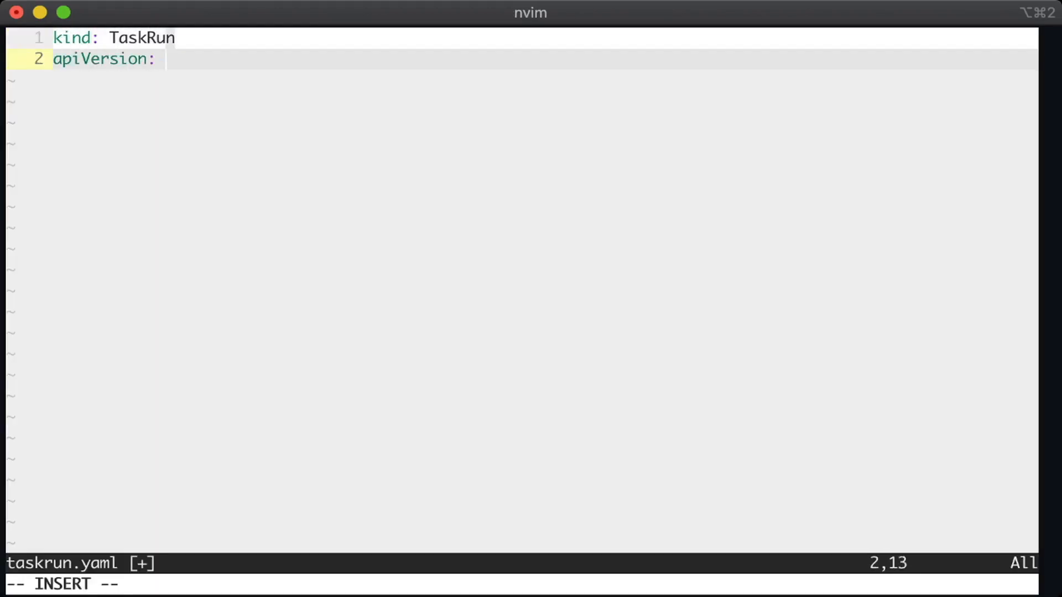
pyautogui.write('tekton.dev/')
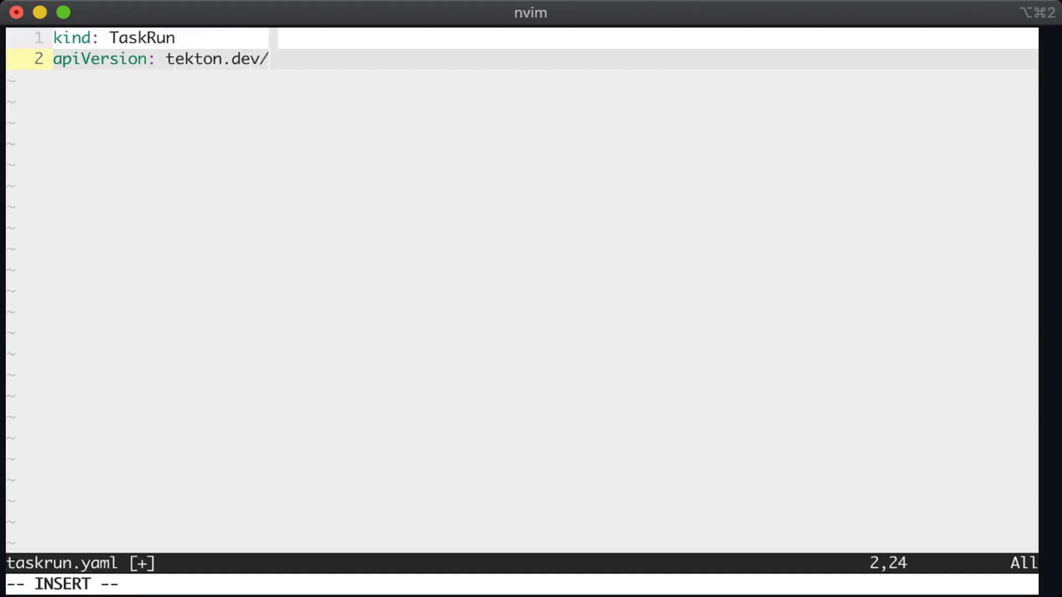
pyautogui.write('v1beta1')
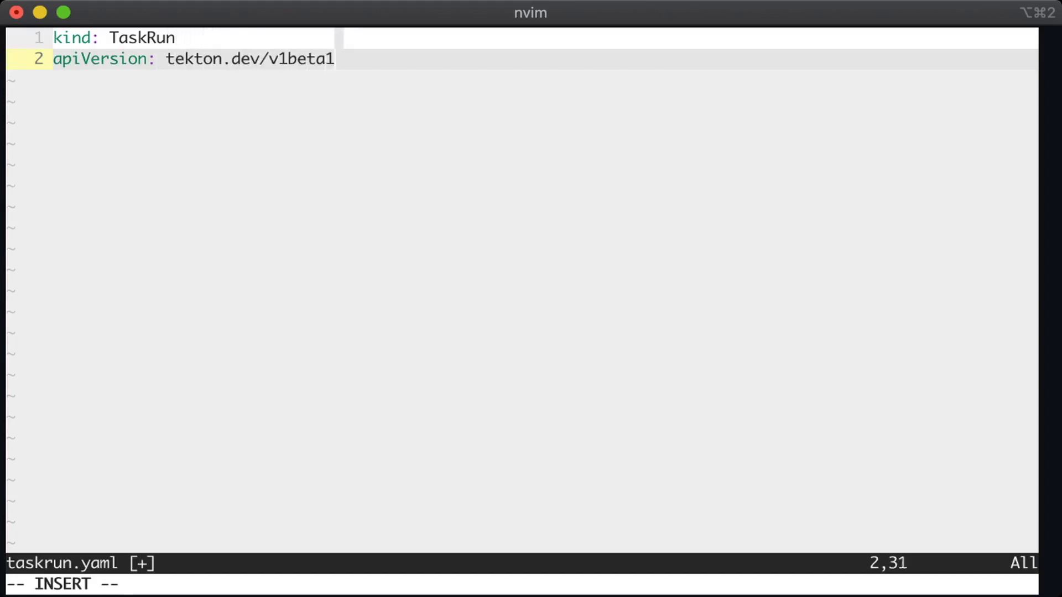
pyautogui.write('me')
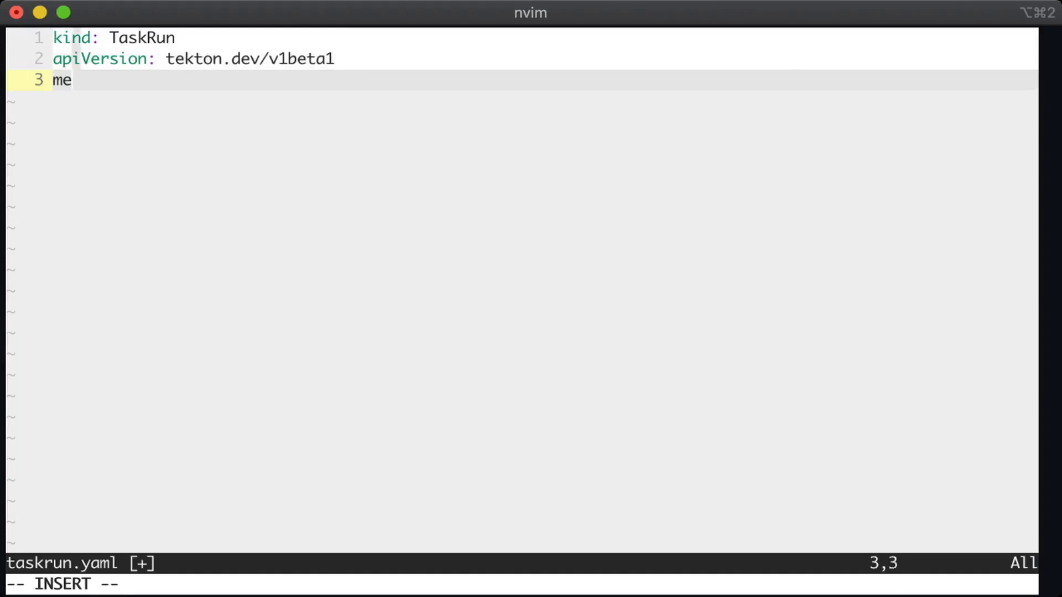
pyautogui.write('tadata:')
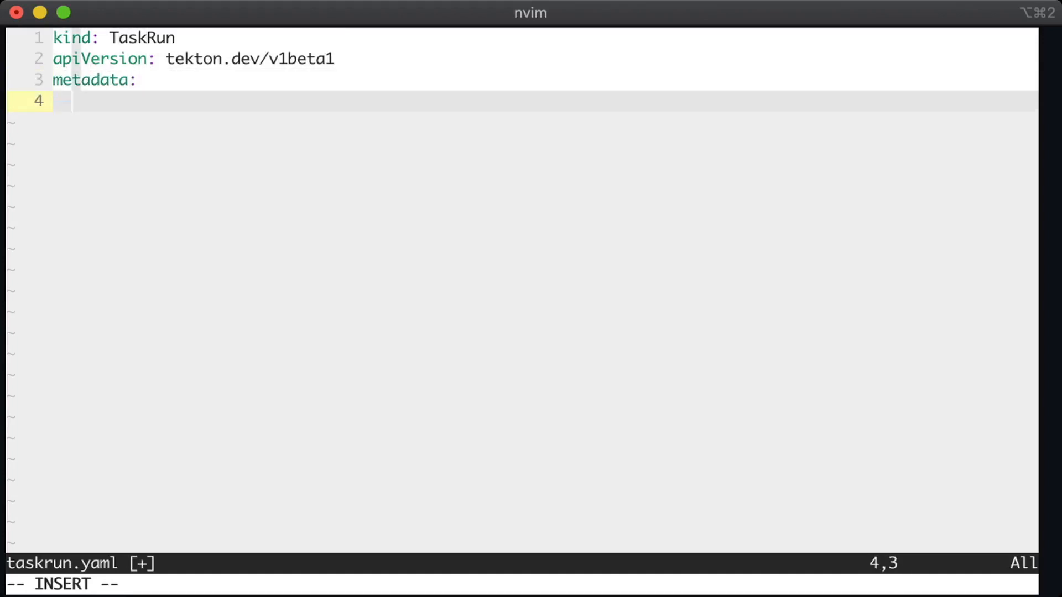
# Name the TaskRun run-git-clone-and-read-title and start spec.taskRef.name
pyautogui.write('name: run')
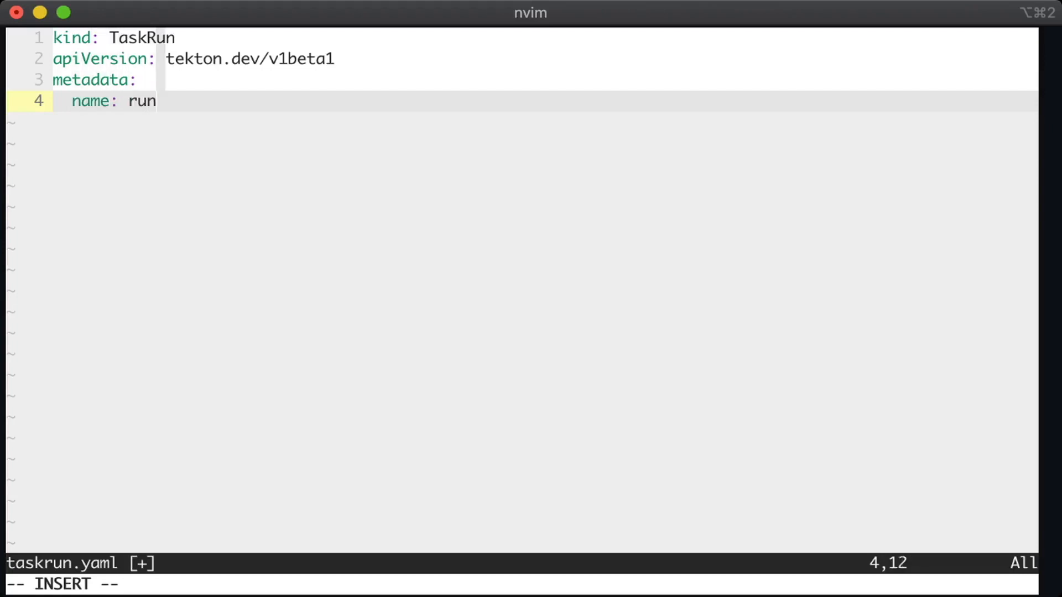
pyautogui.write('-git-clone-an')
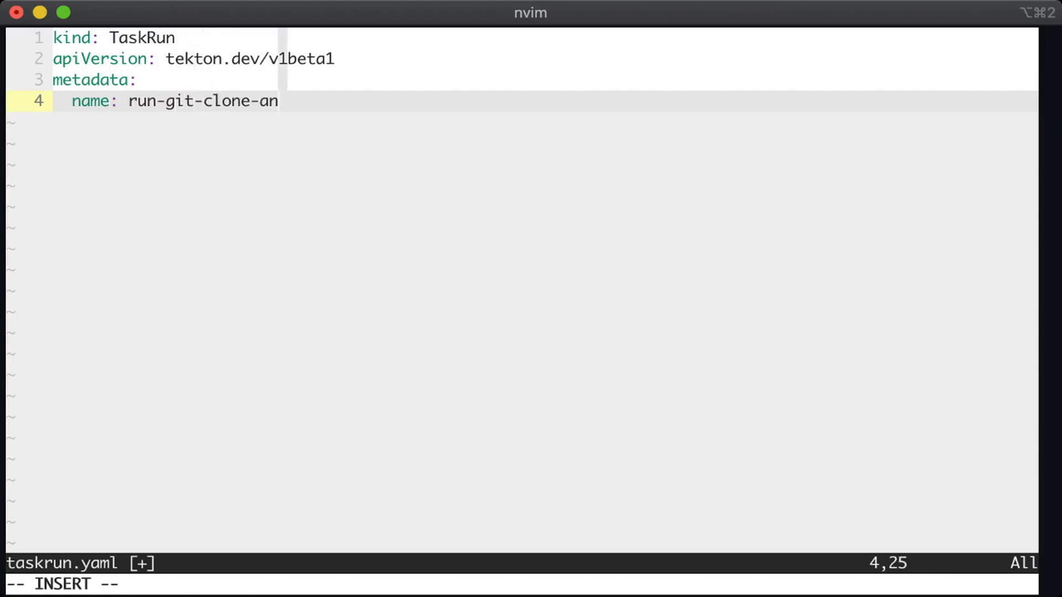
pyautogui.write('d-read-title')
pyautogui.write('spec:')
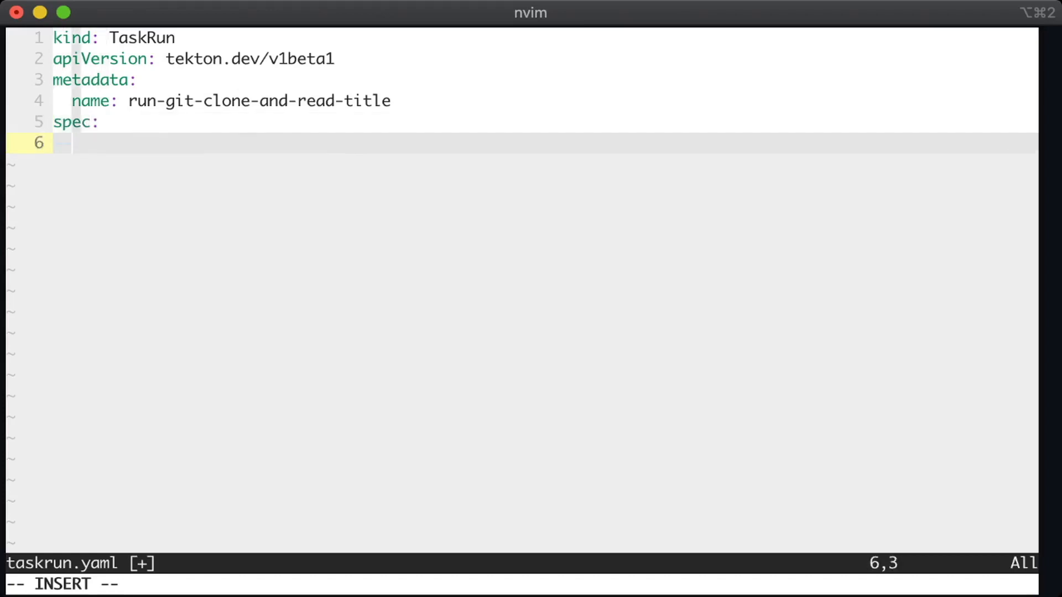
pyautogui.write('taskRef:')
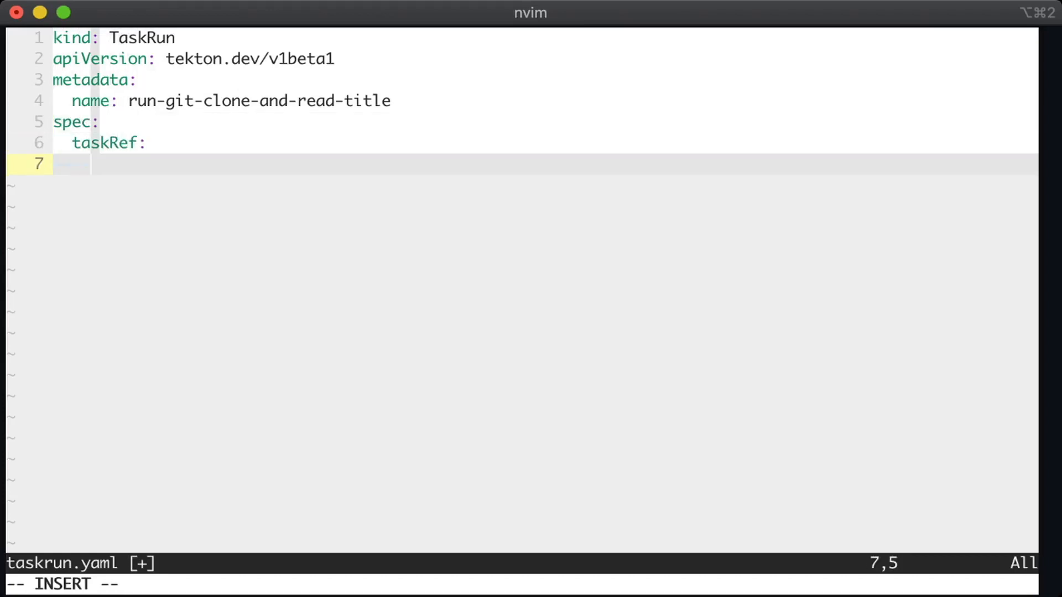
pyautogui.write('name:')
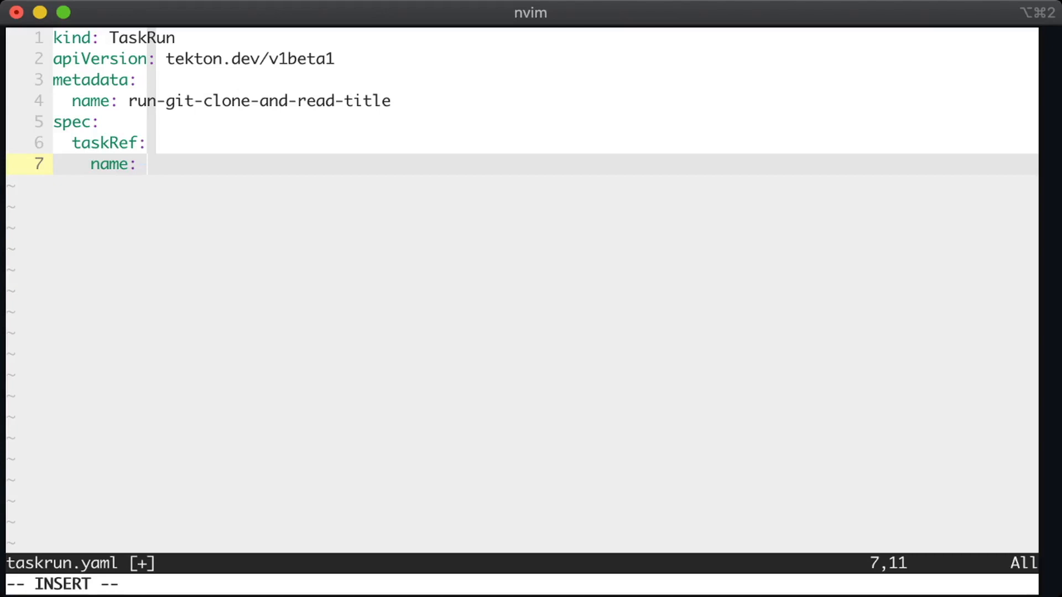
# Briefly open a new editor tab, then set taskRef name to git-clone-and-print-title
pyautogui.press('Escape')
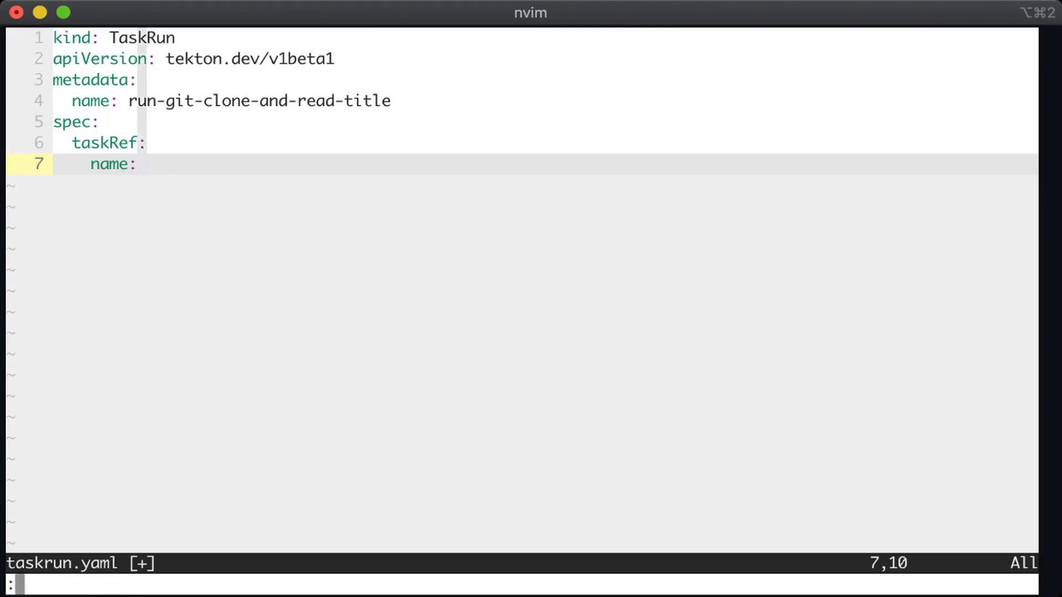
pyautogui.write('tabnew')
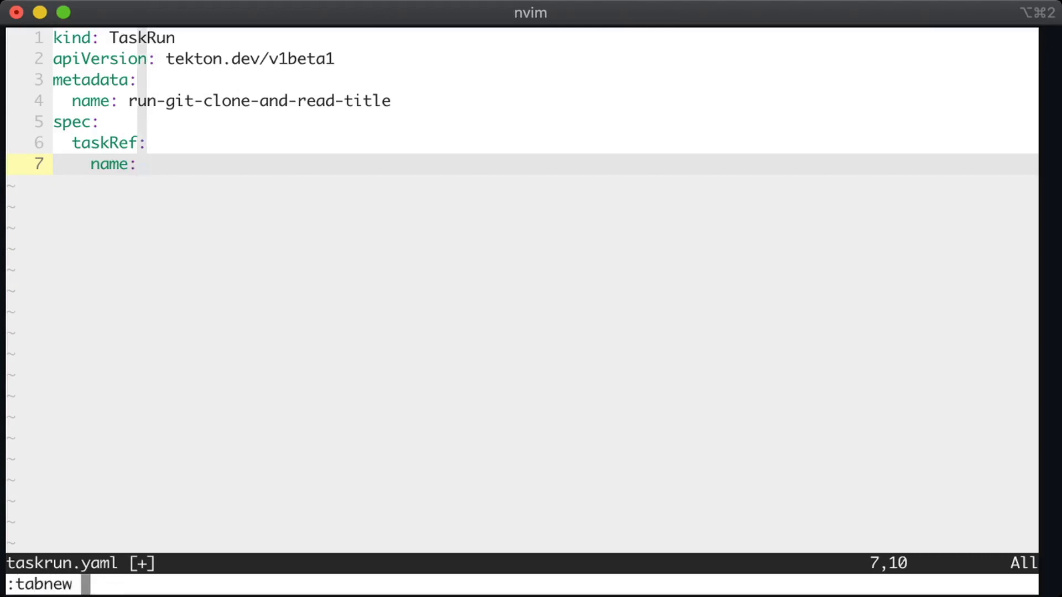
pyautogui.press('Return')
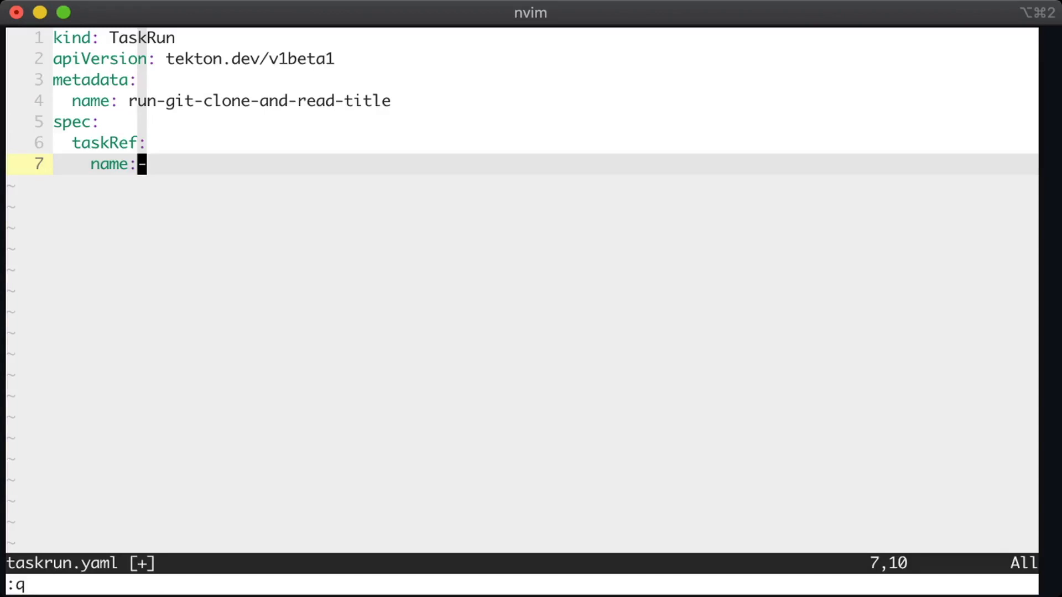
pyautogui.write('git-clone')
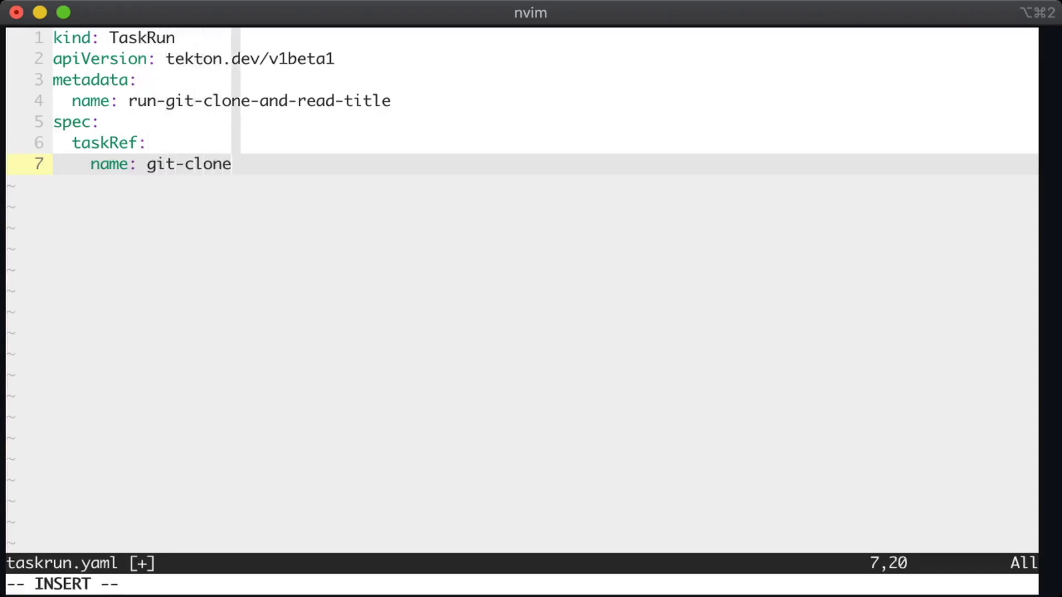
pyautogui.write('-and-print-title')
pyautogui.write('kubectl')
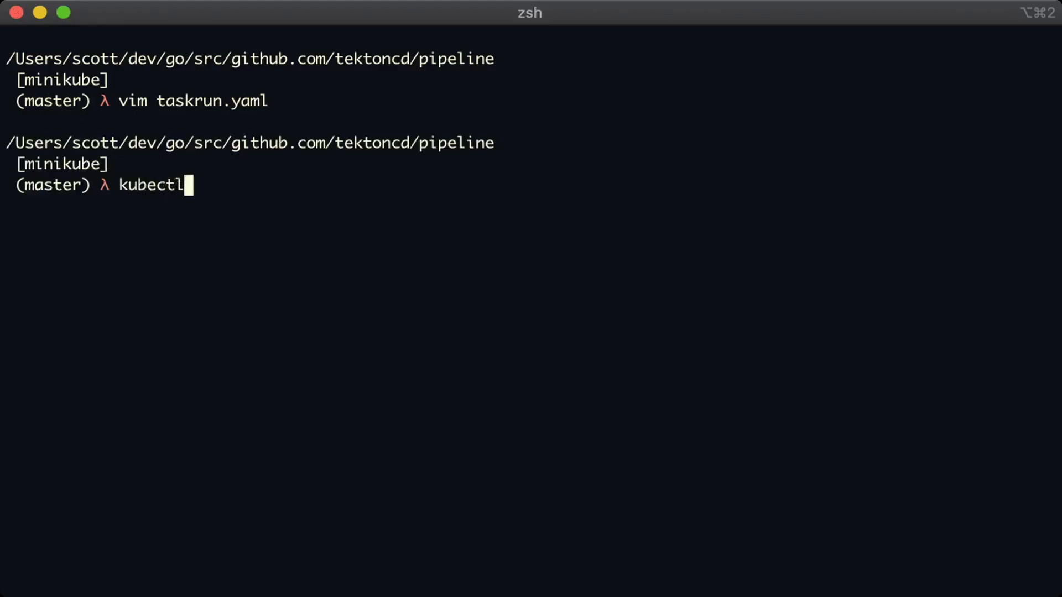
# Apply ./taskrun.yaml, list taskruns and watch until run-git-clone-and-read-title reports Succeeded
pyautogui.write('apply -f ./taskrun.yaml')
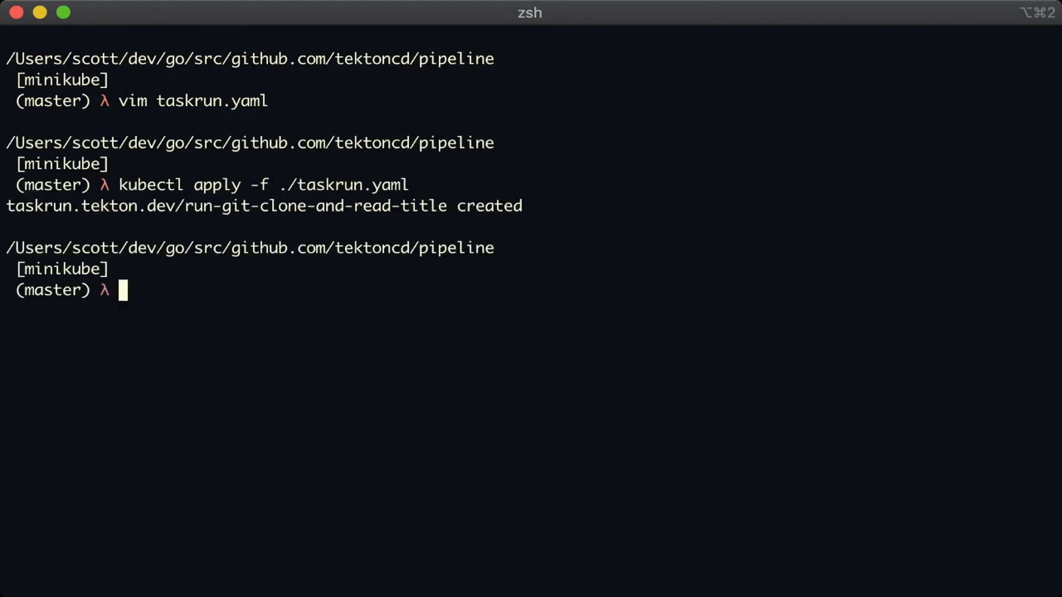
pyautogui.write('kubectl get taskruns')
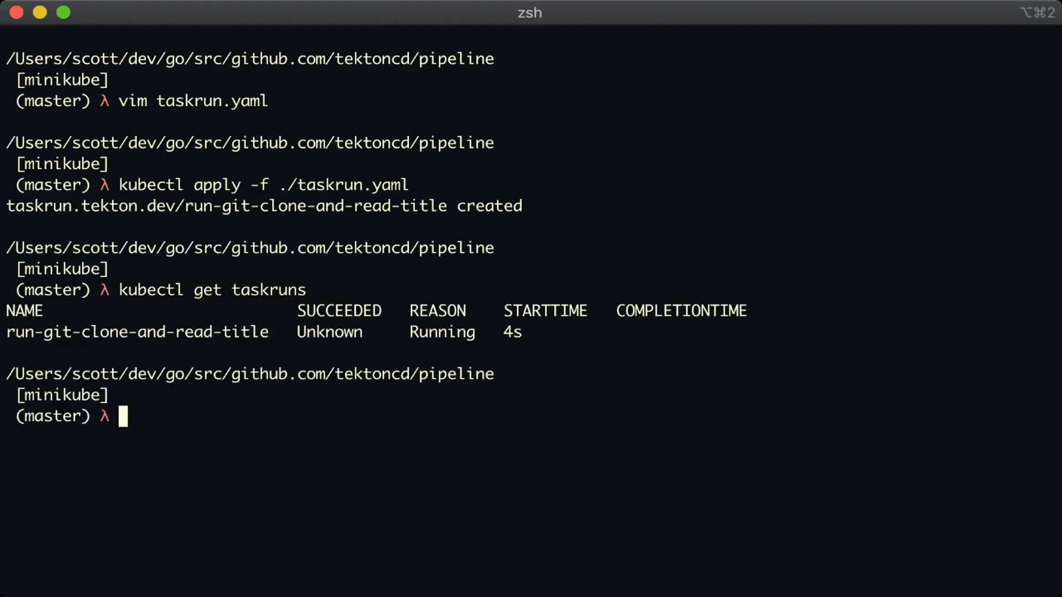
pyautogui.write('kubectl get task')
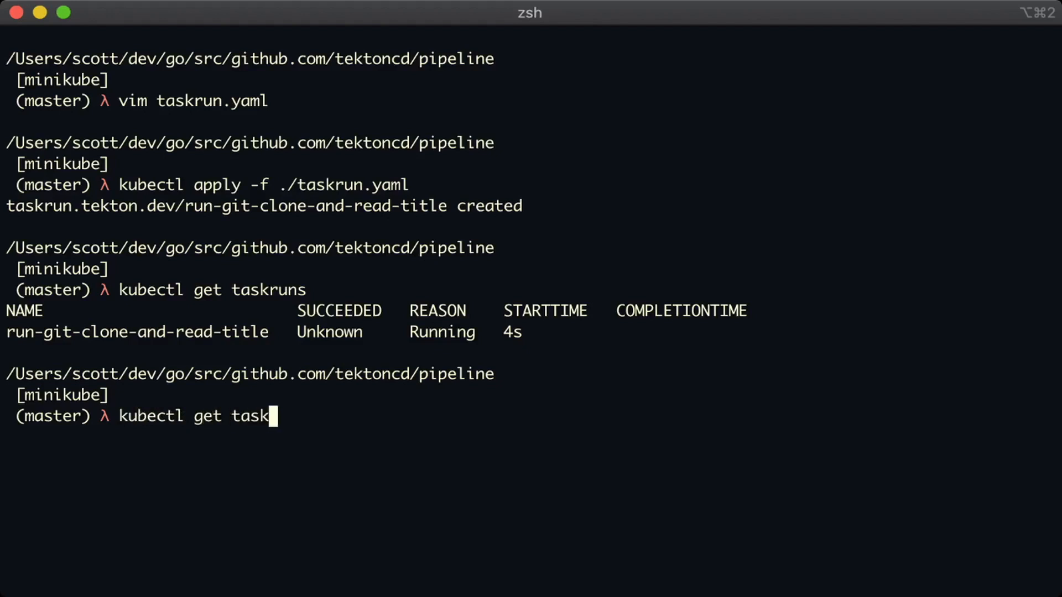
pyautogui.press('Return')
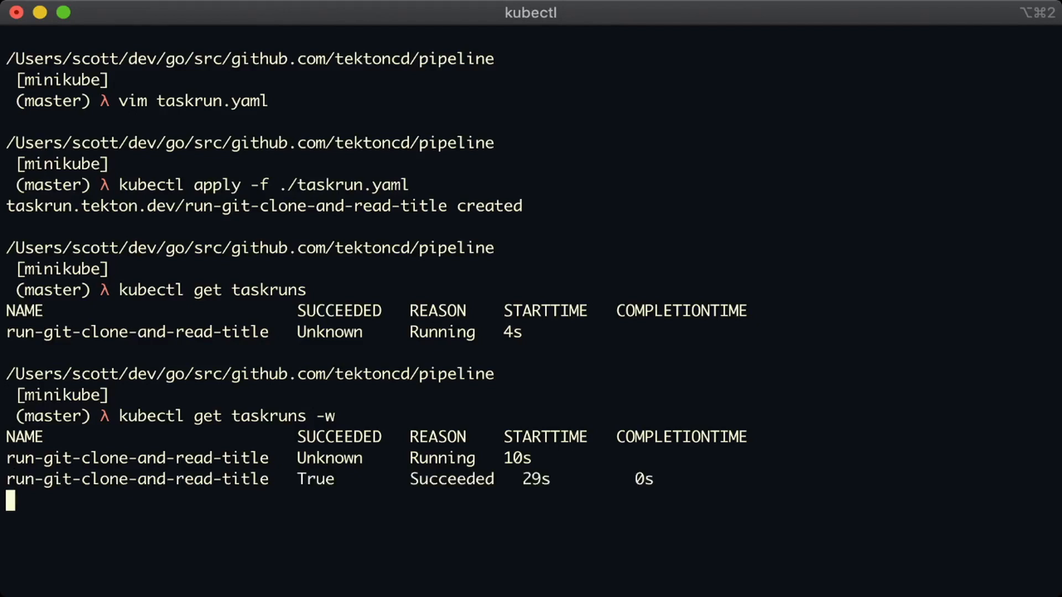
pyautogui.press('ctrl+c')
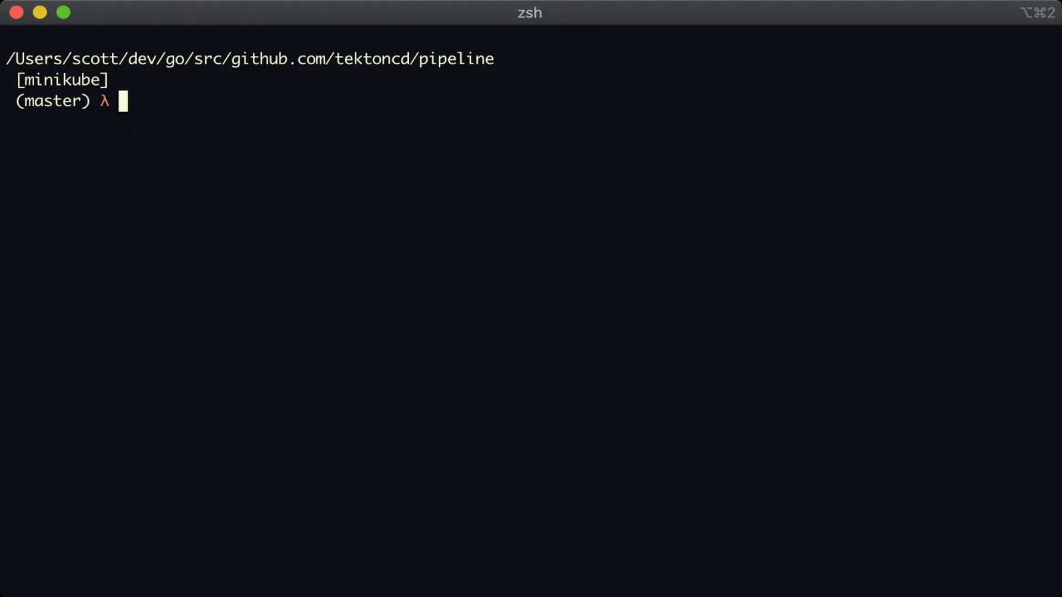
# Print TaskRun run-git-clone-and-read-title as YAML showing its Succeeded status and pod name
pyautogui.write('kubectl get -o')
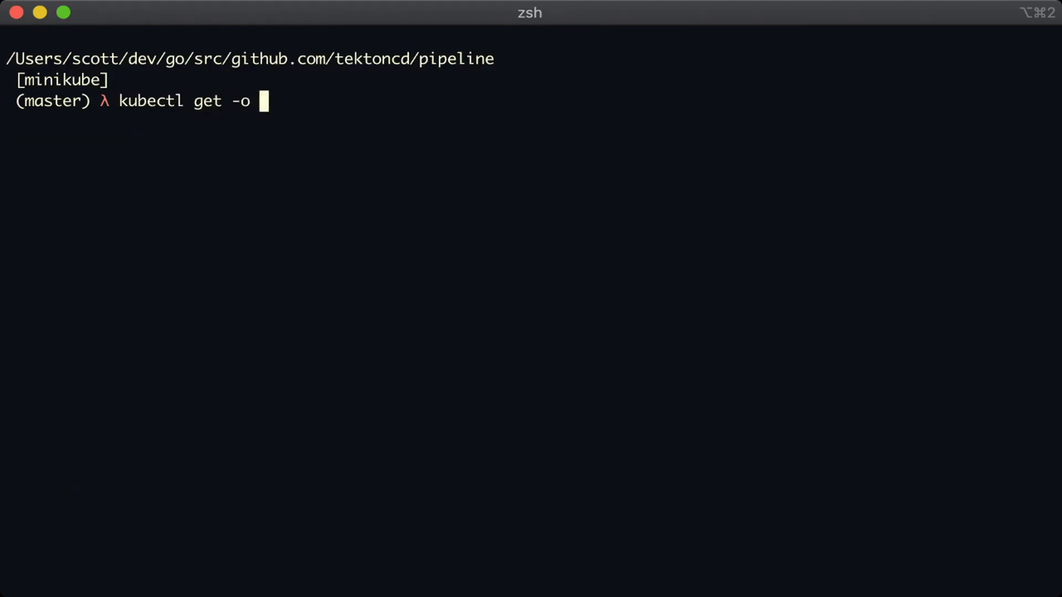
pyautogui.write('yaml task')
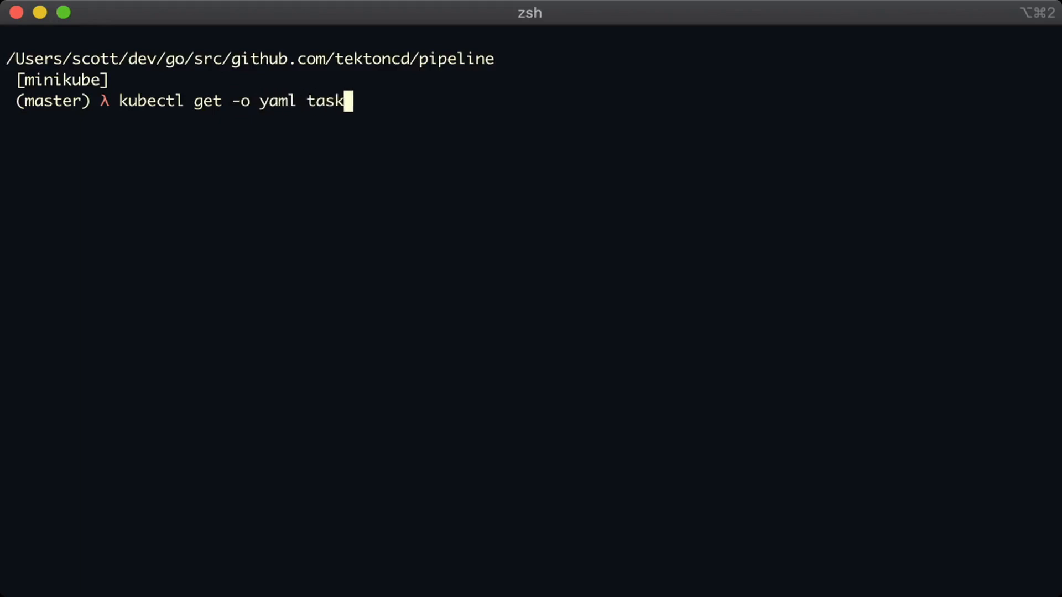
pyautogui.press('Return')
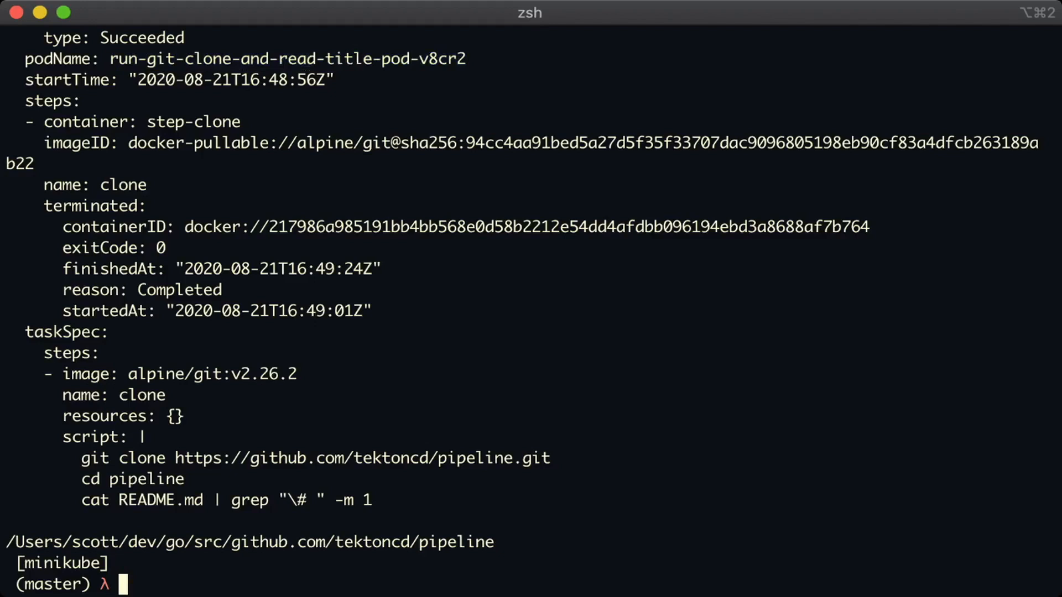
pyautogui.write('kubectl')
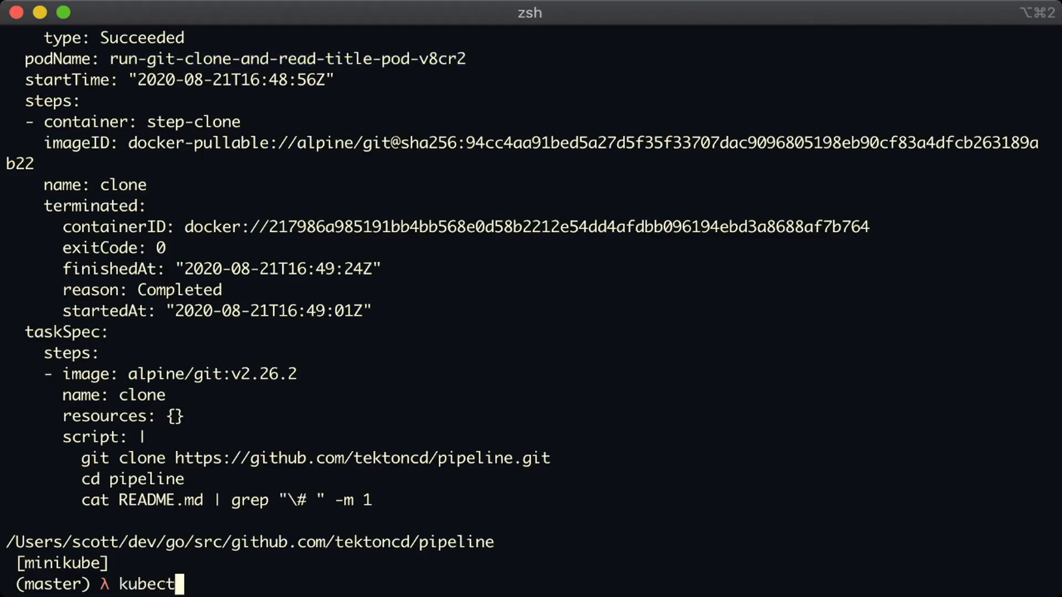
# Show logs of pod run-git-clone-and-read-title-pod-v8cr2 confirming the printed title Tekton Pipelines
pyautogui.write('logs run-git-clone-and-read-title-pod-v8cr2')
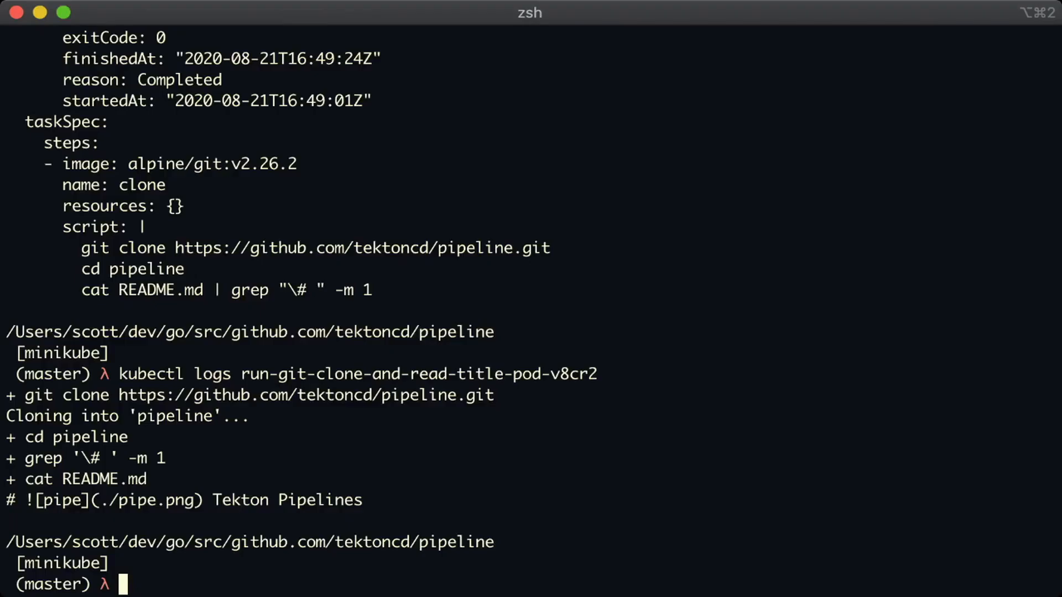
# Get pod run-git-clone-and-read-title-pod-v8cr2 as YAML piped into less
pyautogui.write('kubectl')
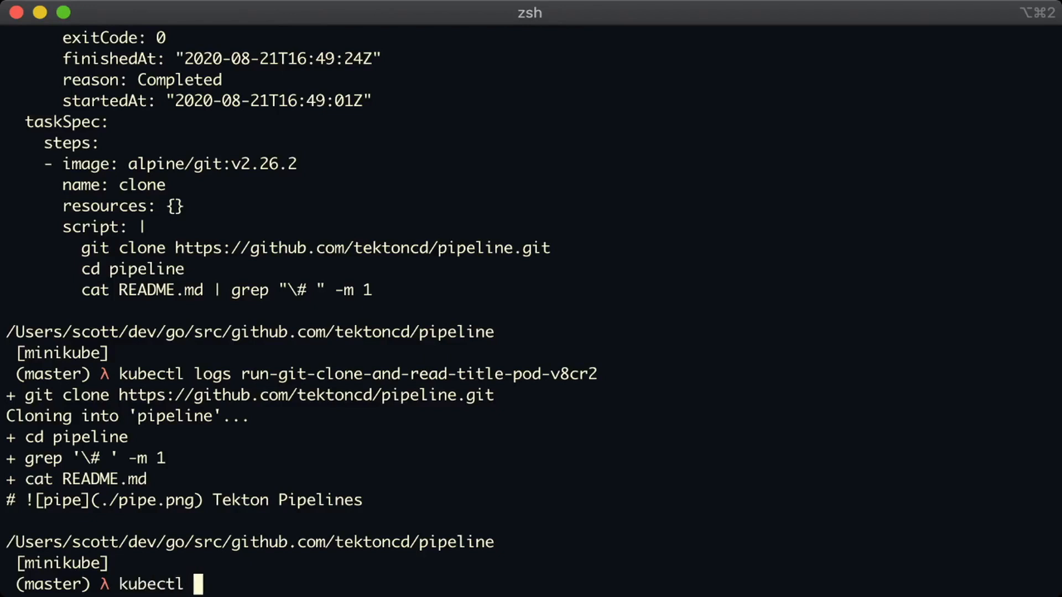
pyautogui.write('get -o yaml')
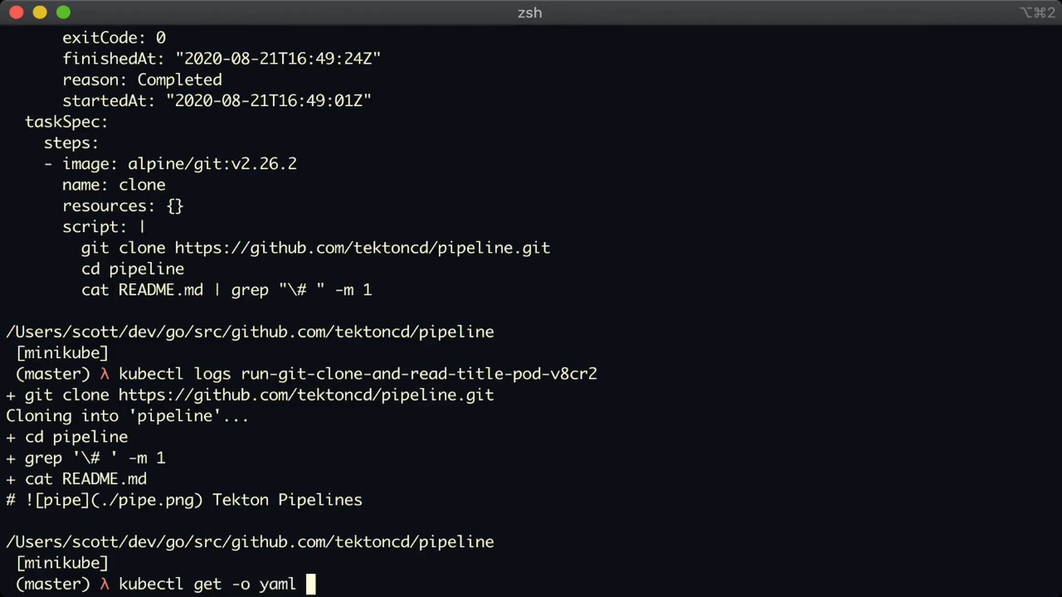
pyautogui.write('pod run-git-clone-and-read-title-pod-v8cr2')
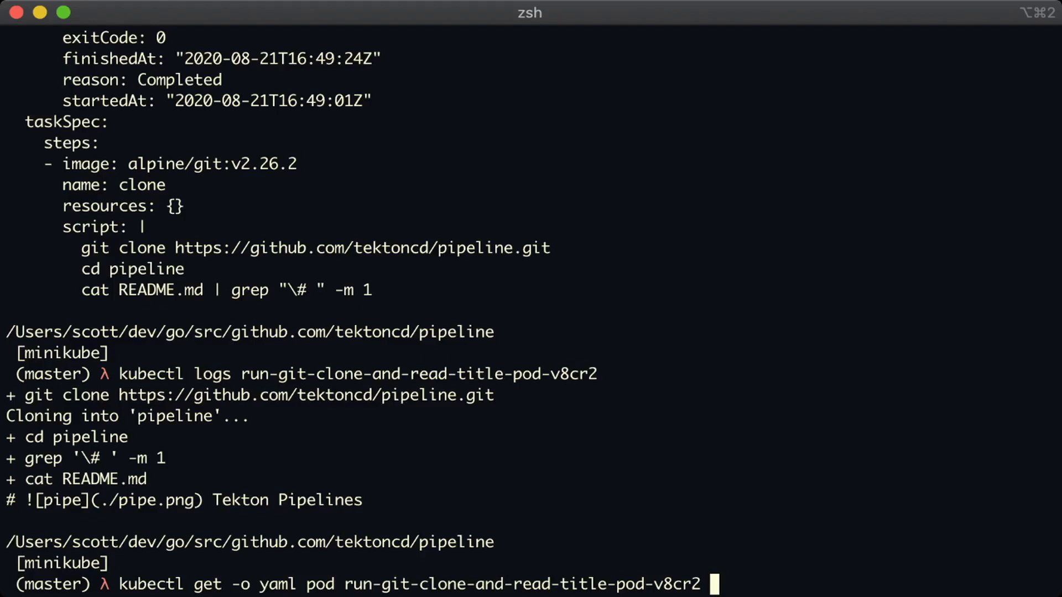
pyautogui.write('|')
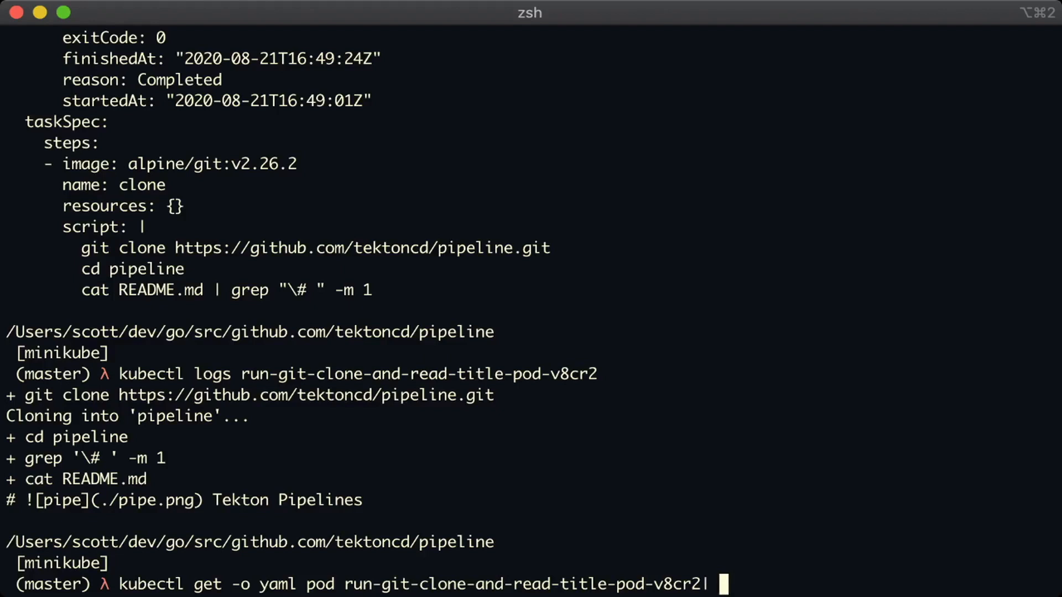
pyautogui.write('less')
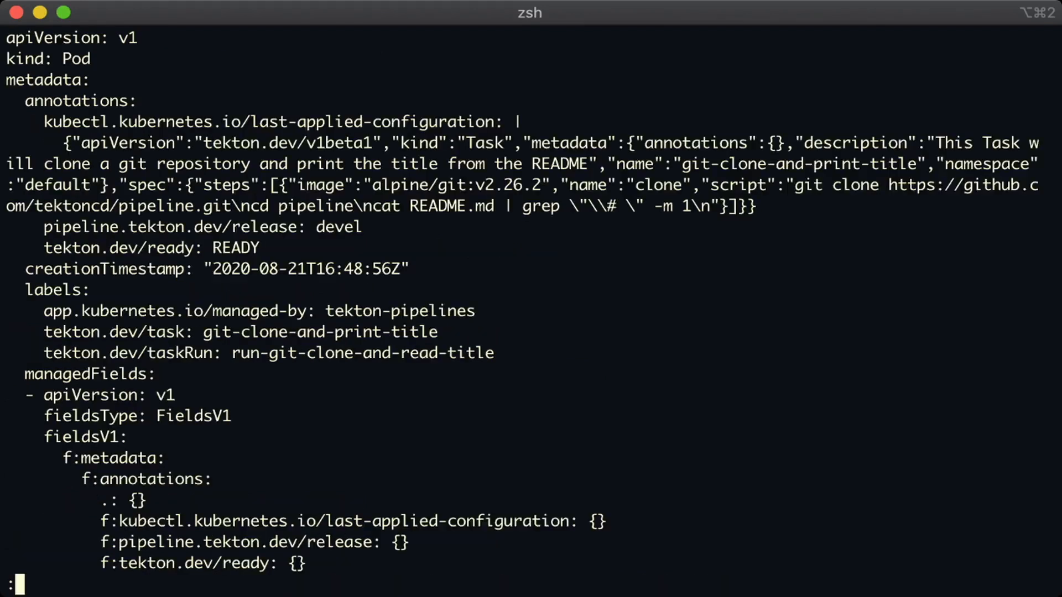
# Page down through the pod YAML to the place-scripts init container, then quit less
pyautogui.scroll(-3)
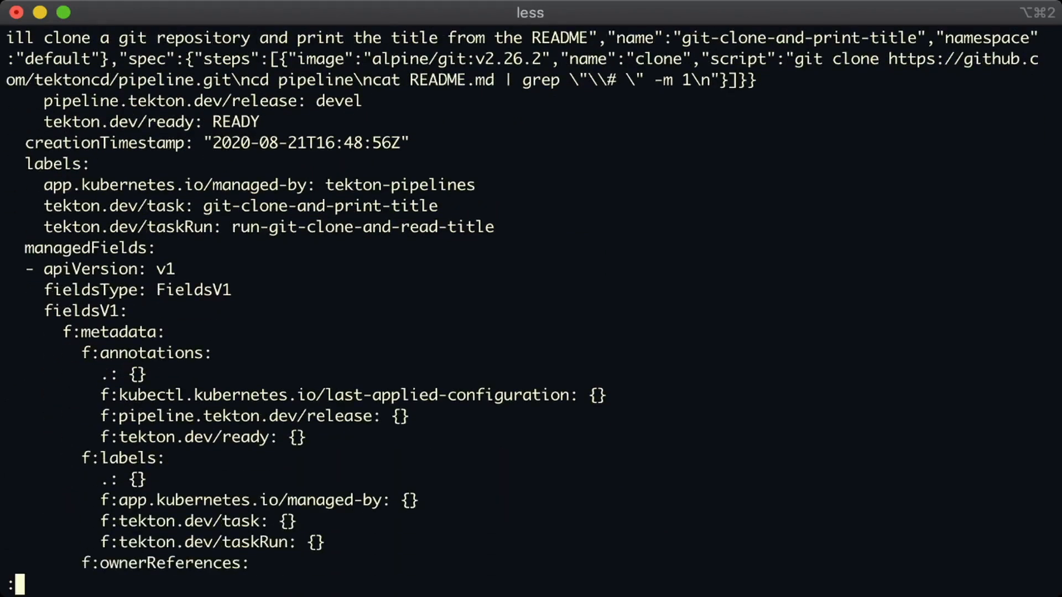
pyautogui.scroll(-3)
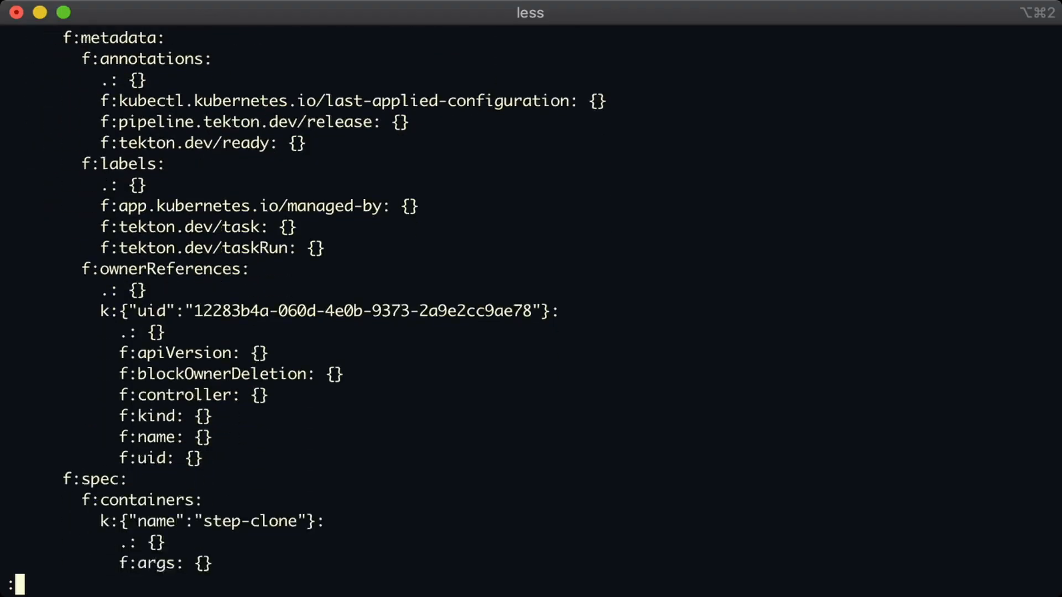
pyautogui.scroll(-3)
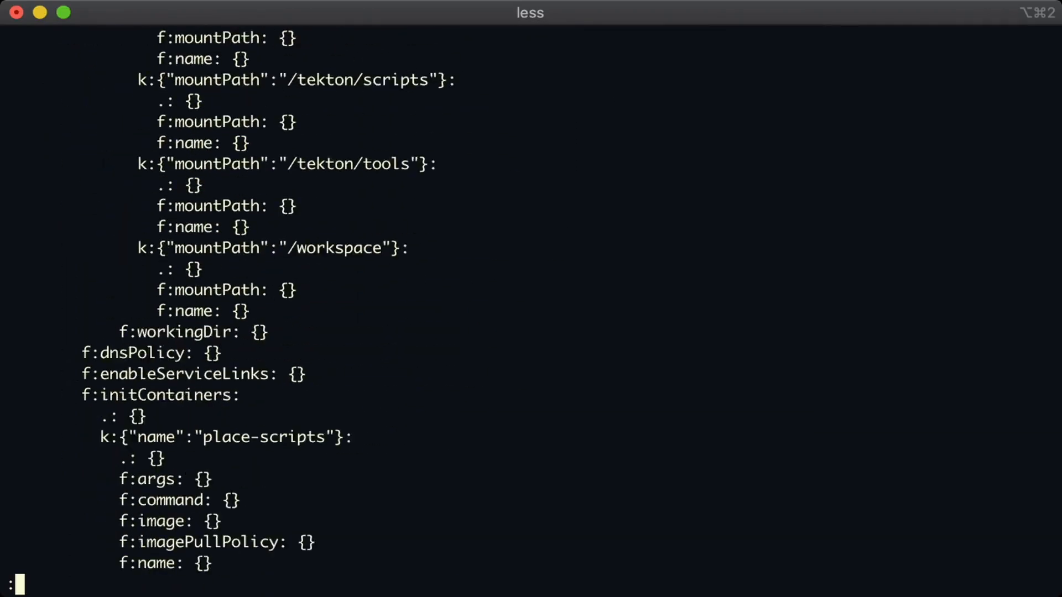
pyautogui.scroll(-3)
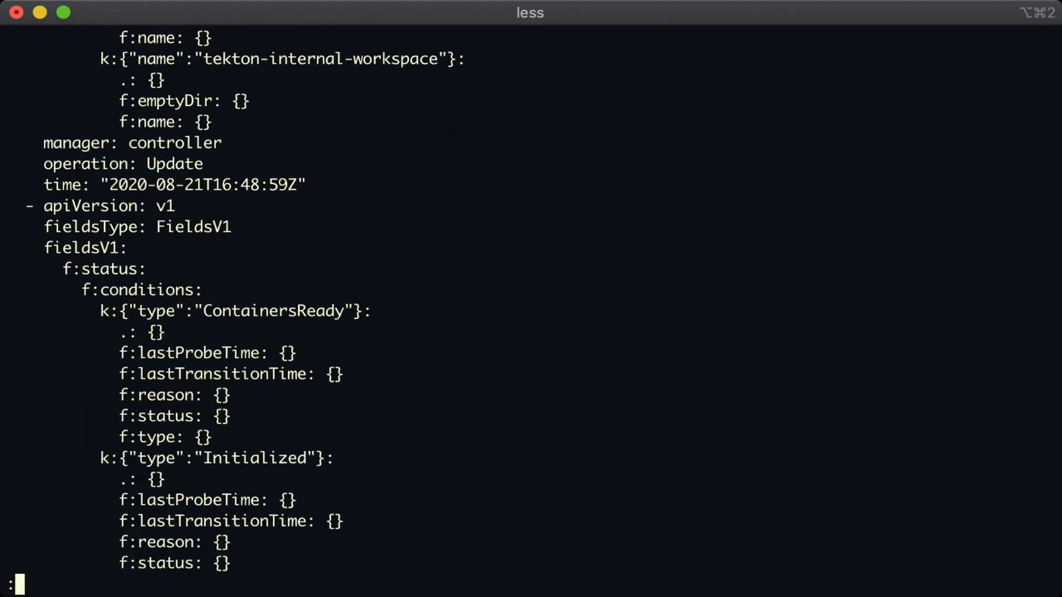
pyautogui.scroll(-3)
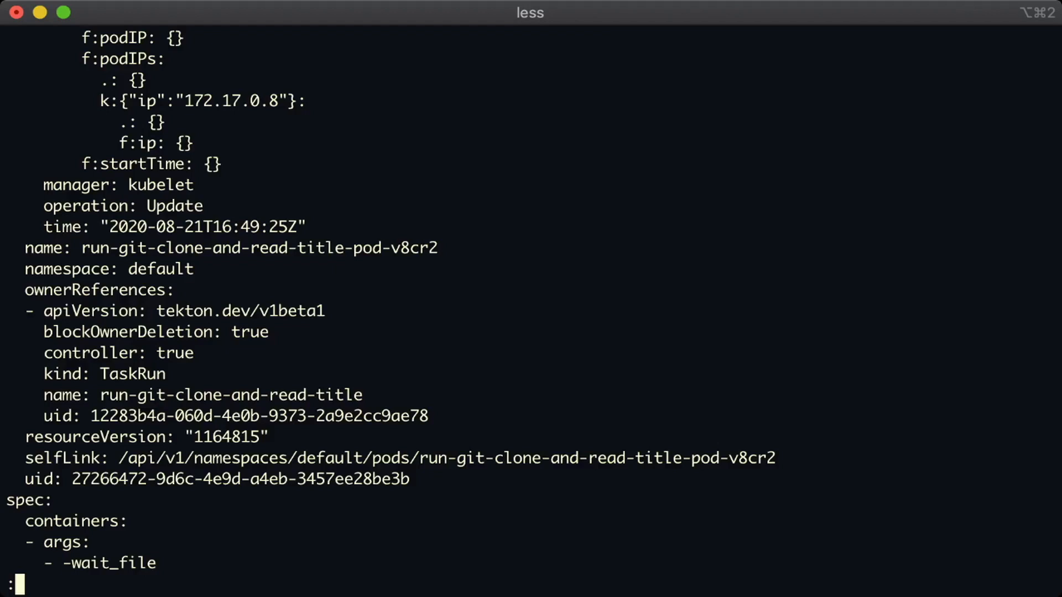
pyautogui.doubleClick(95, 290)
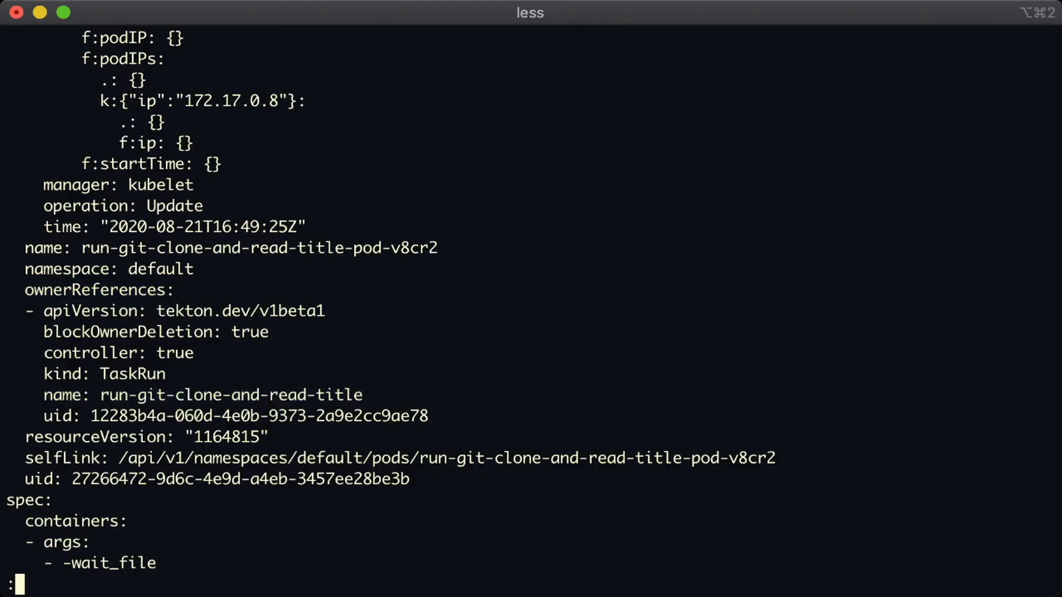
pyautogui.scroll(-3)
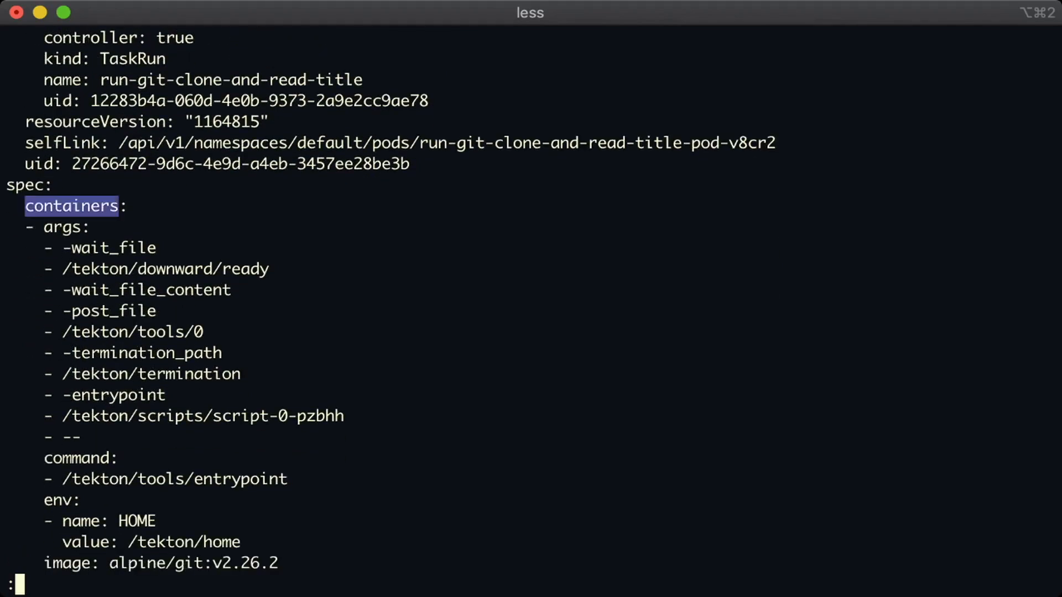
pyautogui.scroll(-3)
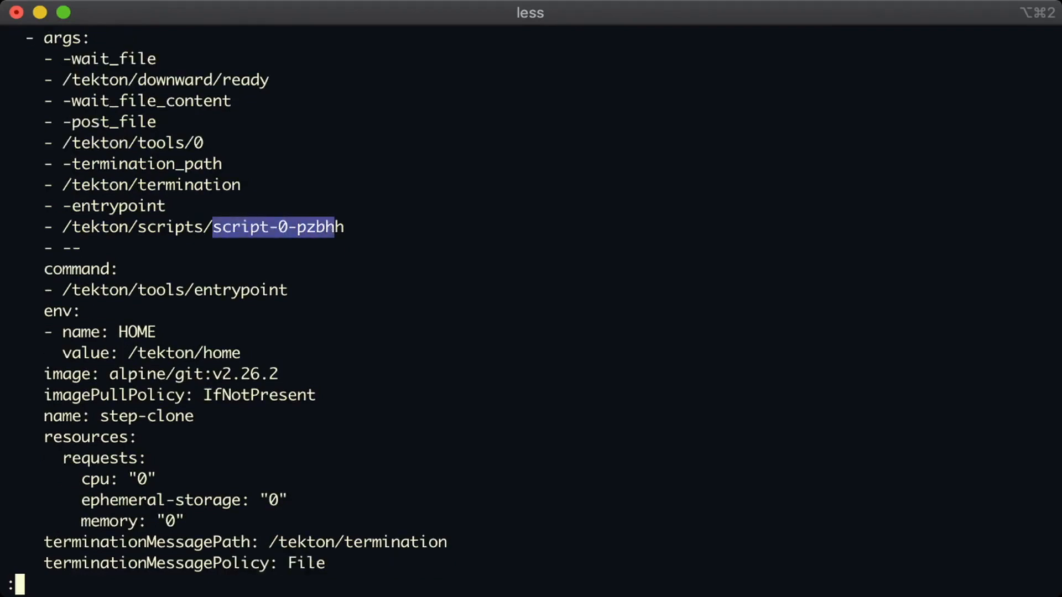
pyautogui.scroll(-3)
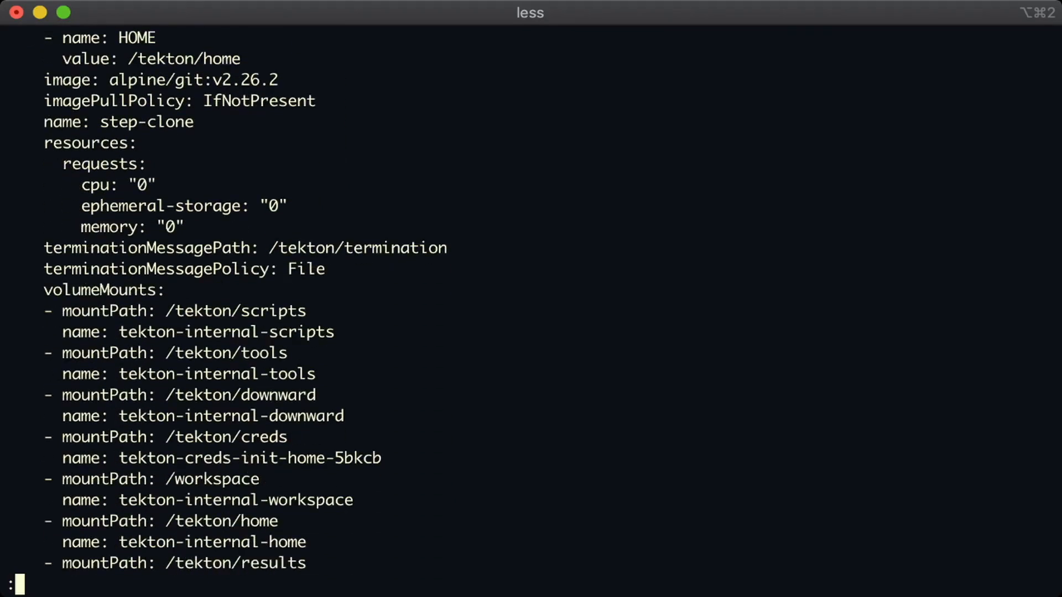
pyautogui.scroll(-3)
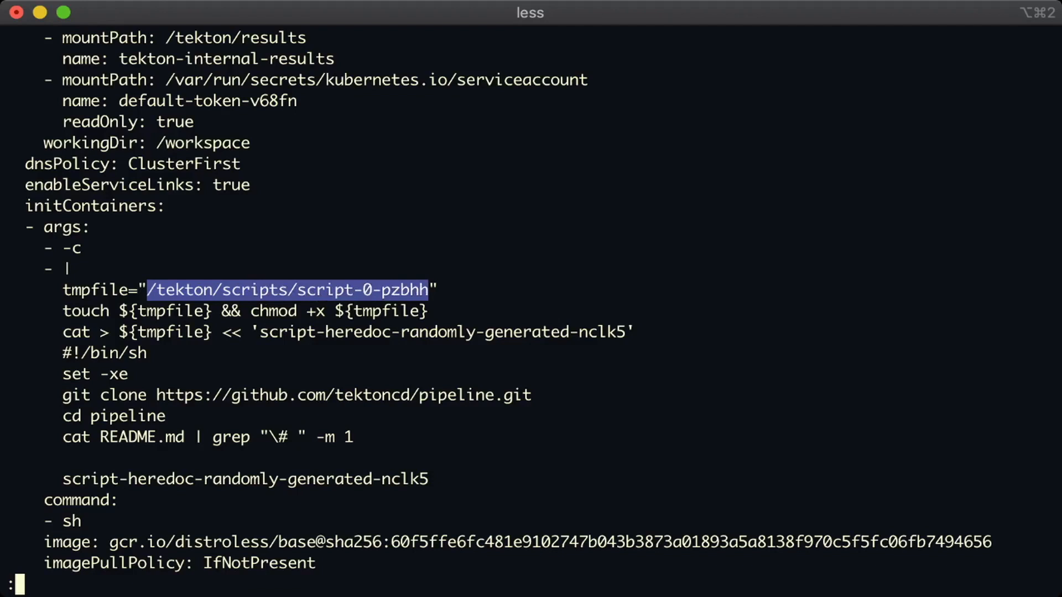
pyautogui.scroll(-3)
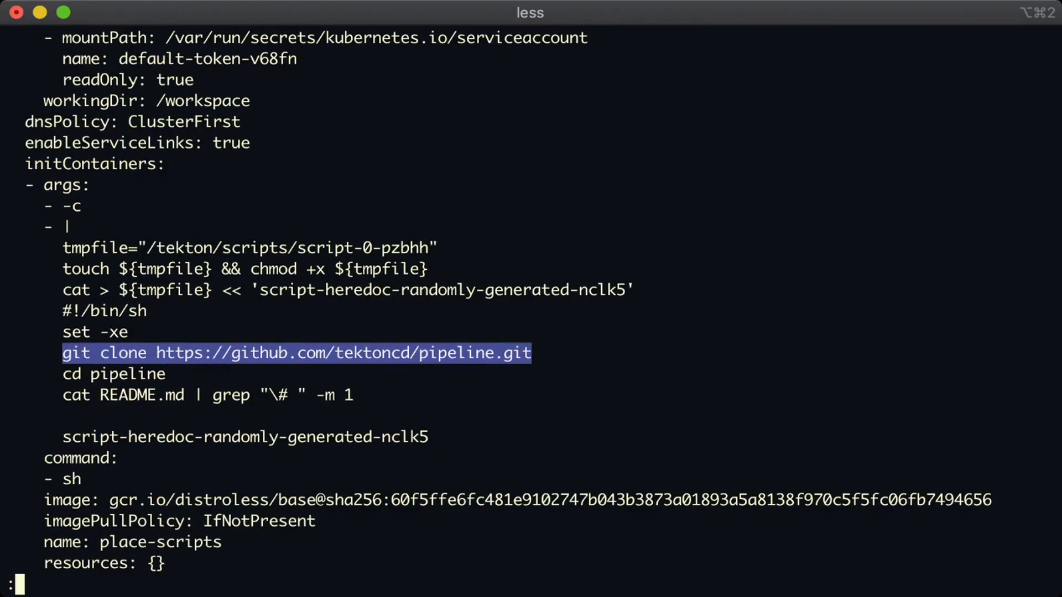
pyautogui.press('q')
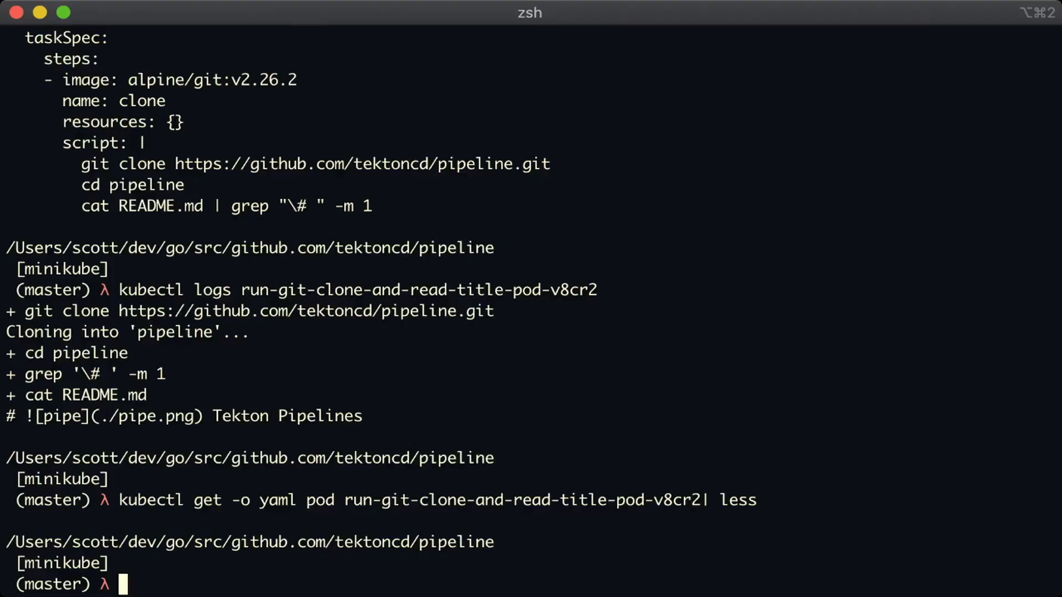
# Clear the screen and begin the vim task.yaml command to reopen the Task file
pyautogui.write('vim')
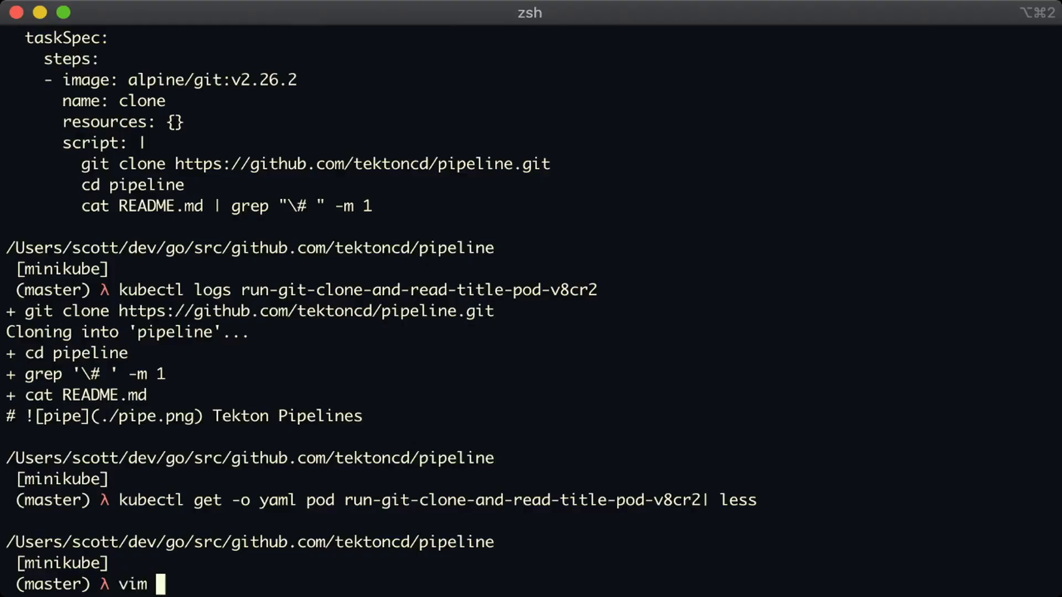
pyautogui.write('task.yaml')
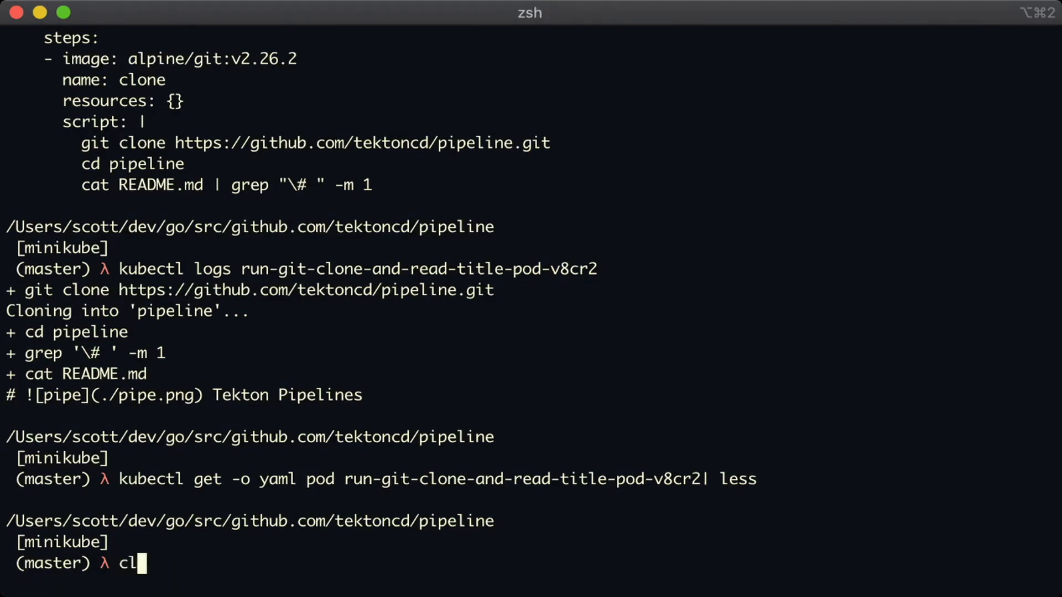
pyautogui.press('Return')
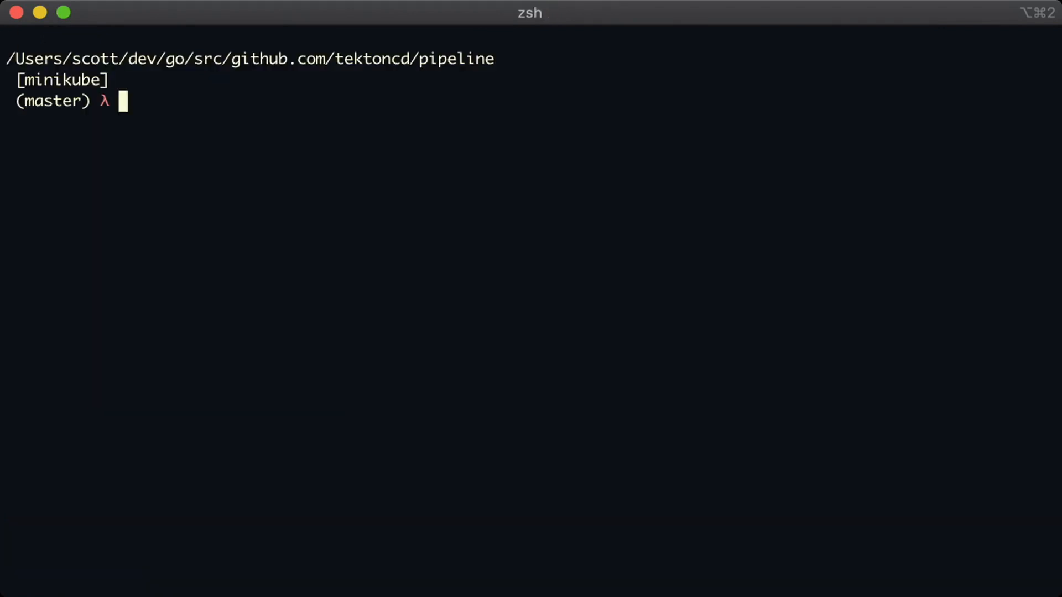
# In task.yaml, replace the hardcoded clone URL with a ??? placeholder
pyautogui.write('vim task')
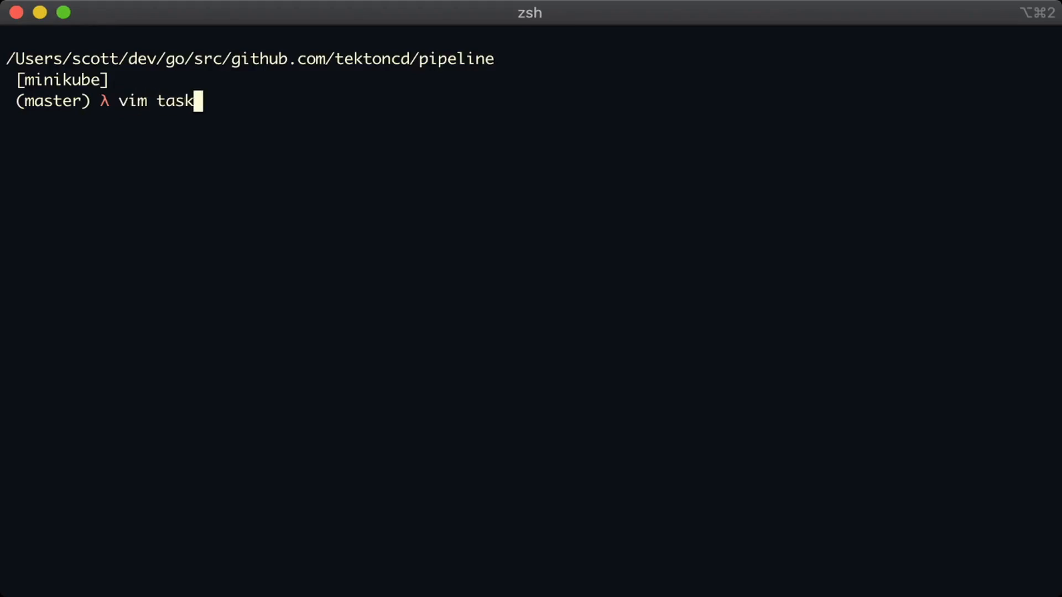
pyautogui.press('Return')
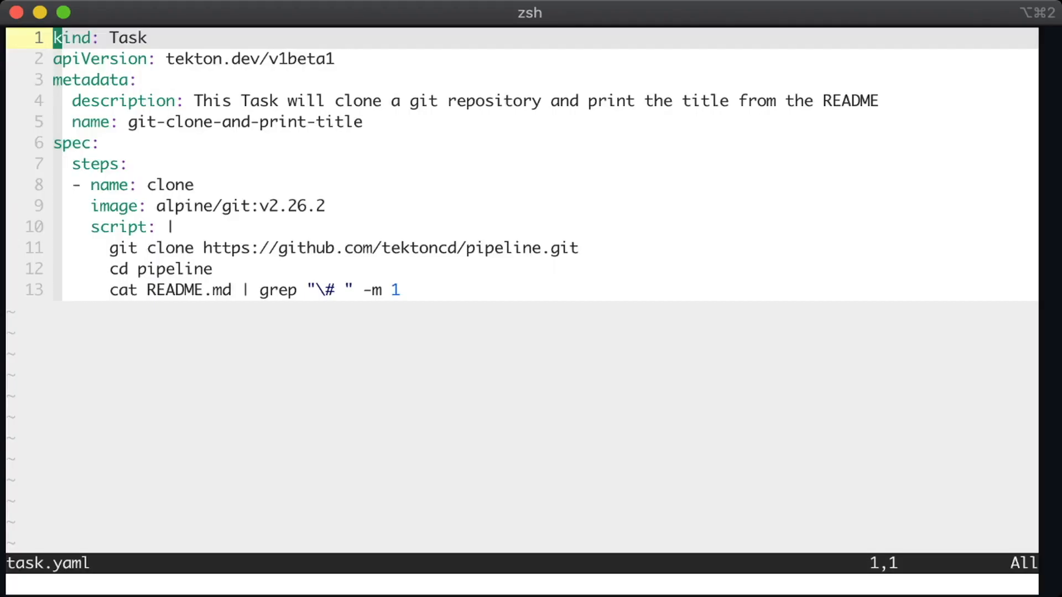
pyautogui.press('j')
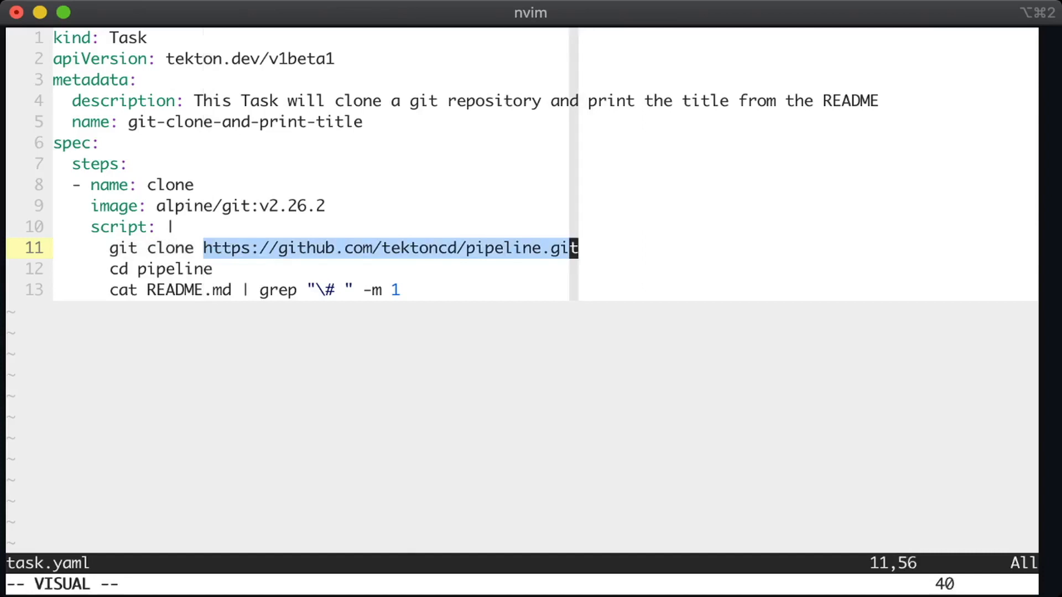
pyautogui.write('???')
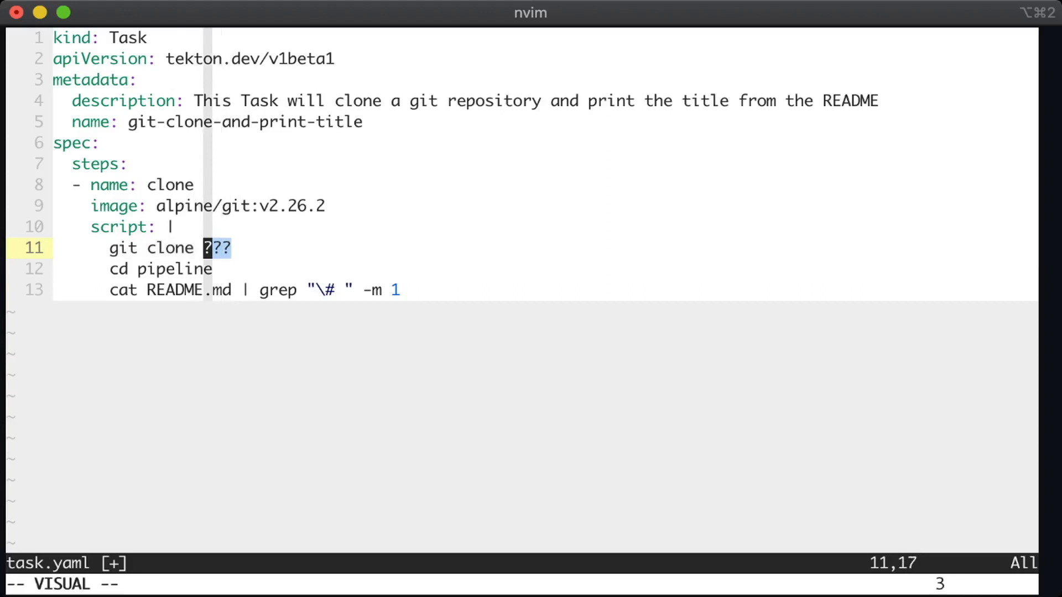
pyautogui.press('c')
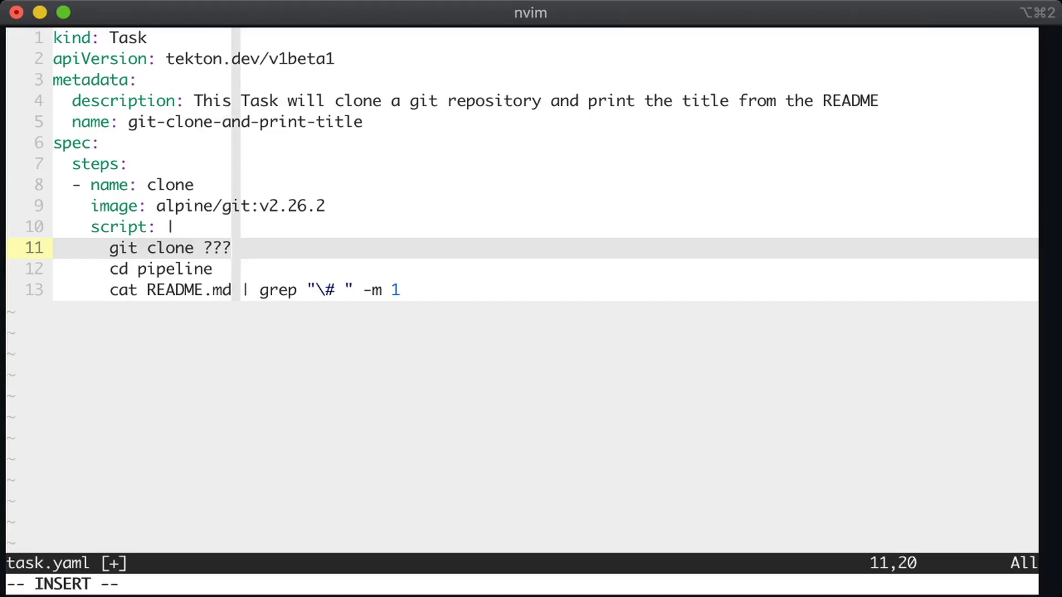
# Clone into ./source and change 'cd pipeline' to 'cd source'
pyautogui.press('Right')
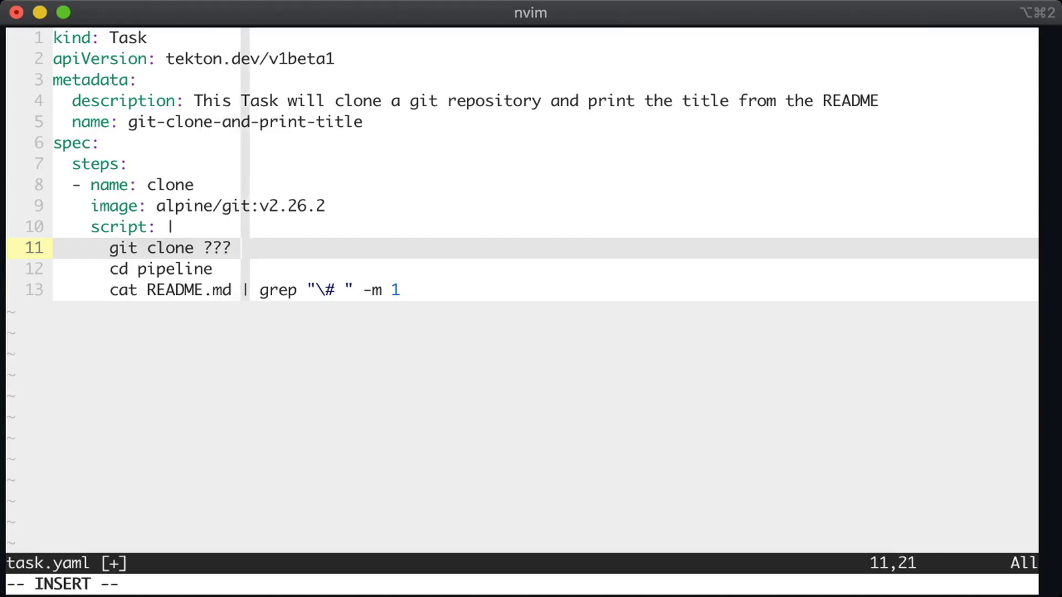
pyautogui.write('./')
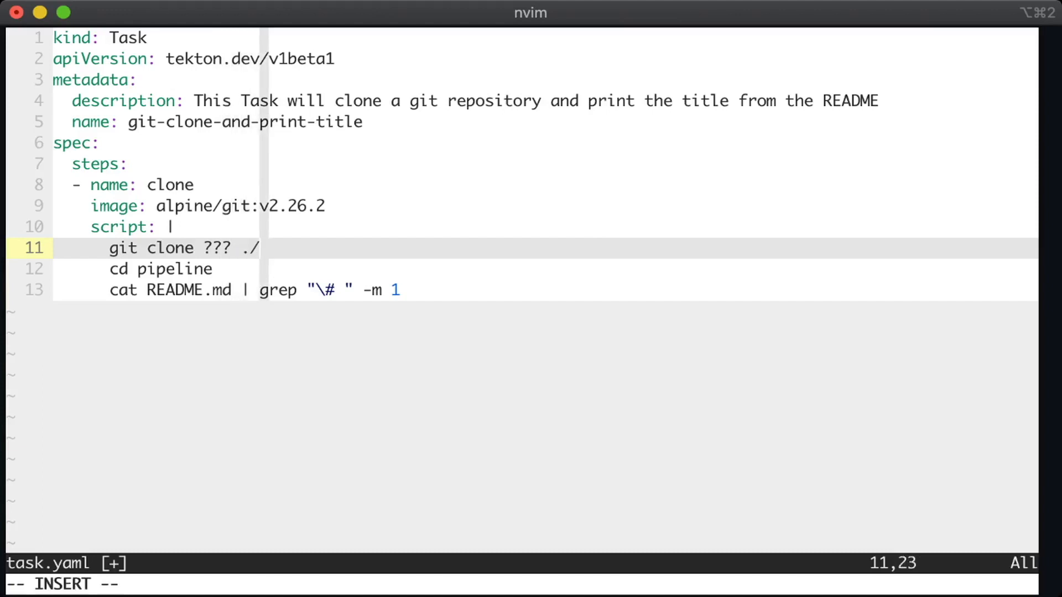
pyautogui.write('source')
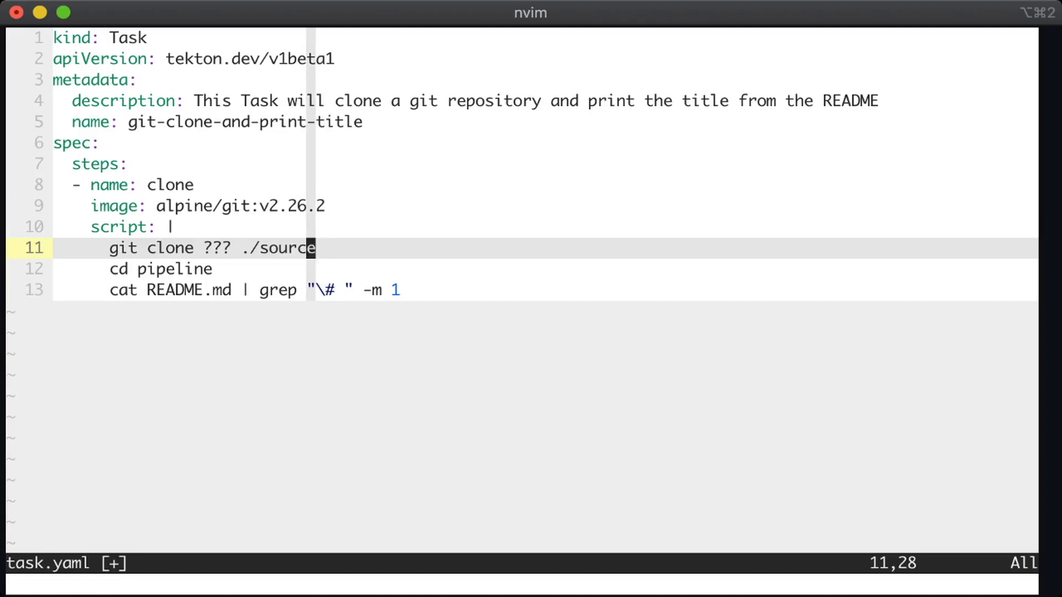
pyautogui.write('source')
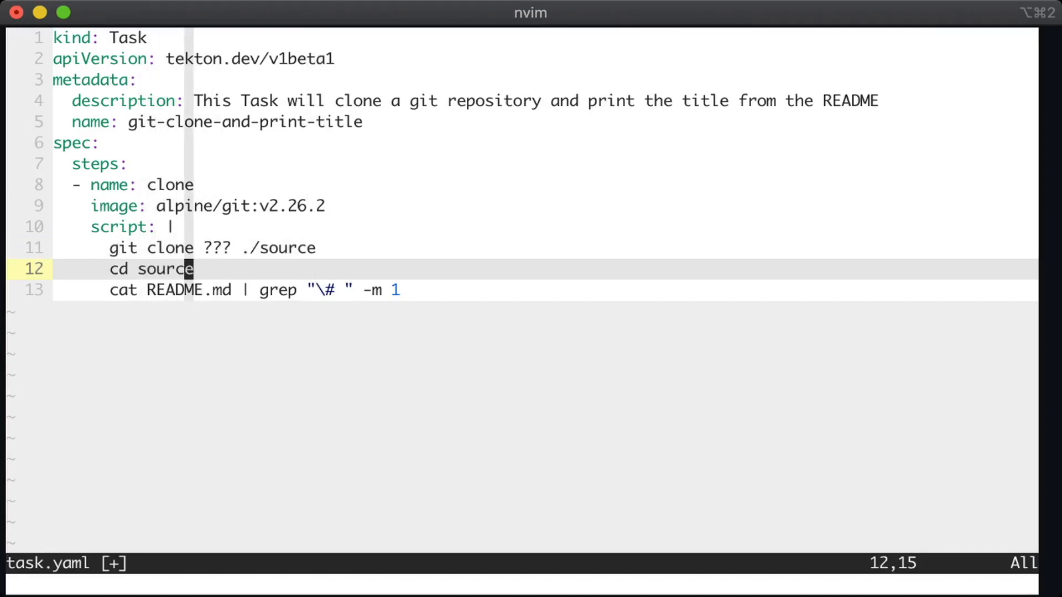
pyautogui.press('k')
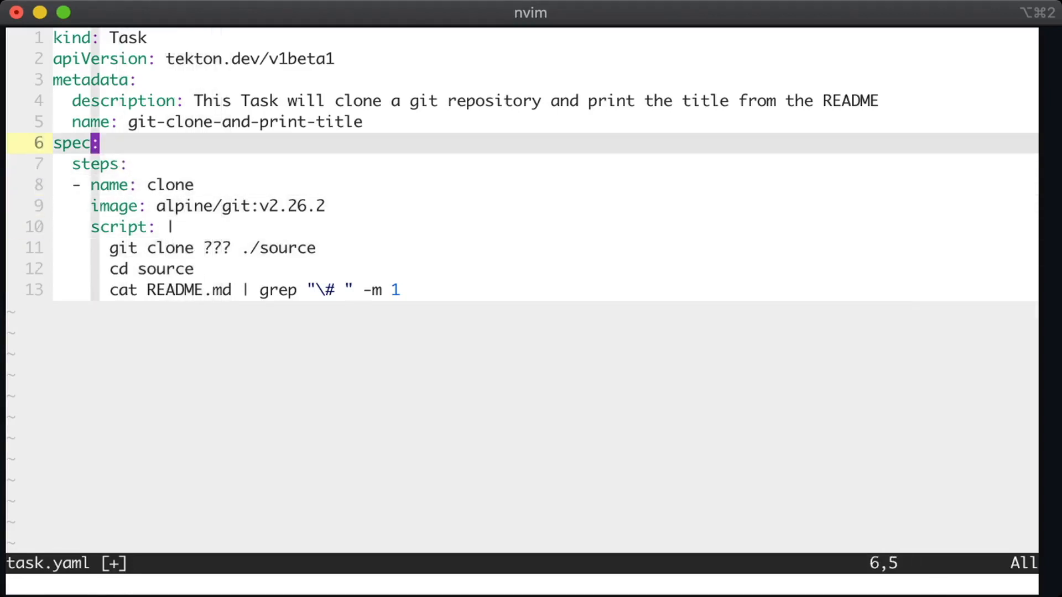
pyautogui.write('params:')
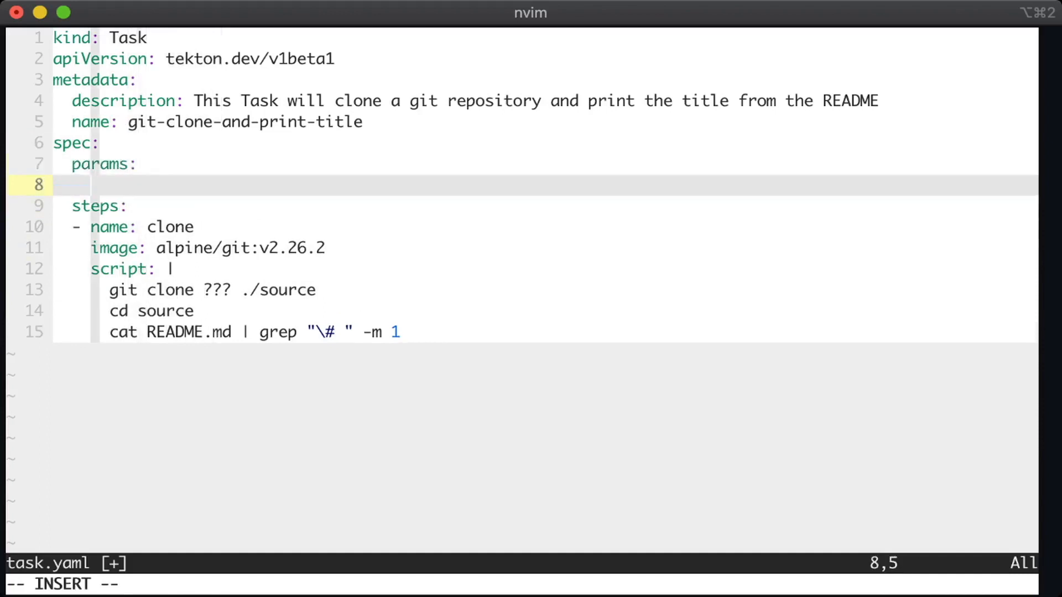
pyautogui.write('- name:')
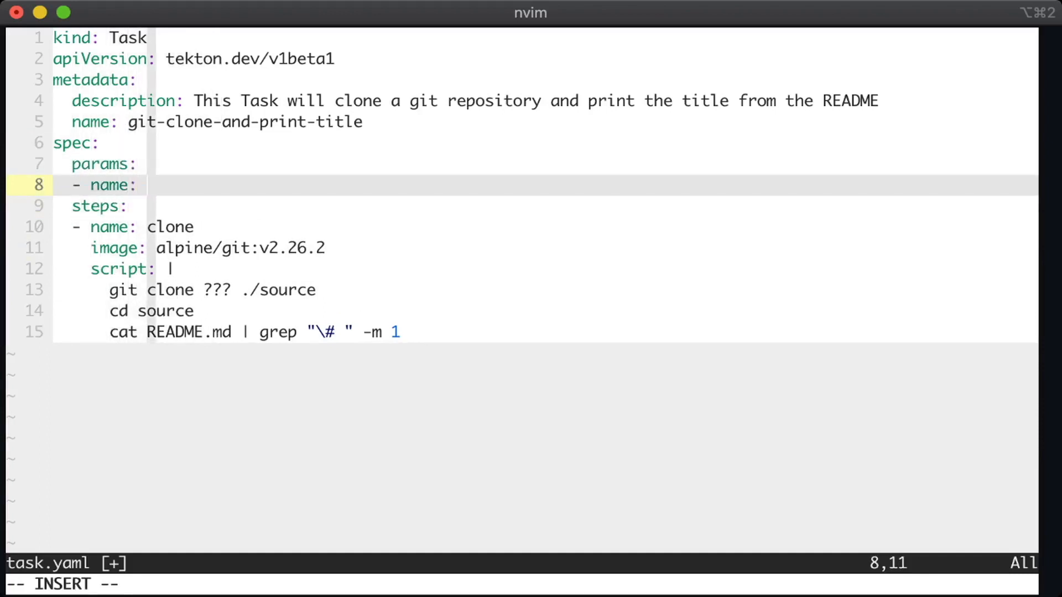
pyautogui.write('repo-url')
pyautogui.write('type: string')
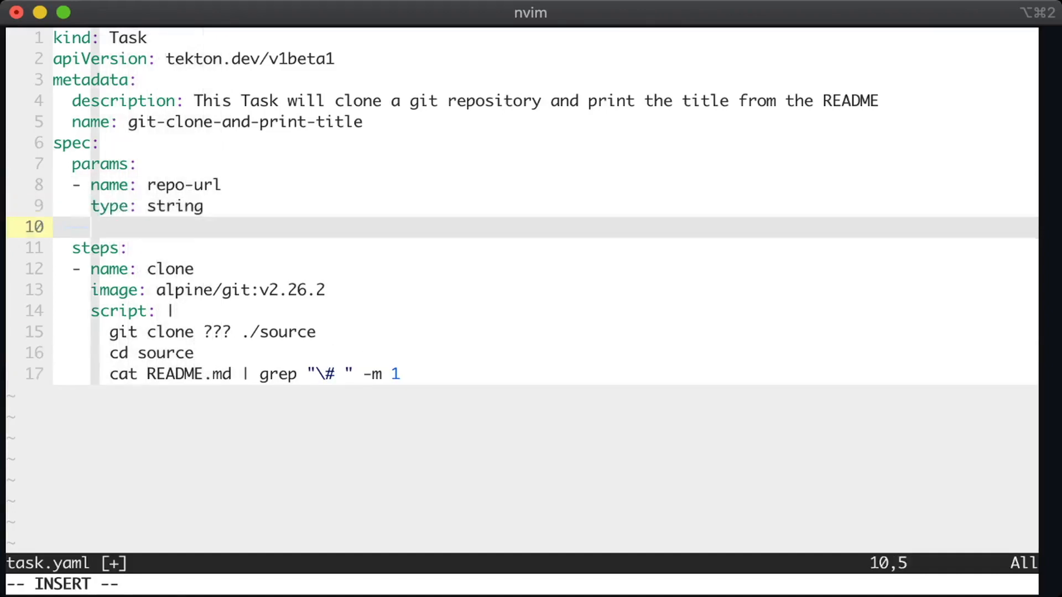
pyautogui.write('default:')
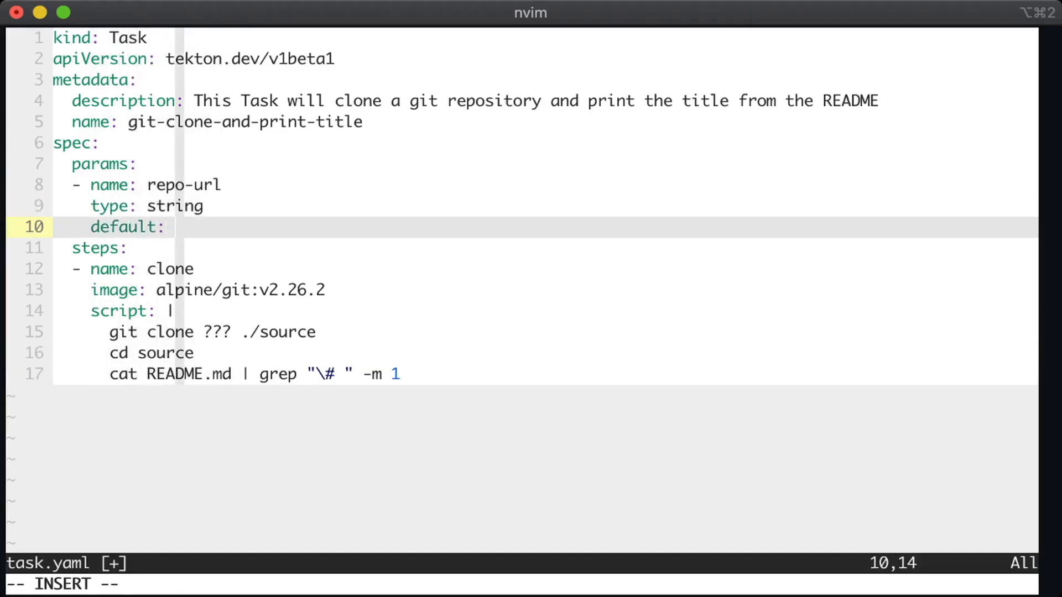
pyautogui.write('https:')
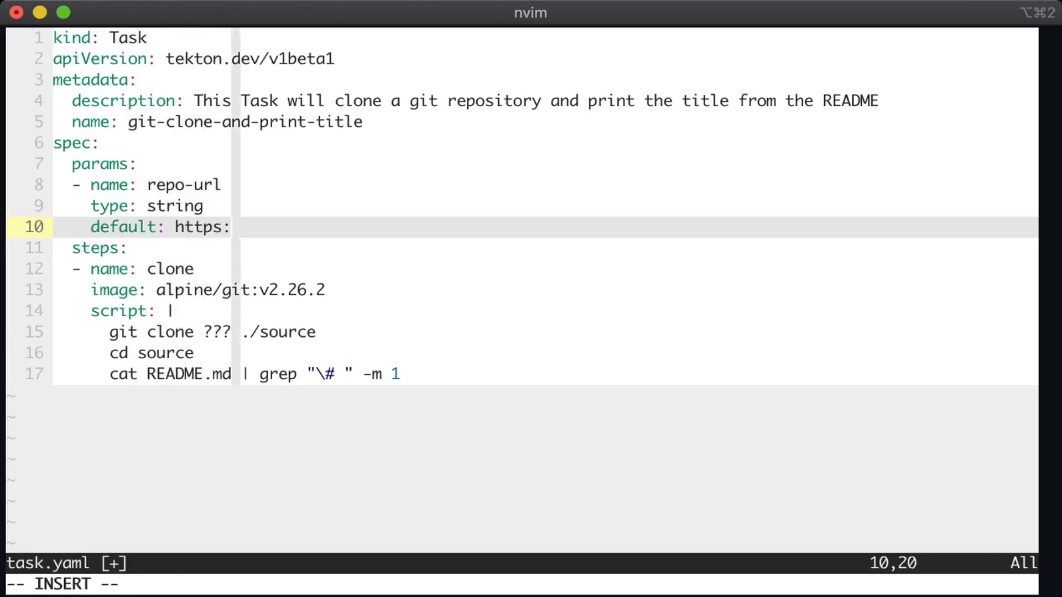
pyautogui.write('//github.com')
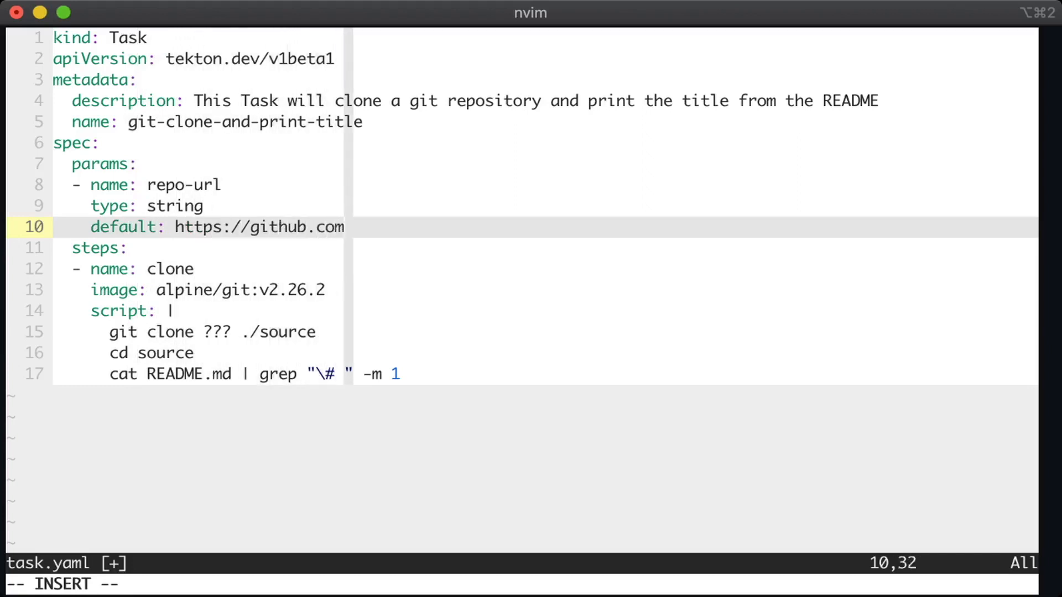
pyautogui.write('/tektoncd/pipelin')
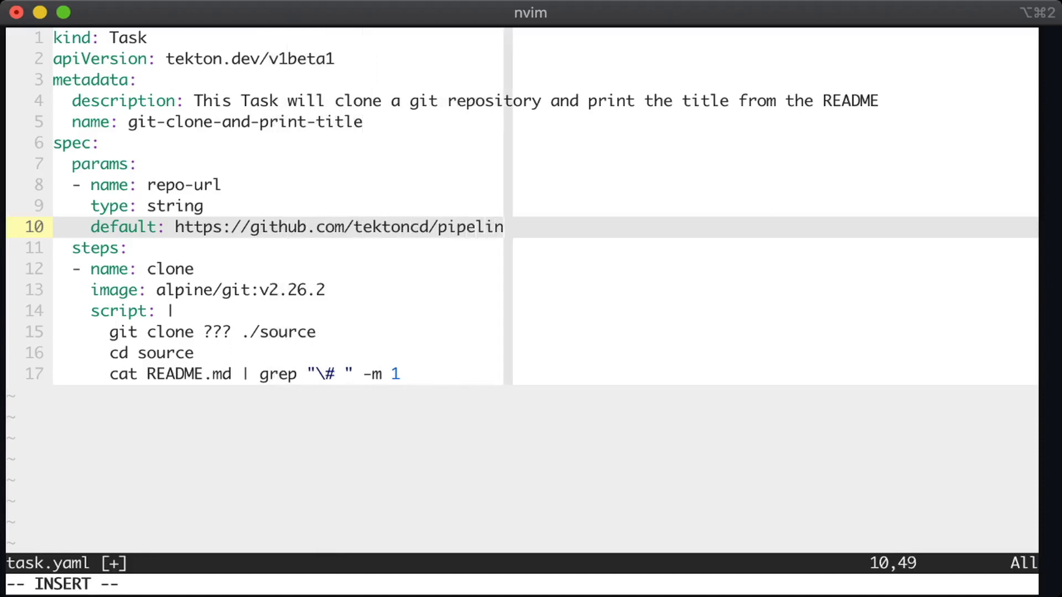
pyautogui.write('e.git')
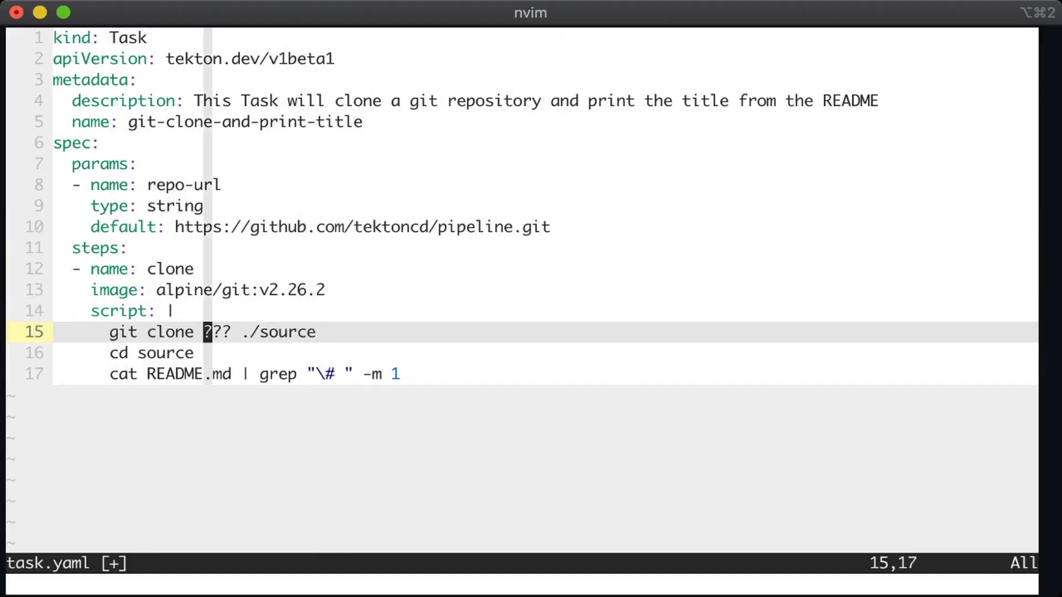
# Make the clone line reference $(params.repo-url), then save and quit
pyautogui.press('v')
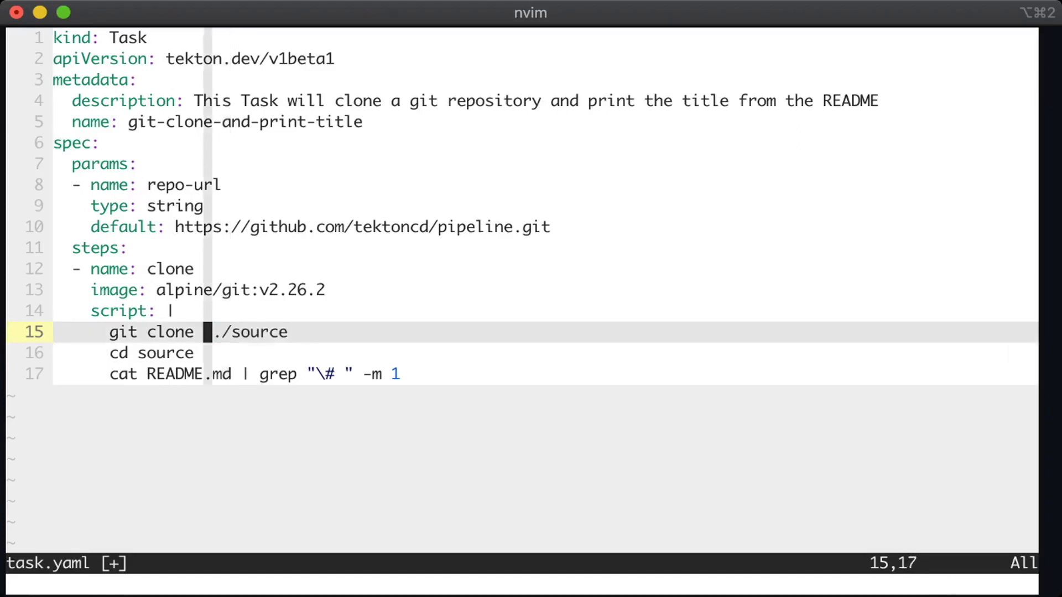
pyautogui.write('$(')
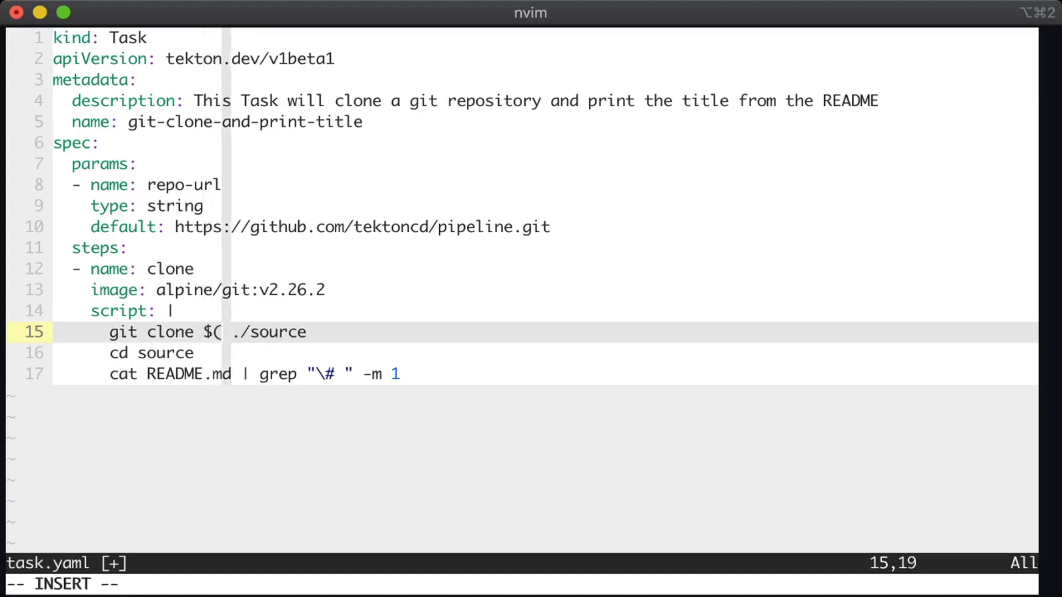
pyautogui.write('params')
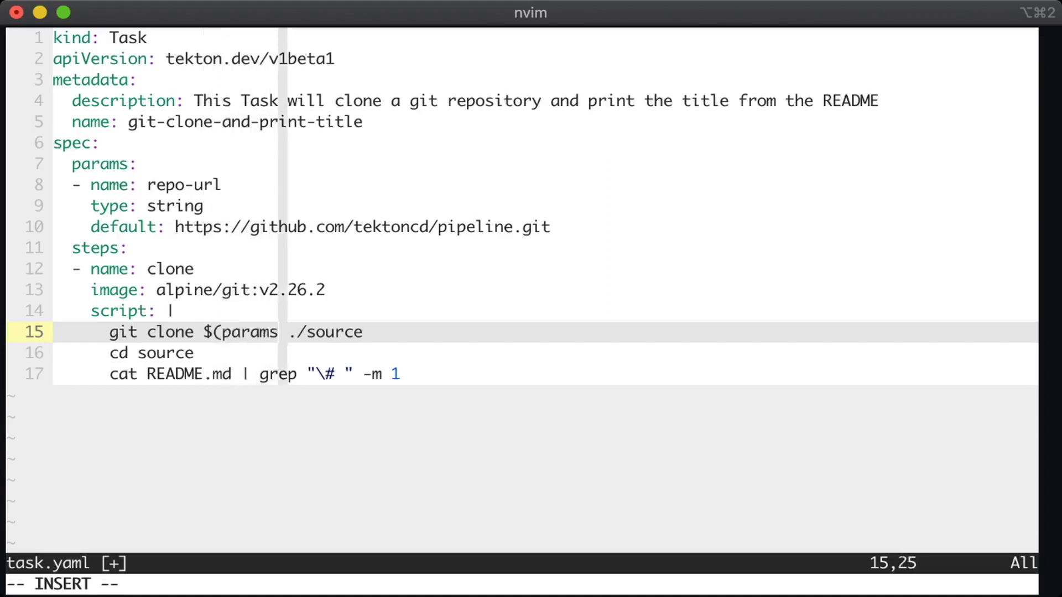
pyautogui.write('.repo-u')
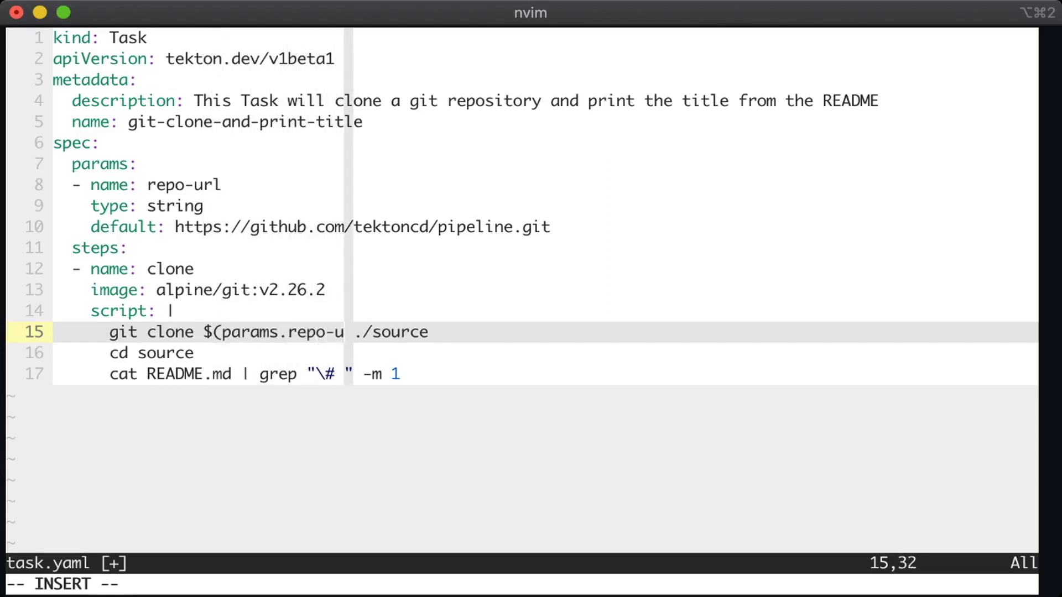
pyautogui.press('Escape')
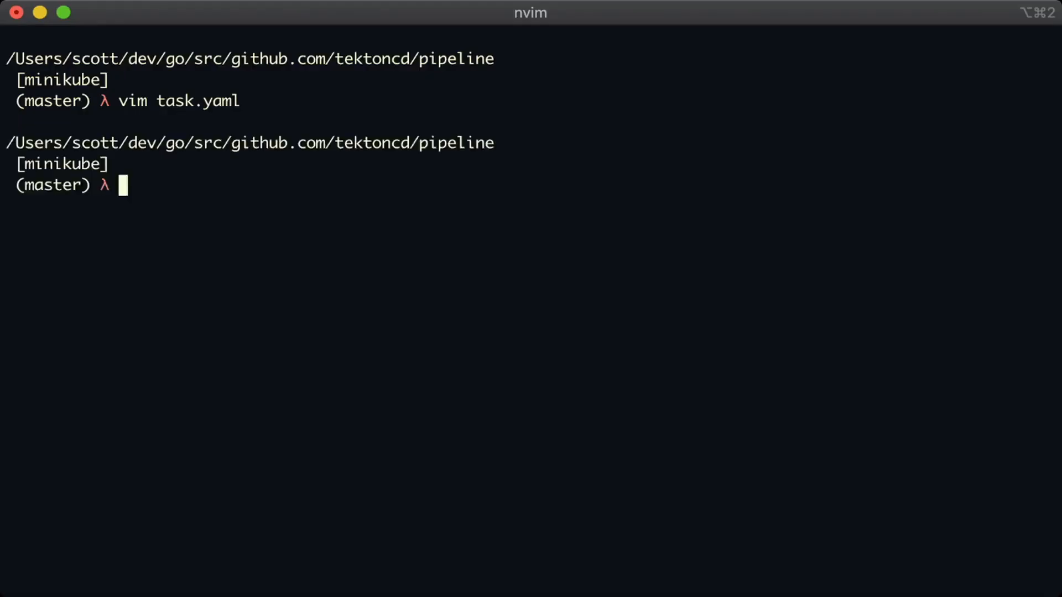
# Apply the updated task.yaml to the cluster with kubectl
pyautogui.write('kub')
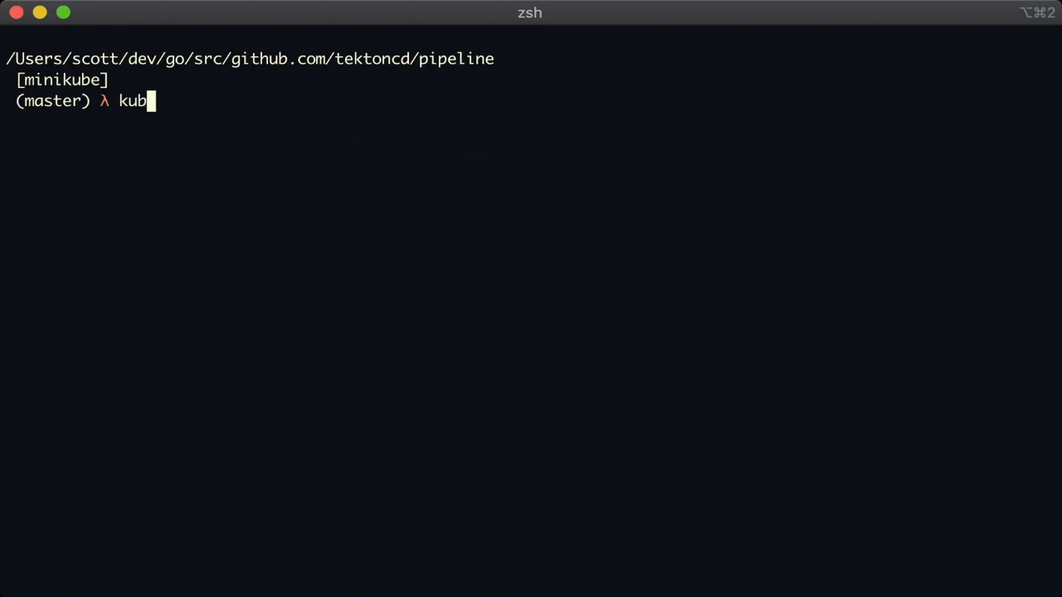
pyautogui.write('ectl apply -f ./ta')
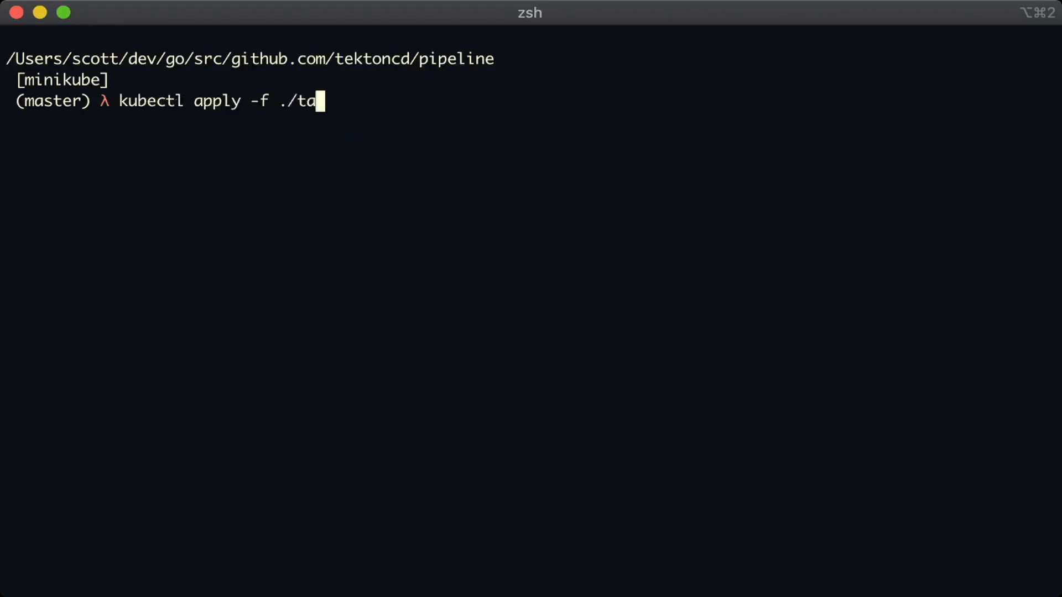
pyautogui.press('Return')
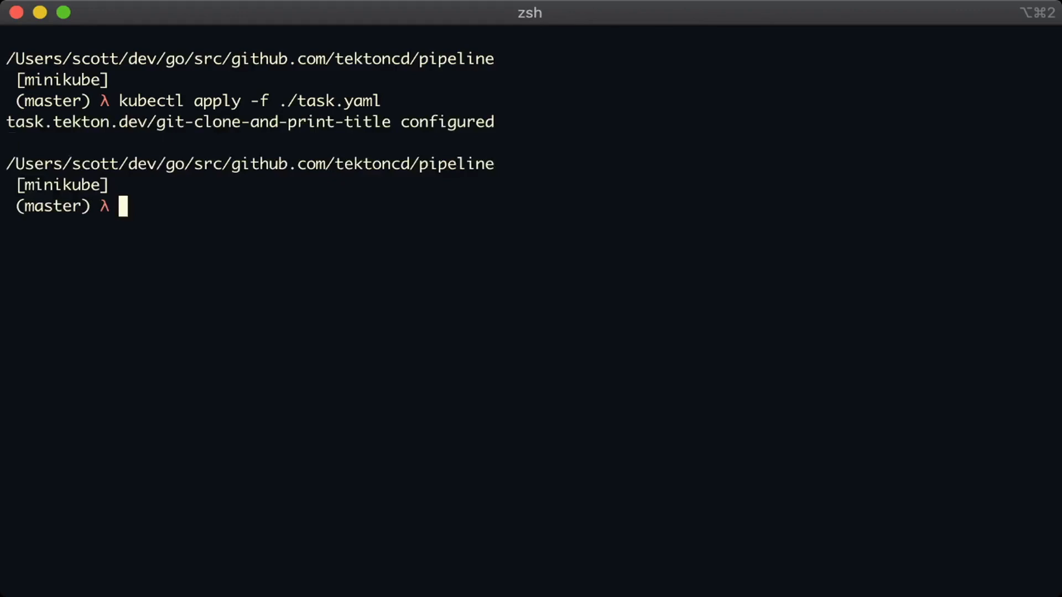
# Apply taskrun.yaml to the cluster, then start typing vim taskrun
pyautogui.write('cl')
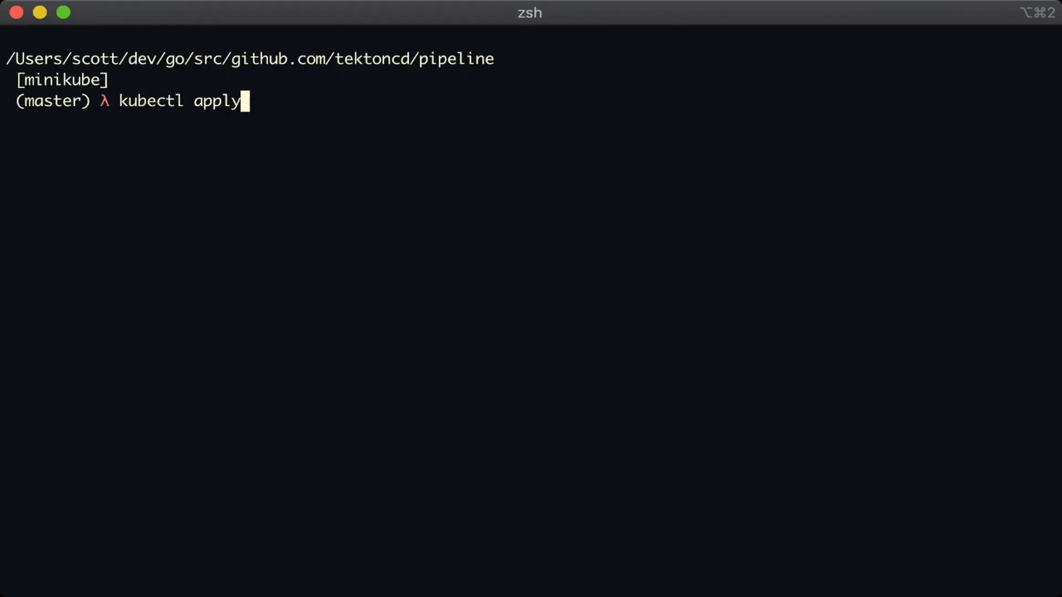
pyautogui.write('-f ./')
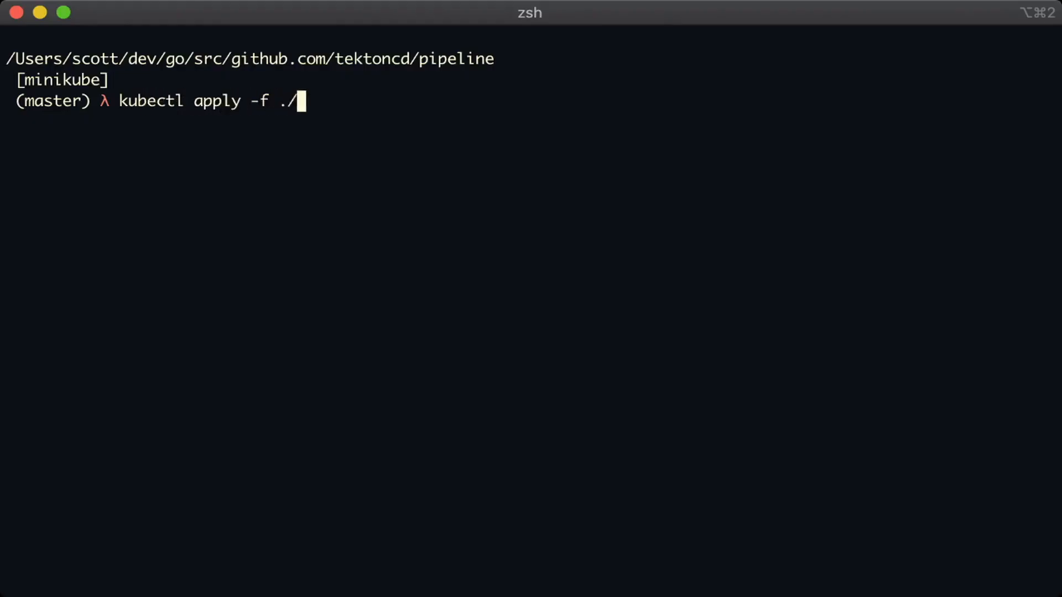
pyautogui.write('taskrun.yaml')
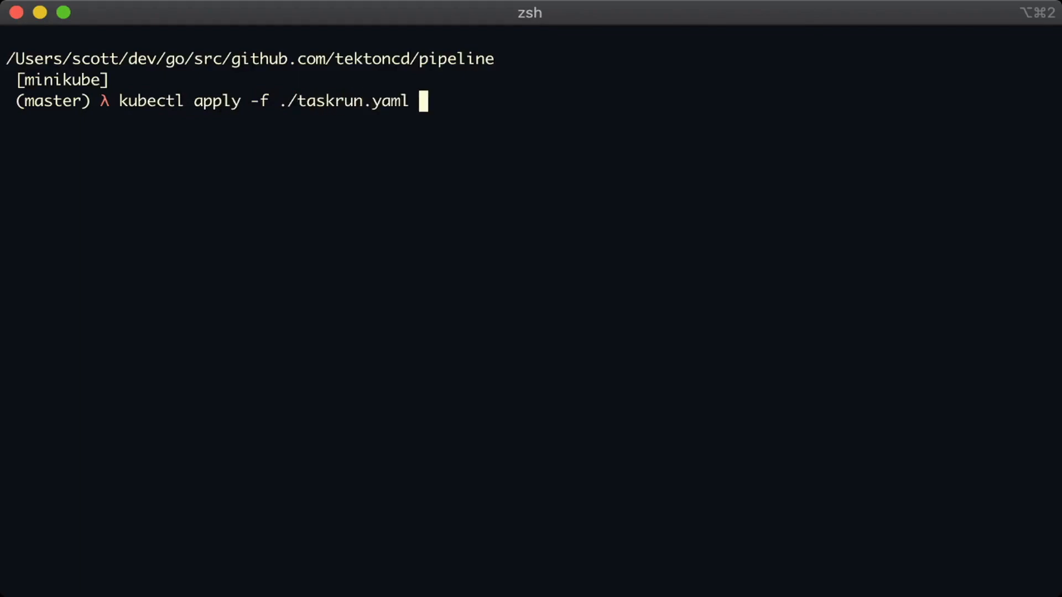
pyautogui.press('Return')
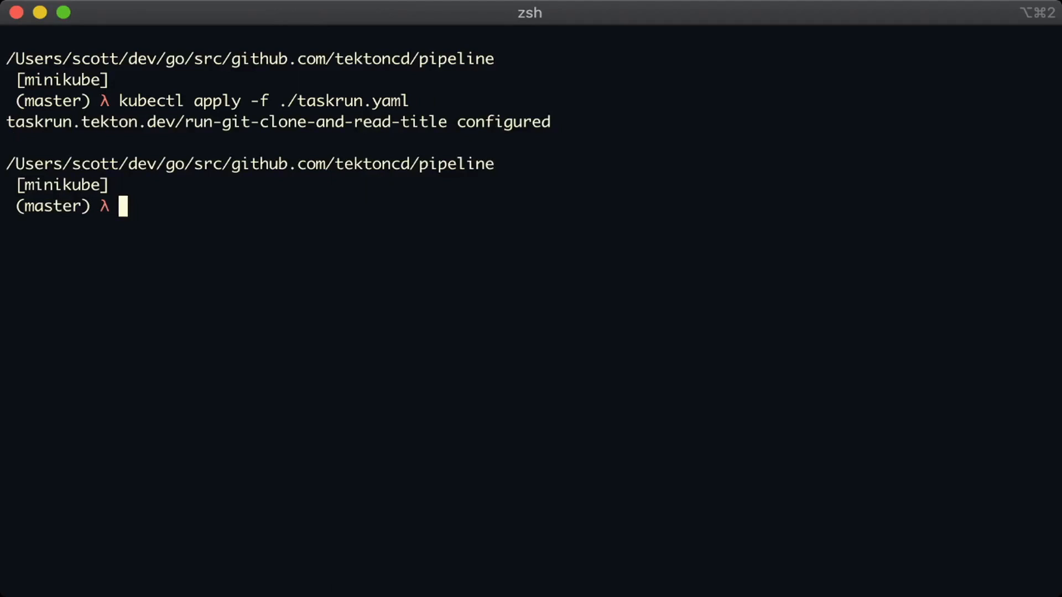
pyautogui.doubleClick(502, 121)
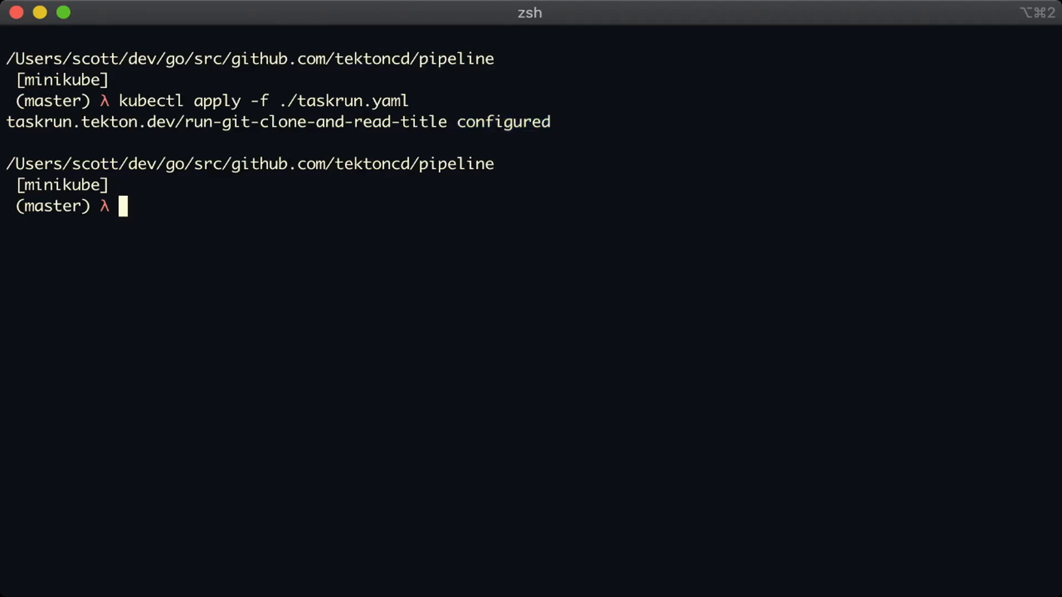
pyautogui.write('vim taskru')
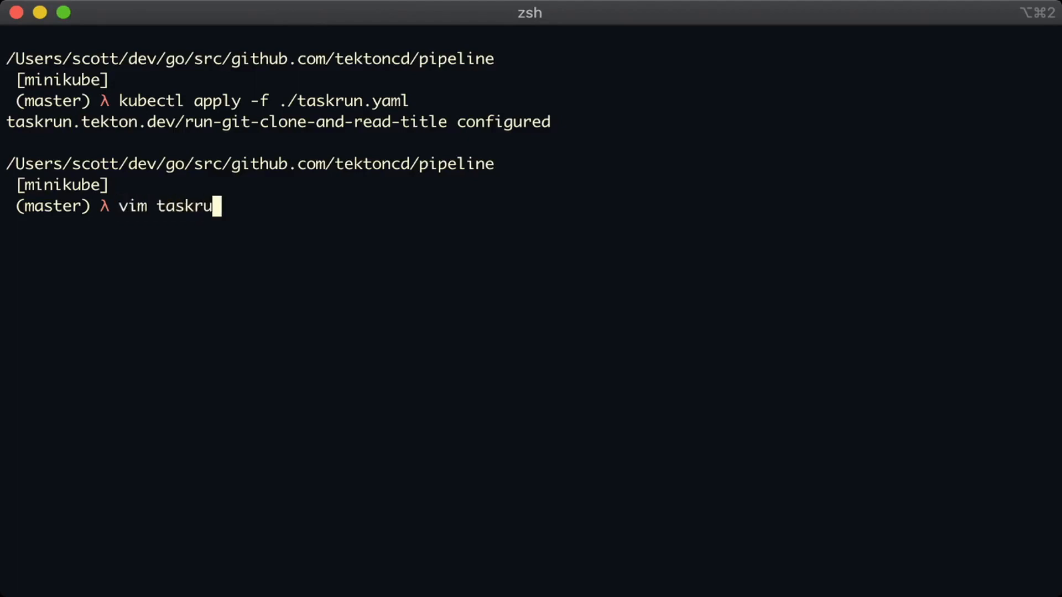
# In taskrun.yaml, change metadata name: to generateName:, save and quit
pyautogui.press('Return')
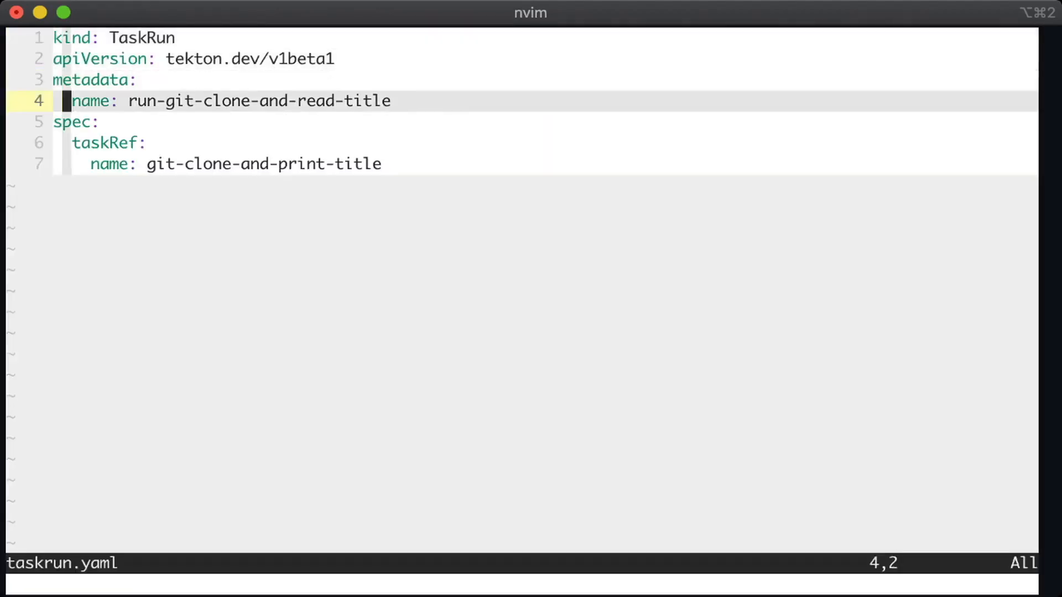
pyautogui.press('l')
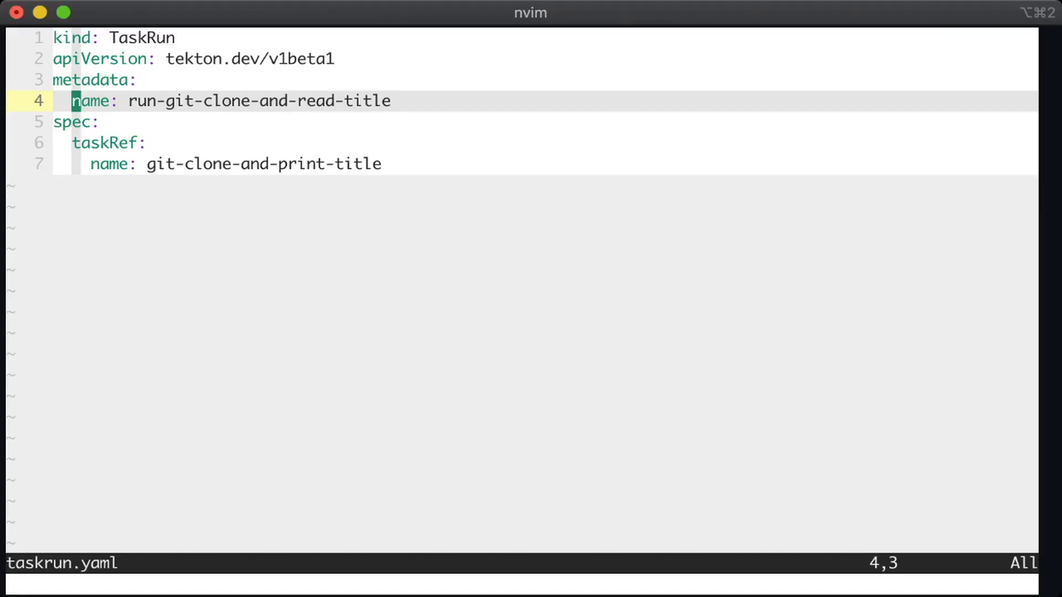
pyautogui.write('gen')
pyautogui.write('kub')
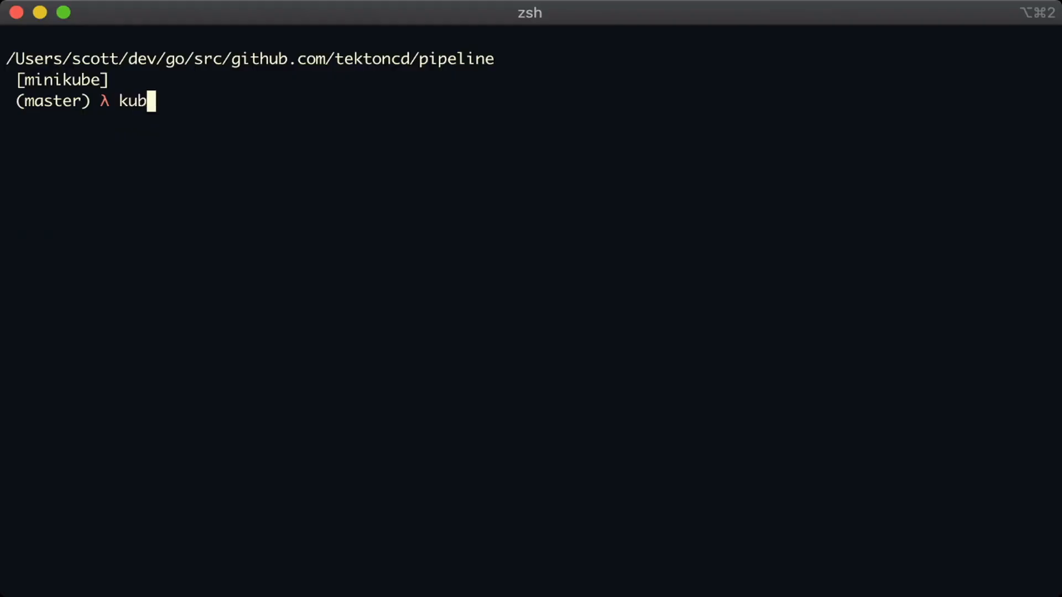
# Create a new TaskRun from taskrun.yaml with kubectl create
pyautogui.write('ectl create -f ./')
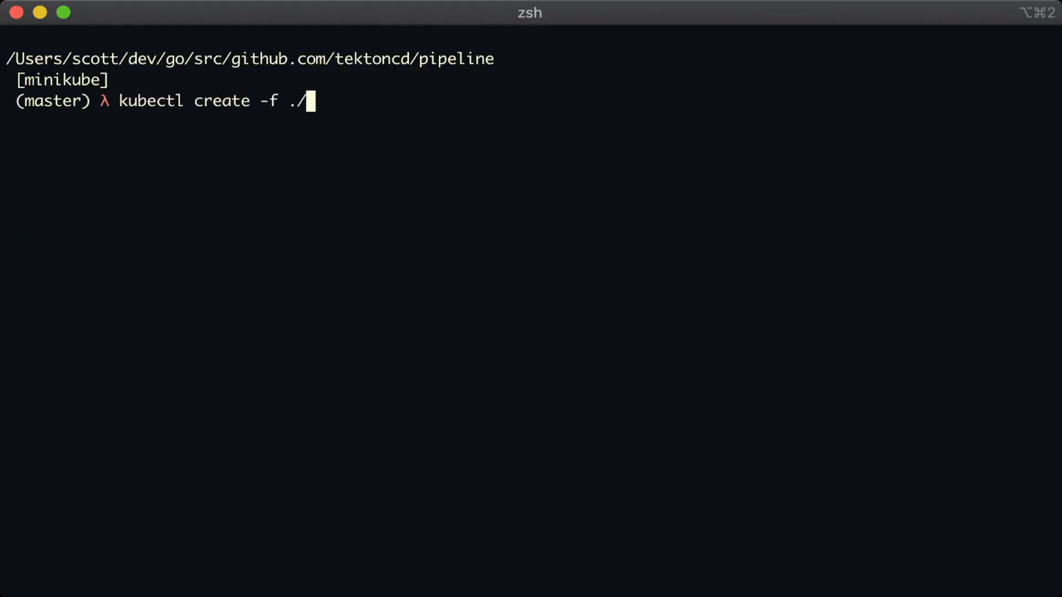
pyautogui.write('taskrun.yaml')
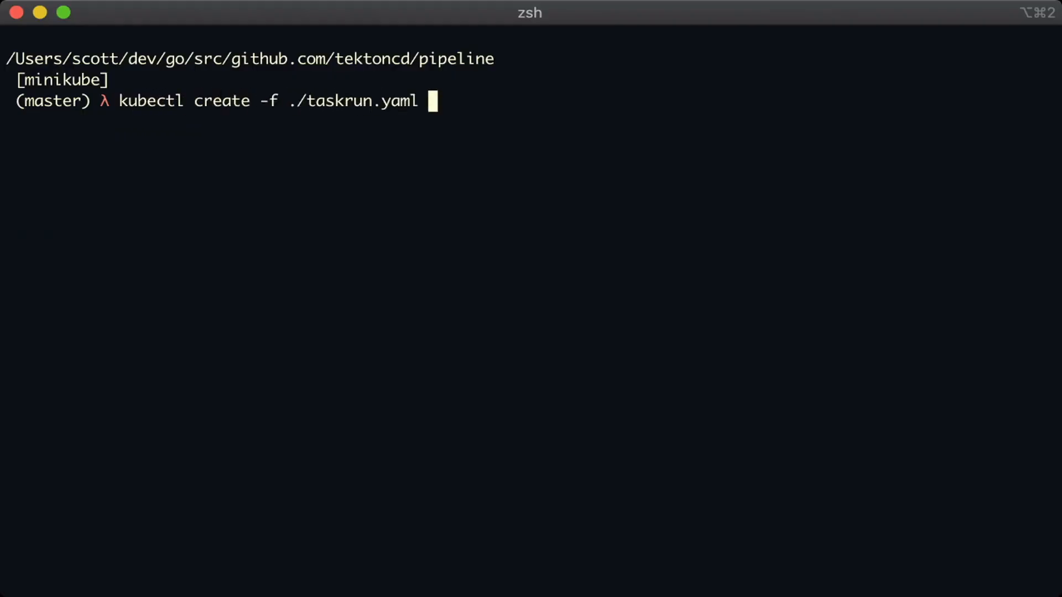
pyautogui.press('Return')
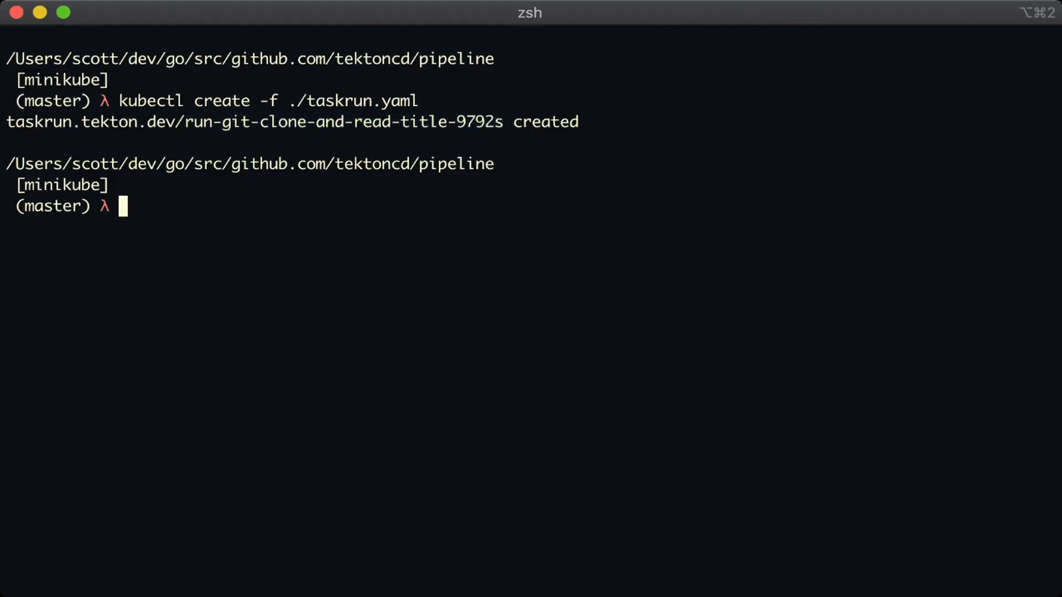
# View logs of pod run-git-clone-and-read-title-9792s-pod-9tz8c, then clear the terminal
pyautogui.write('kubectl')
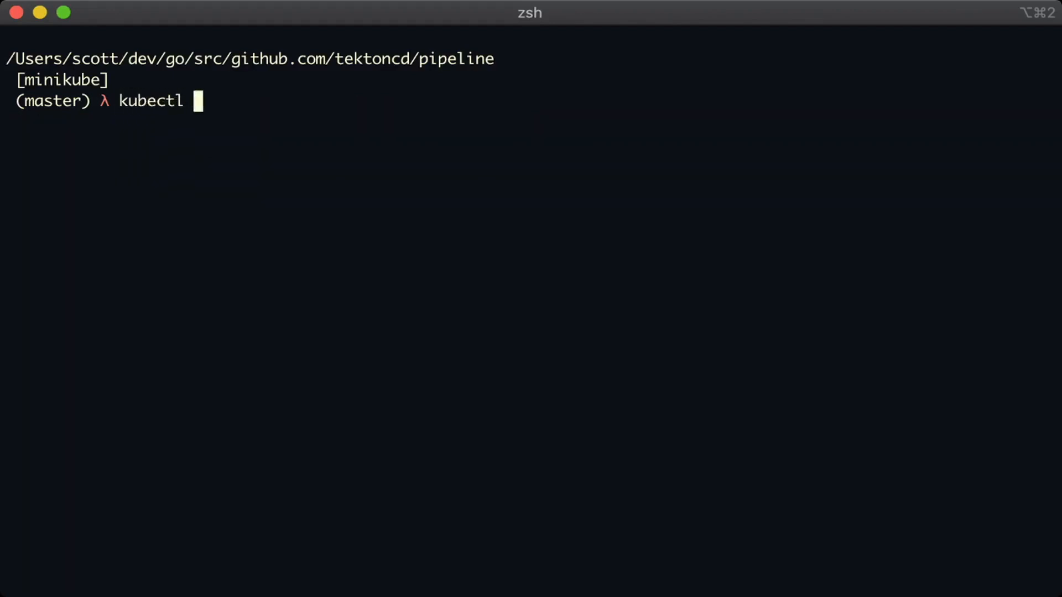
pyautogui.write('logs run-git-clone-and-read-title-9792s-pod-9tz8c')
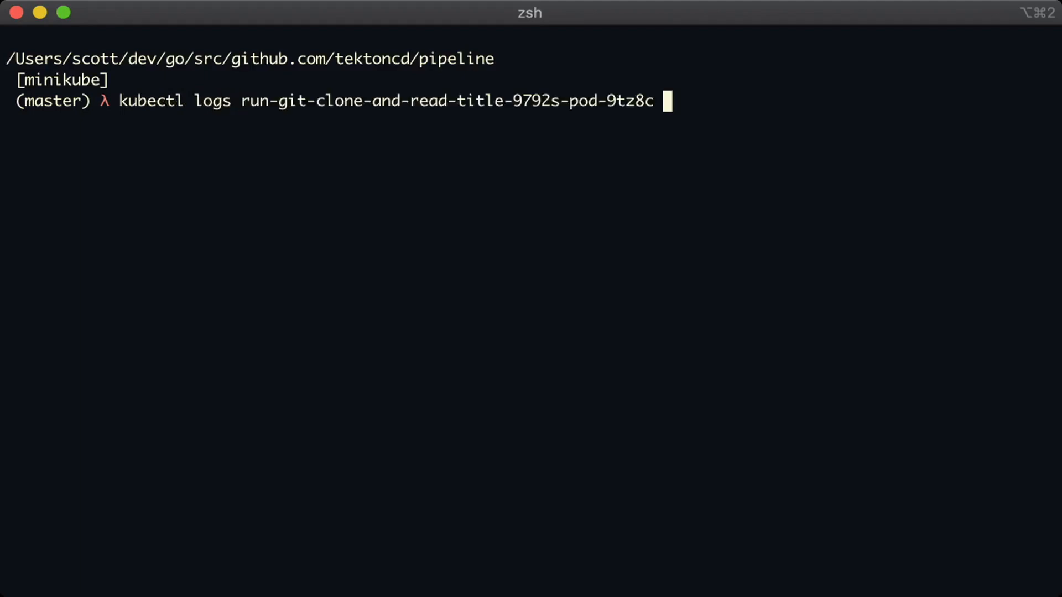
pyautogui.press('Return')
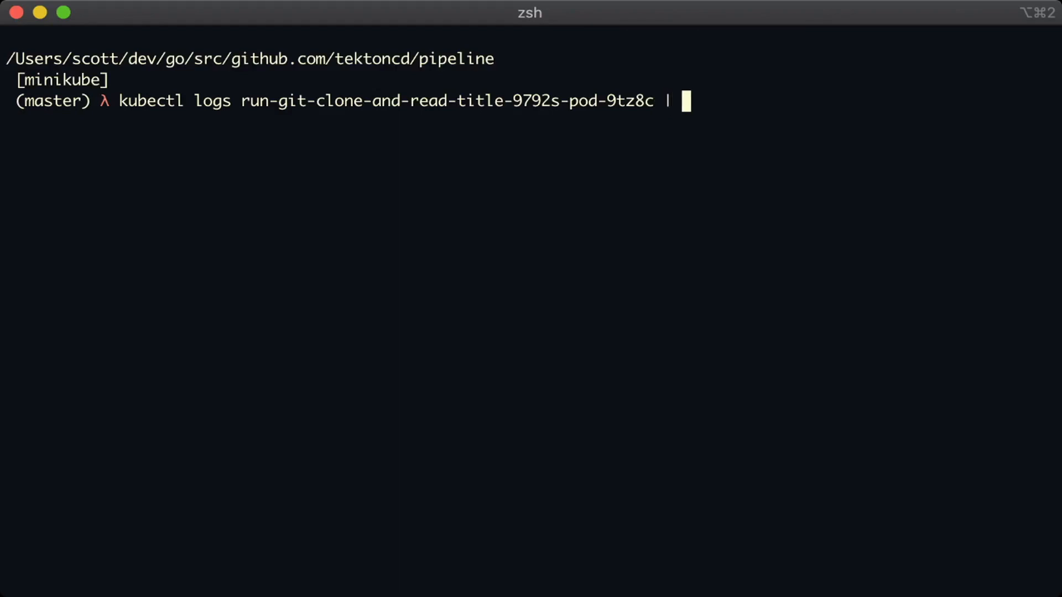
pyautogui.press('Return')
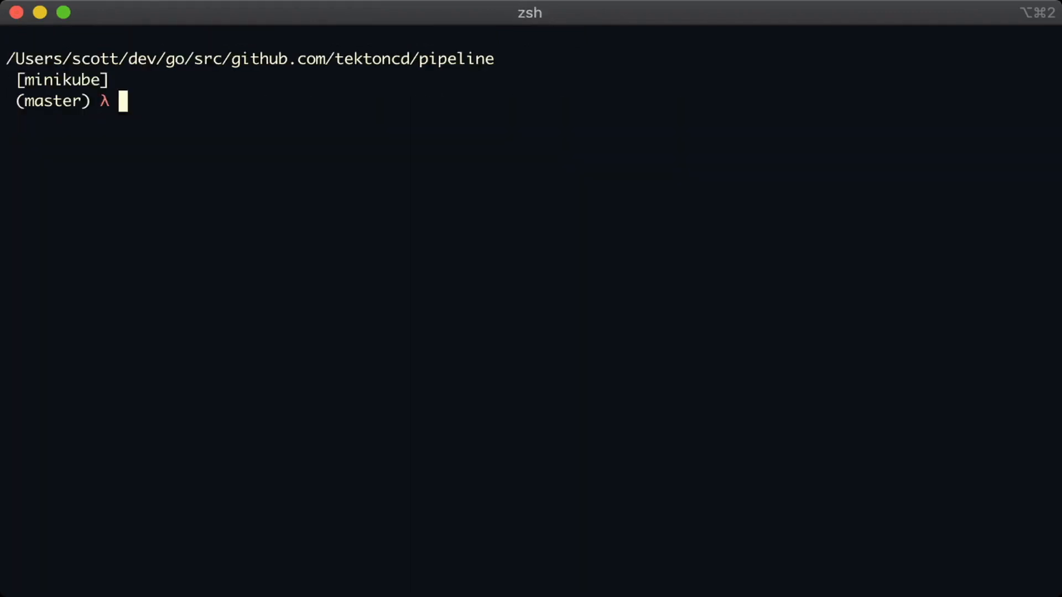
pyautogui.write('vim taskrun.')
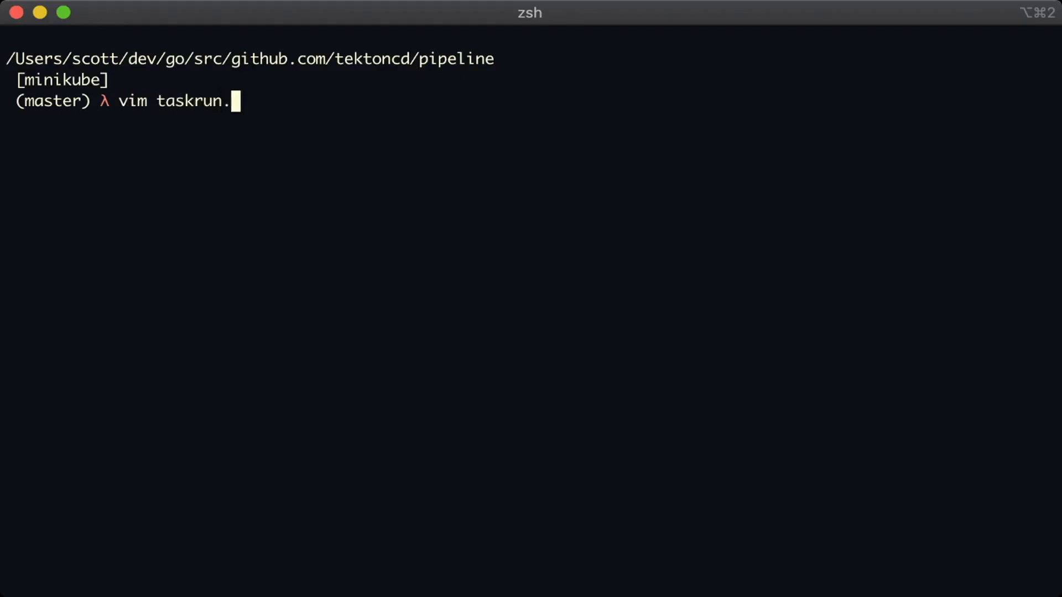
pyautogui.press('Return')
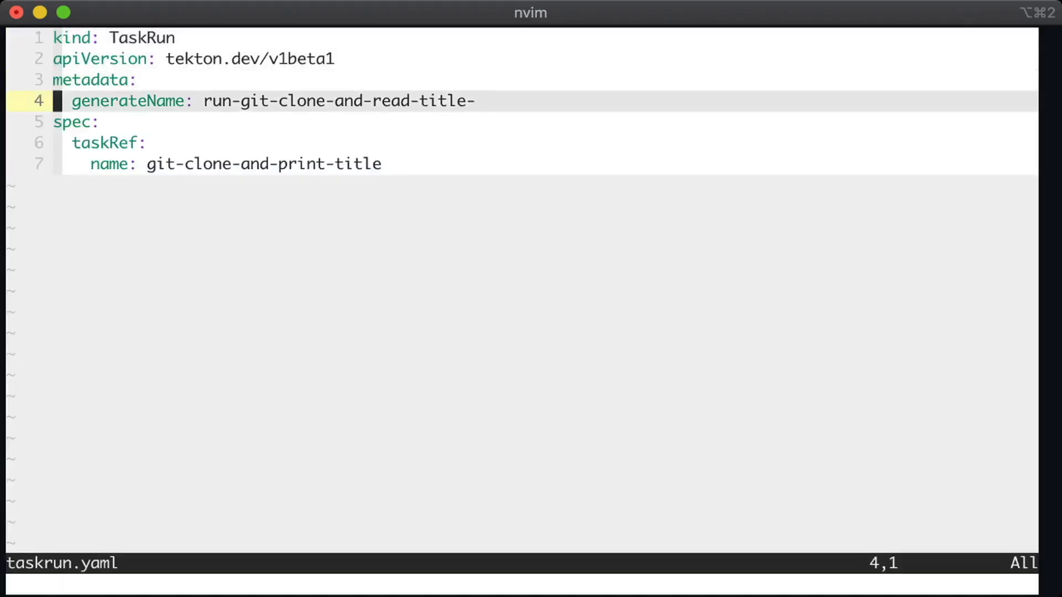
pyautogui.write('params:')
pyautogui.write('- name: repo-url')
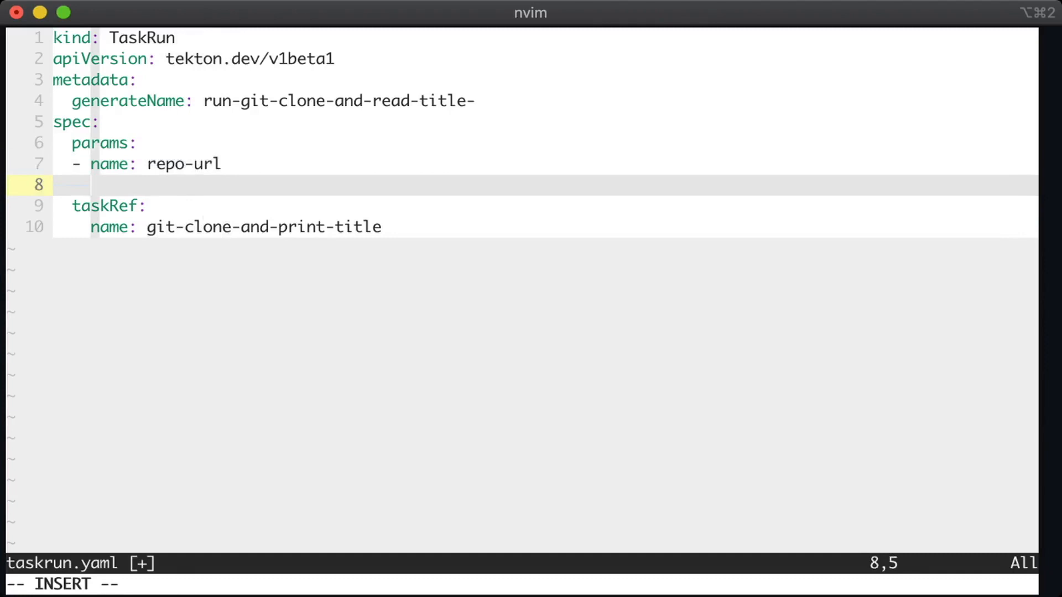
pyautogui.write('value: h')
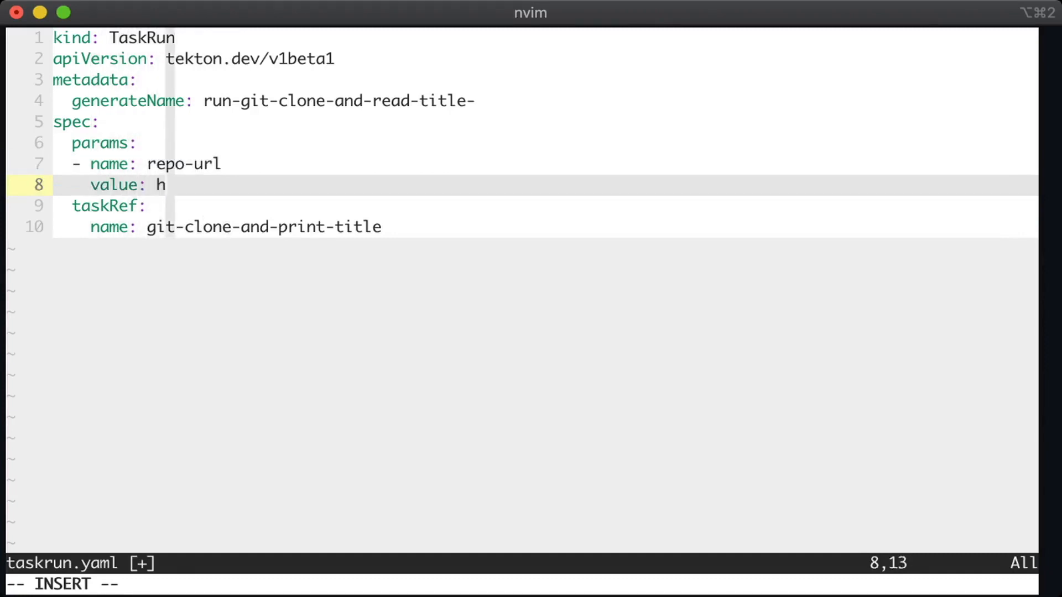
pyautogui.write('ttps://githu')
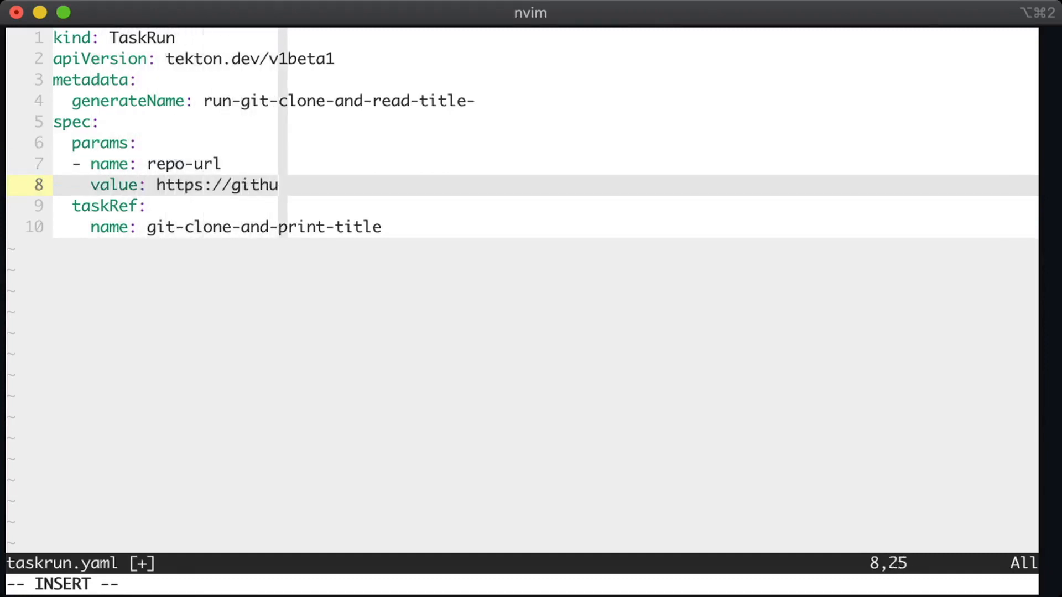
pyautogui.write('b.com/')
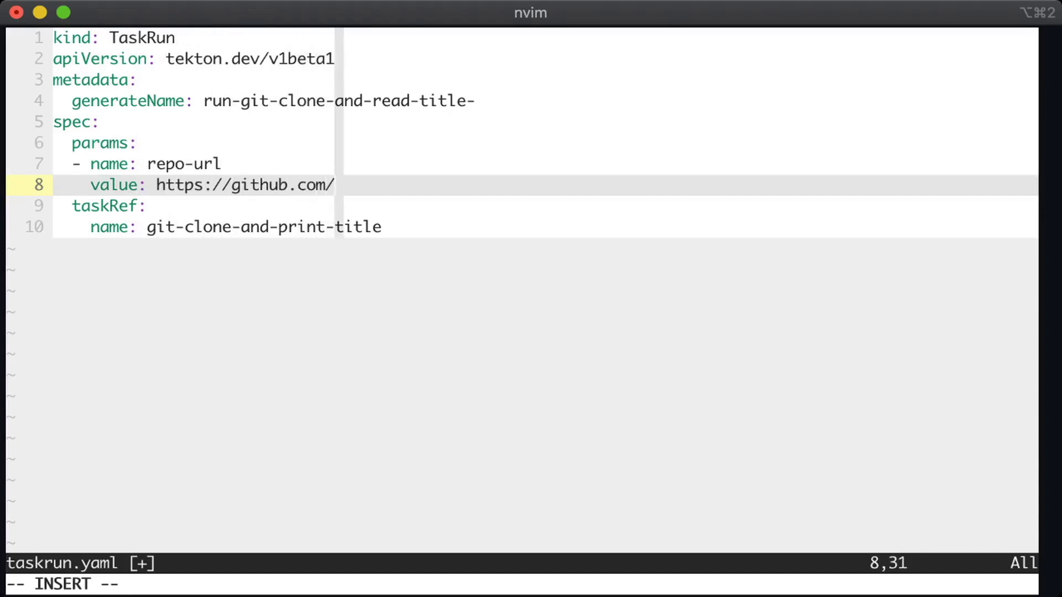
pyautogui.write('tektoncd/tr')
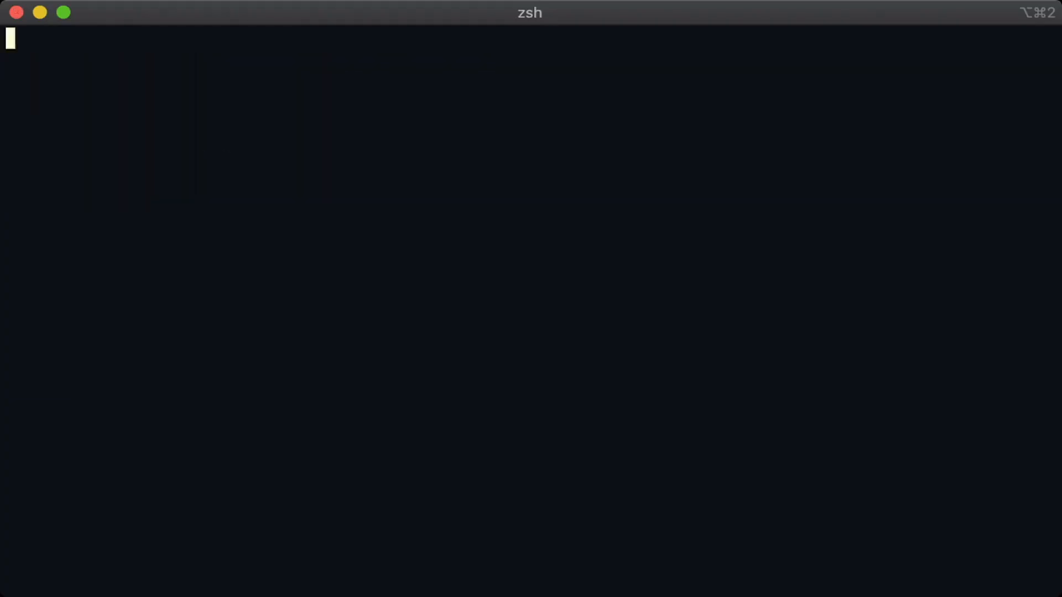
# Create a TaskRun from taskrun.yaml and copy its generated name
pyautogui.write('kubectl create')
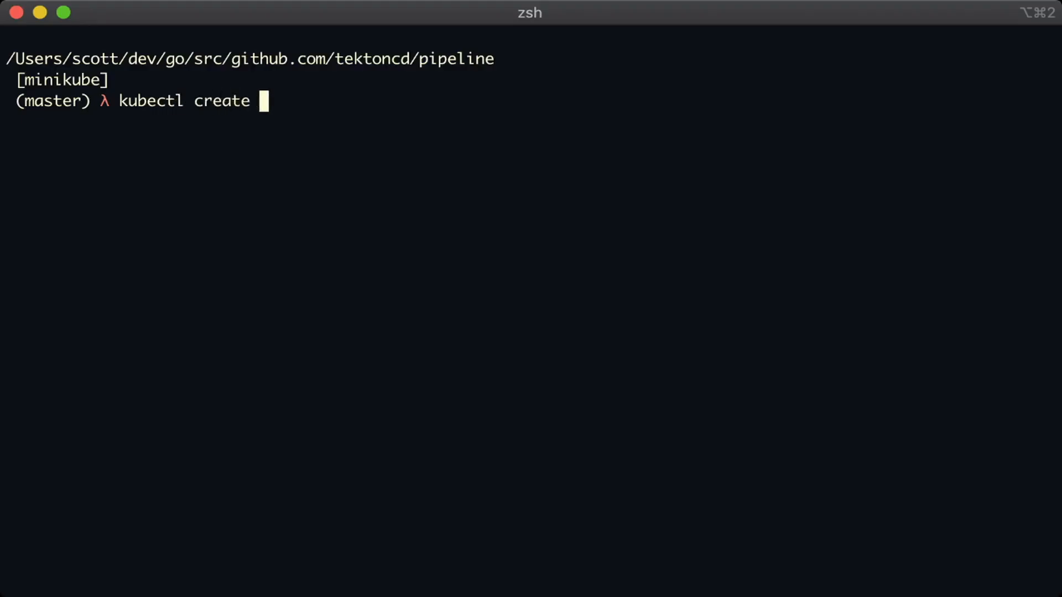
pyautogui.write('-f ./taskrun.yaml')
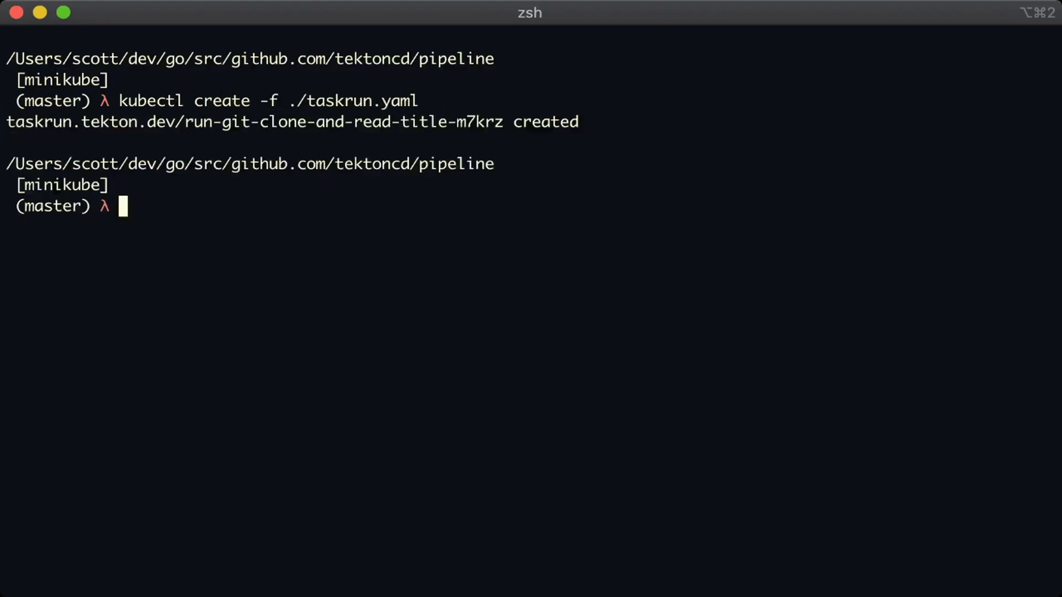
pyautogui.doubleClick(478, 122)
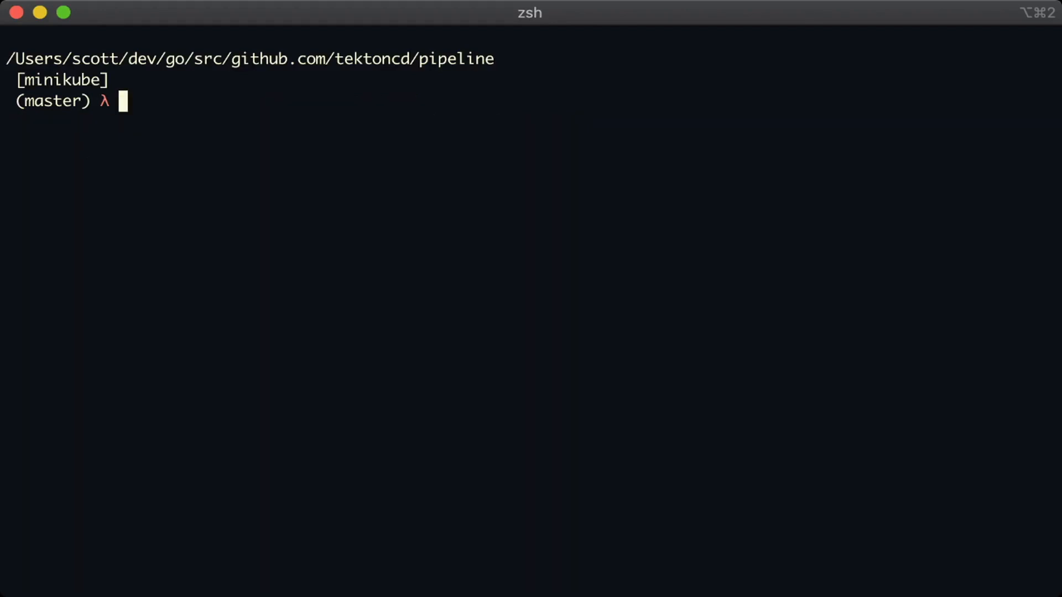
# View YAML of run-git-clone-and-read-title-m7krz in less, then its pod logs printing Tekton Triggers
pyautogui.write('kubectl get -o yaml taskrun run-git-clone-and-read-title-m7krz | less')
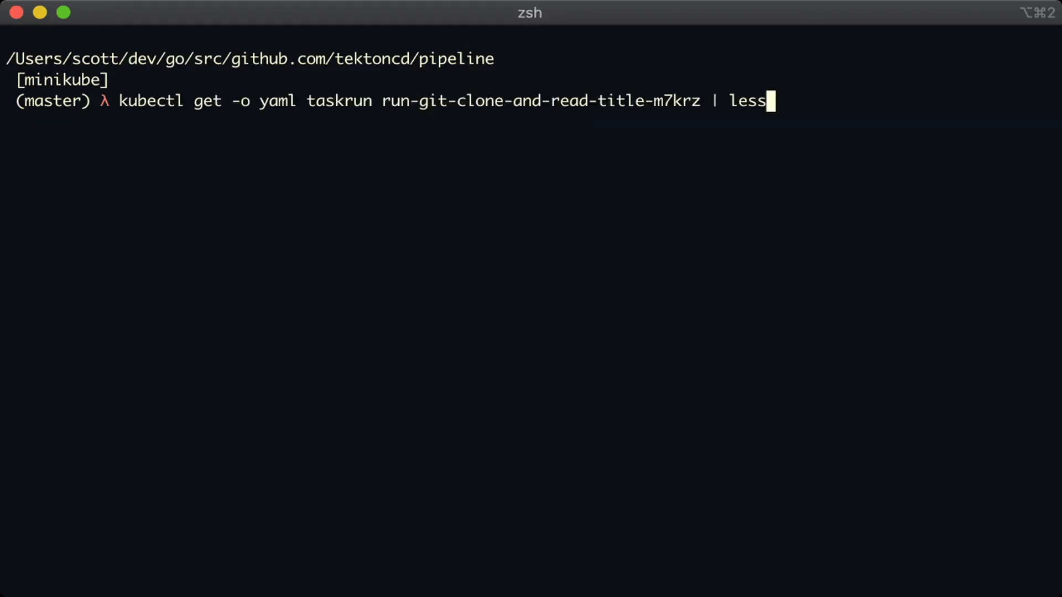
pyautogui.press('Return')
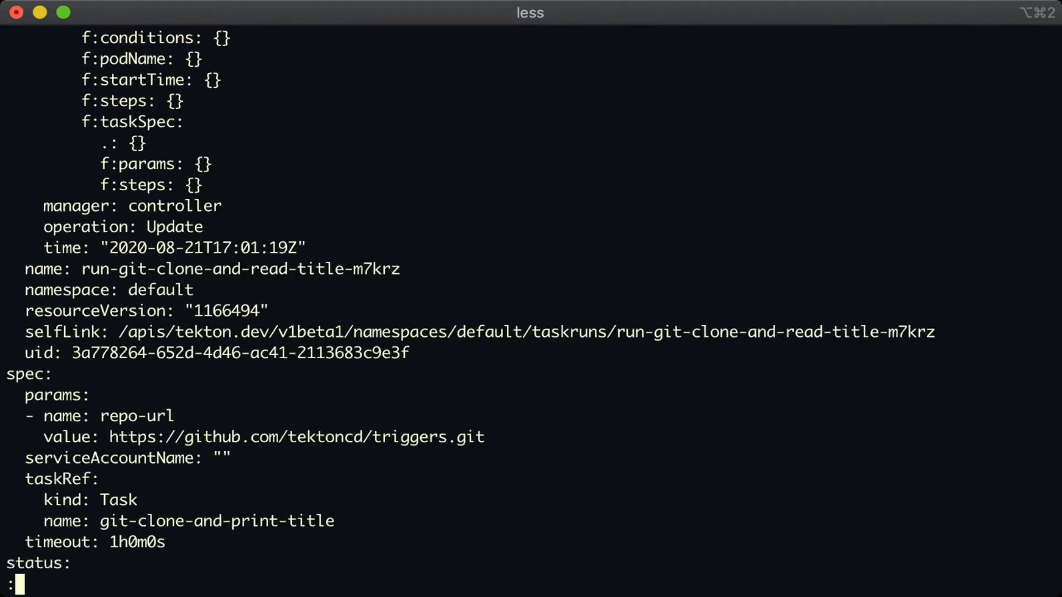
pyautogui.scroll(-3)
pyautogui.write('kubectl logs')
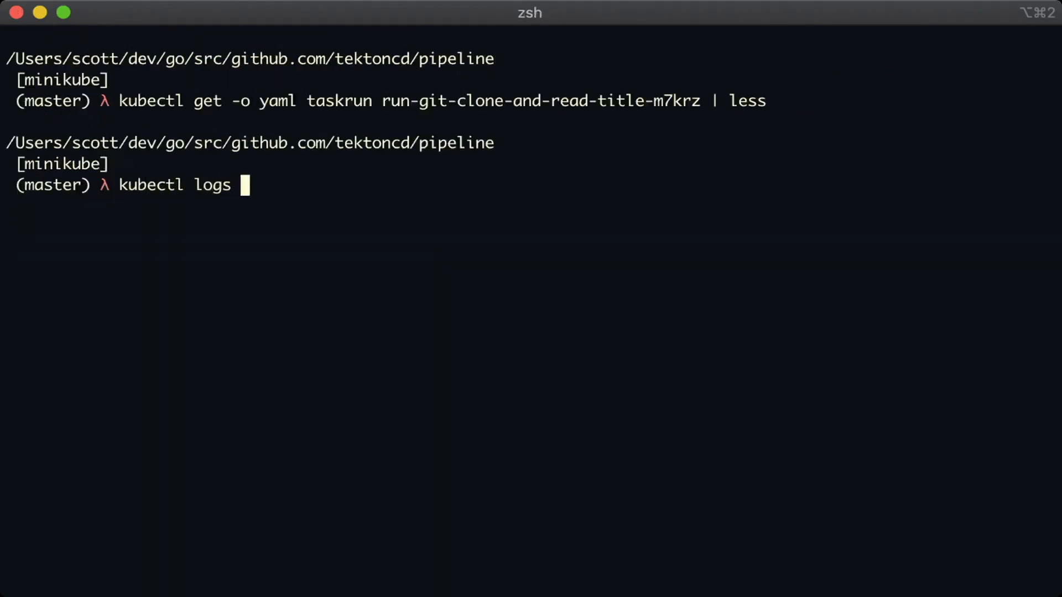
pyautogui.press('Return')
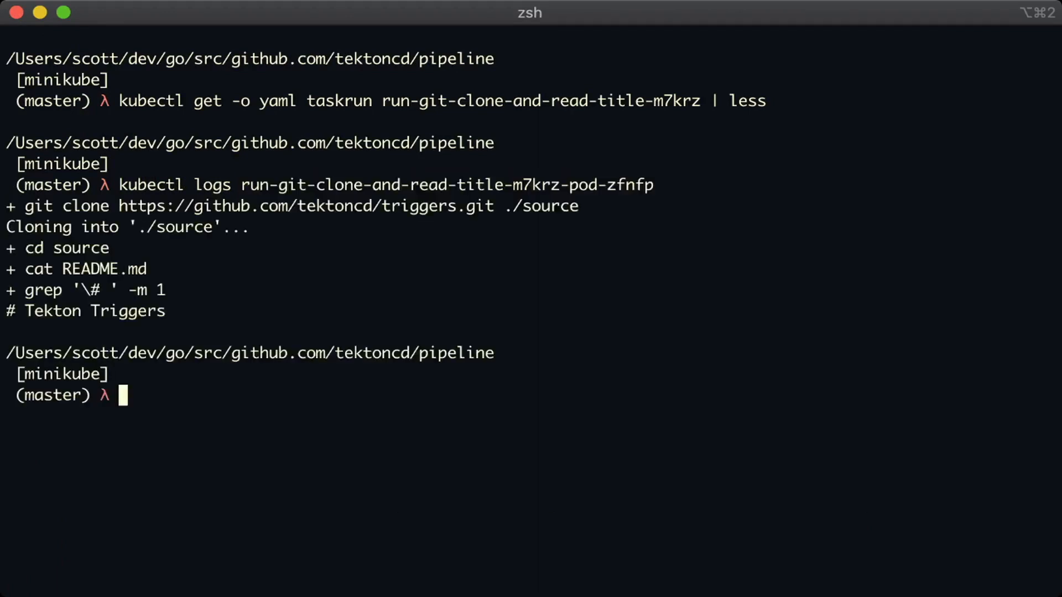
pyautogui.doubleClick(420, 206)
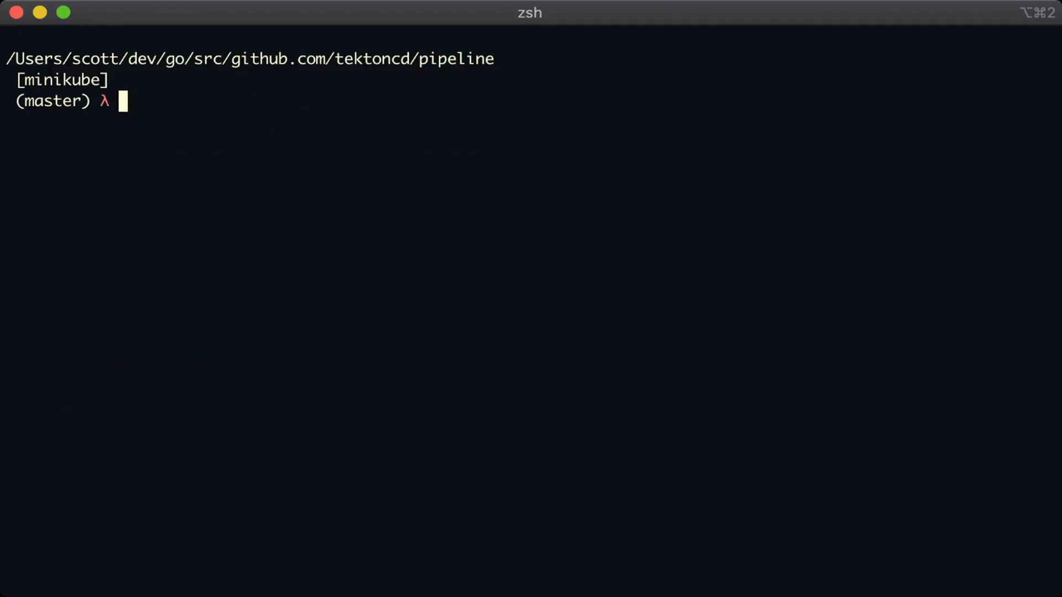
# Have vim task.yaml typed at the zsh prompt, not yet run
pyautogui.write('vim task.yaml')
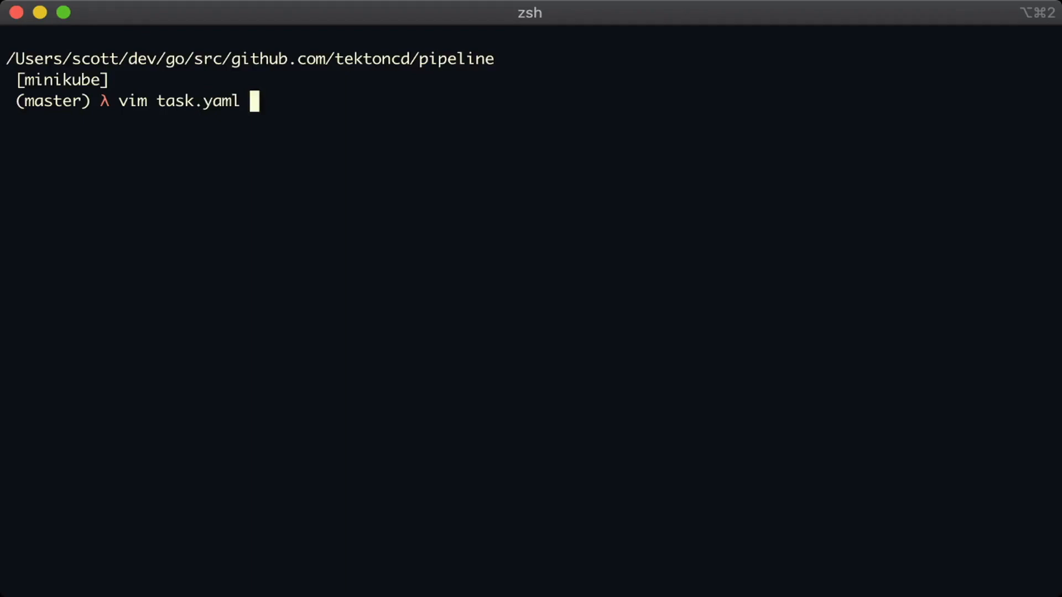
# In task.yaml, declare a results entry named commit
pyautogui.press('Return')
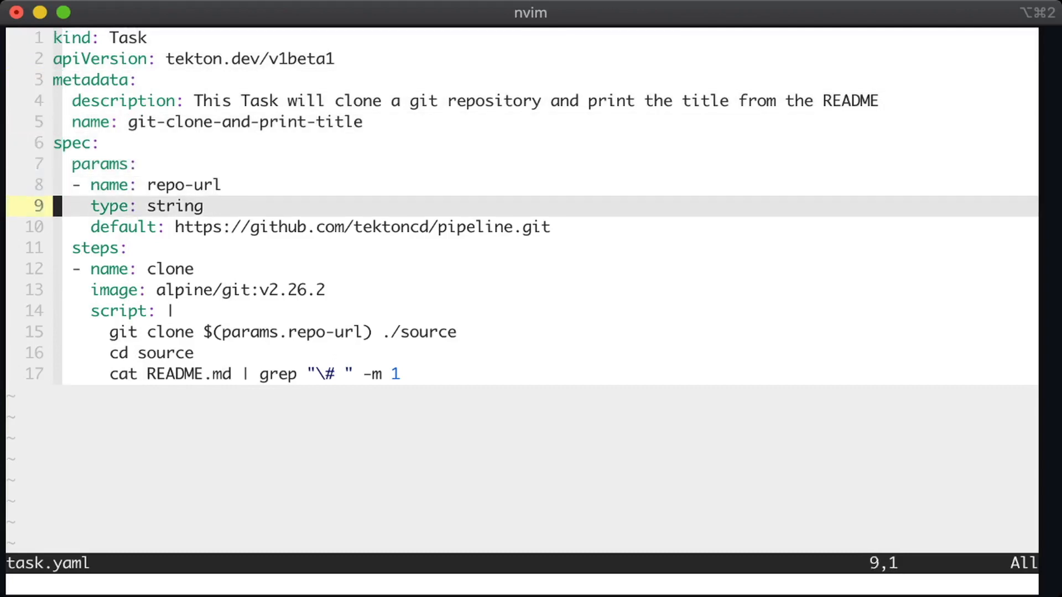
pyautogui.write('results:')
pyautogui.write('git')
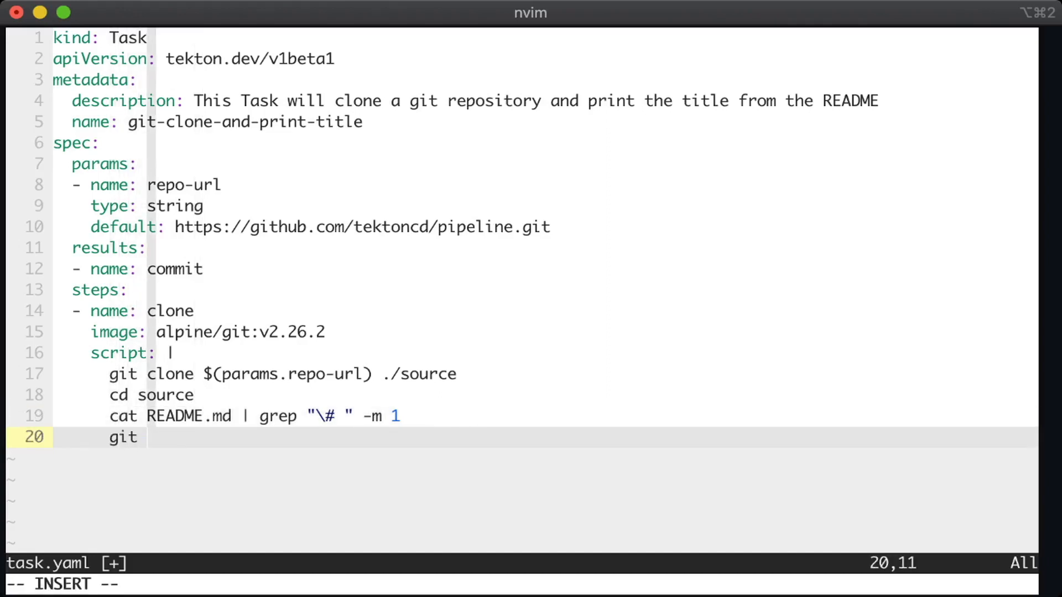
# Append git rev-parse HEAD > $(results.commit.path) to the script, save and quit
pyautogui.write('rev-parse')
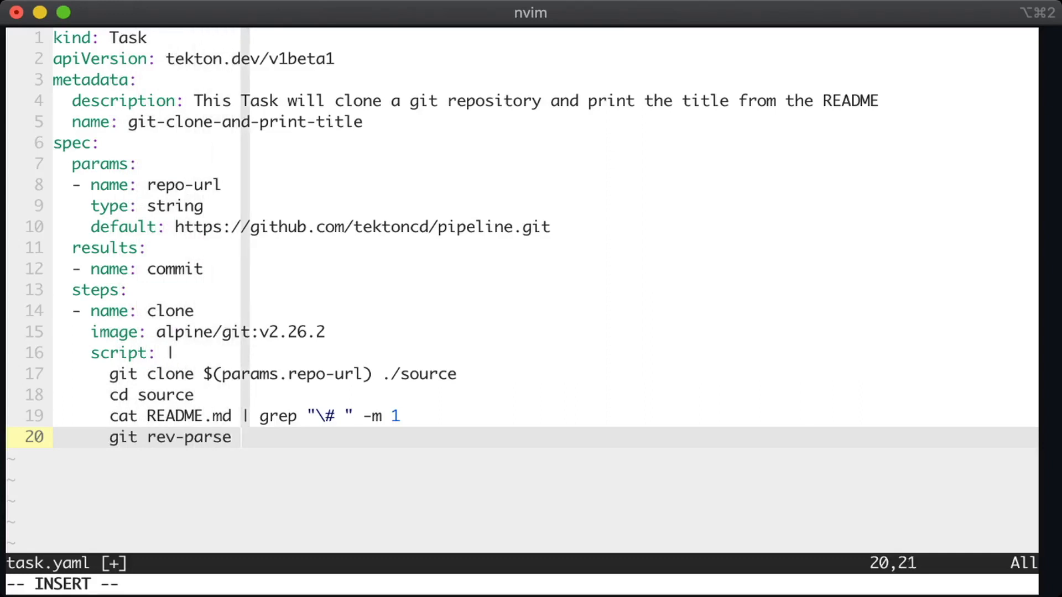
pyautogui.write('HEAD >')
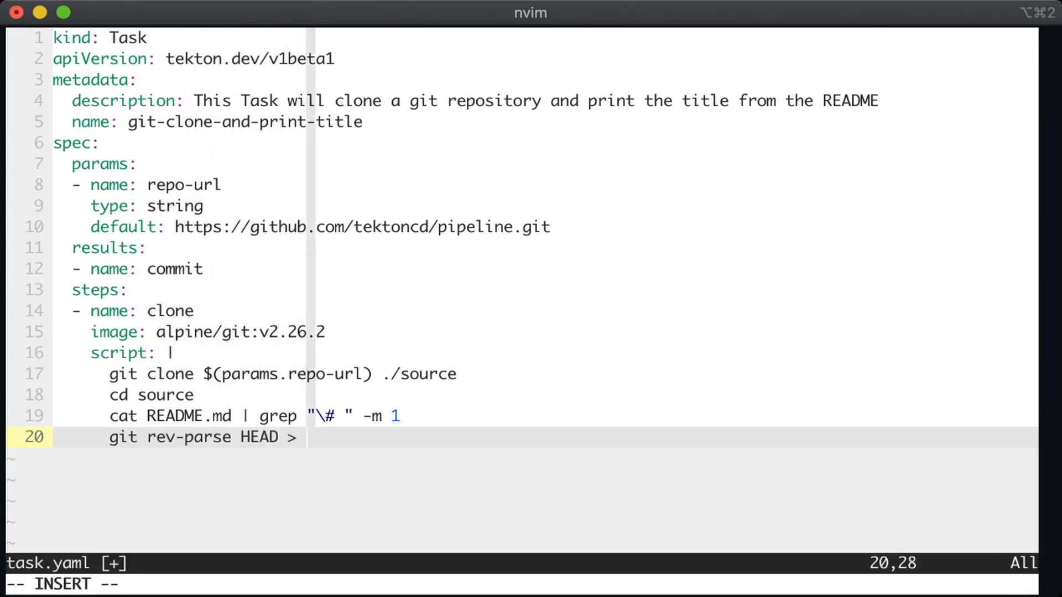
pyautogui.write('$(res')
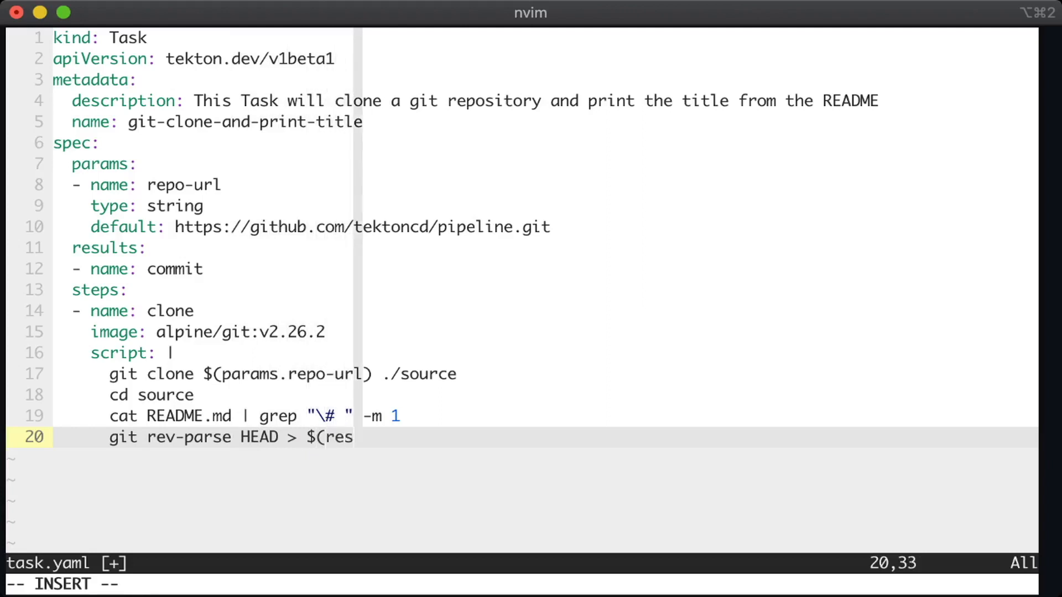
pyautogui.write('ults.c')
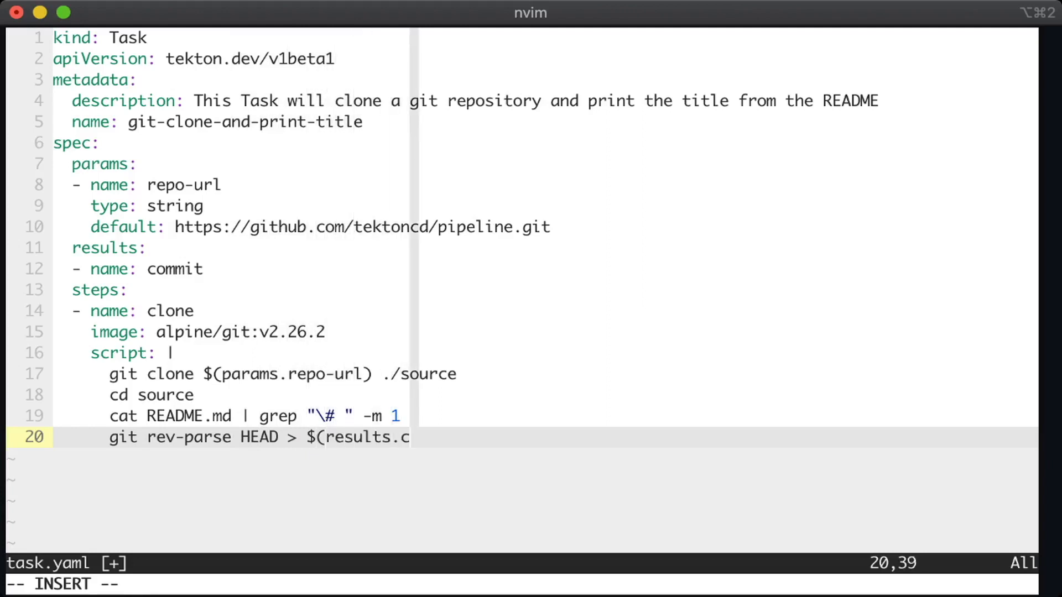
pyautogui.write('ommit.path)')
pyautogui.click(531, 584)
pyautogui.write(':w')
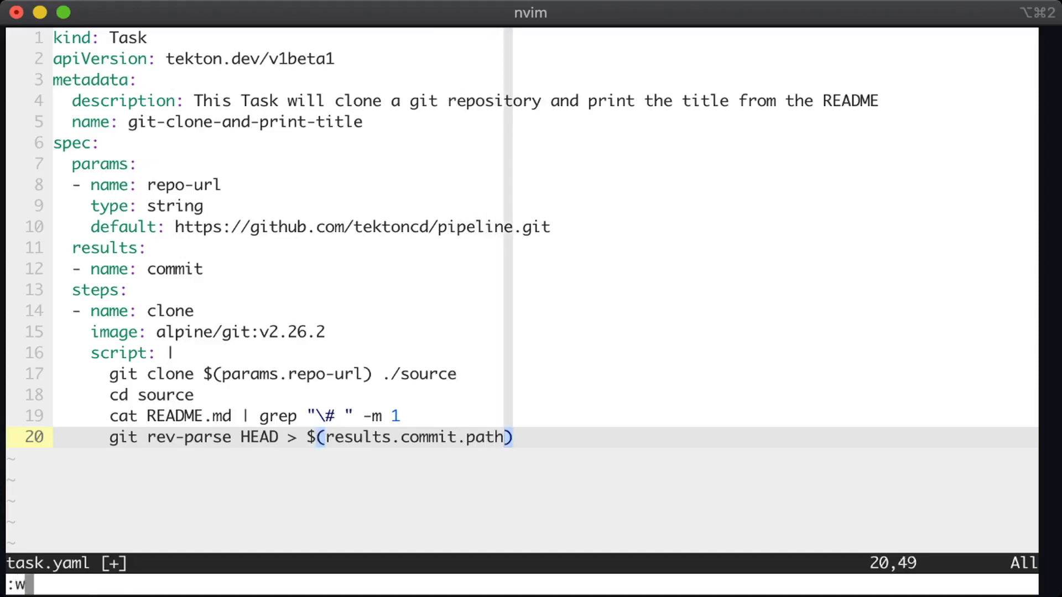
pyautogui.write('q')
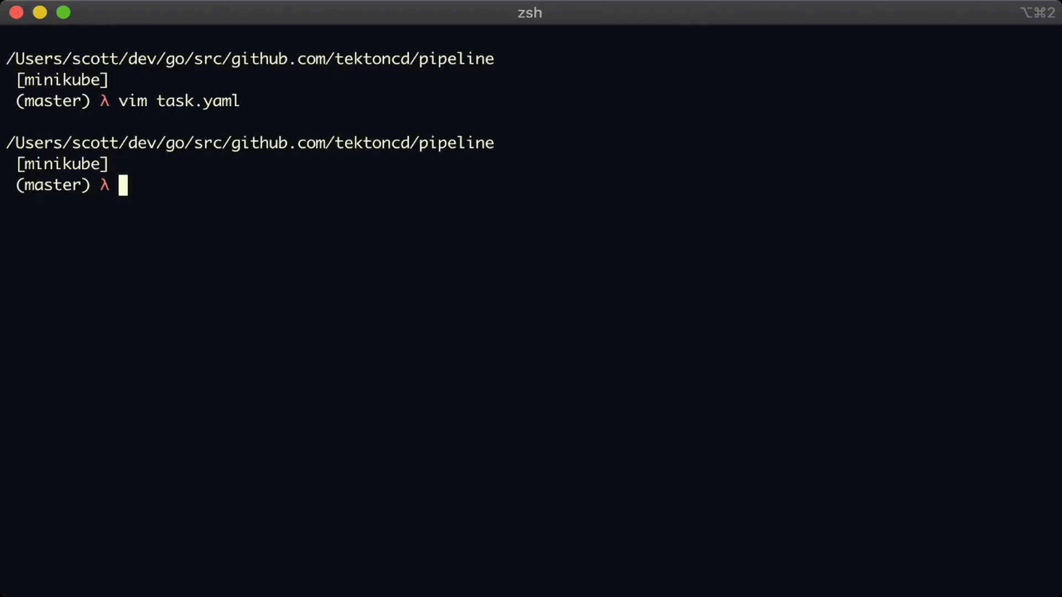
# Create a new TaskRun from taskrun.yaml with kubectl create
pyautogui.write('kubectl apply -f ./task')
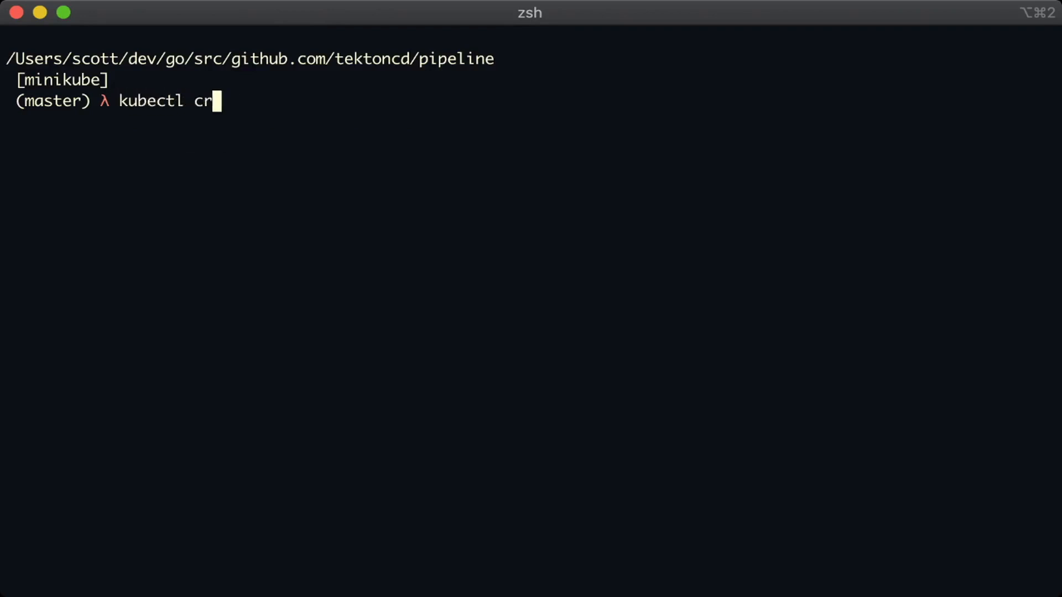
pyautogui.write('eate -f ./taskrun.yaml')
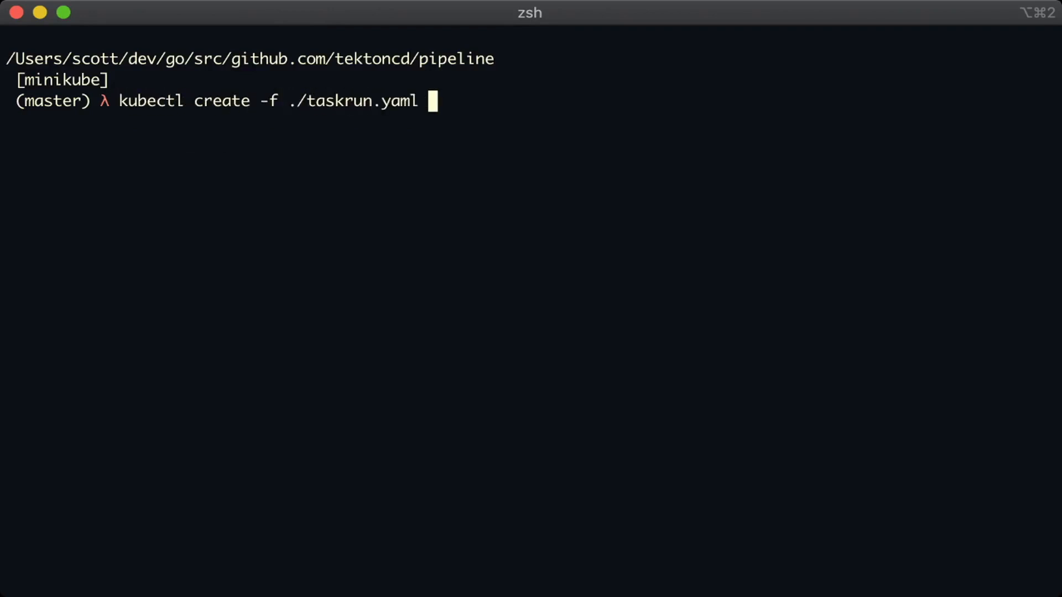
pyautogui.press('Return')
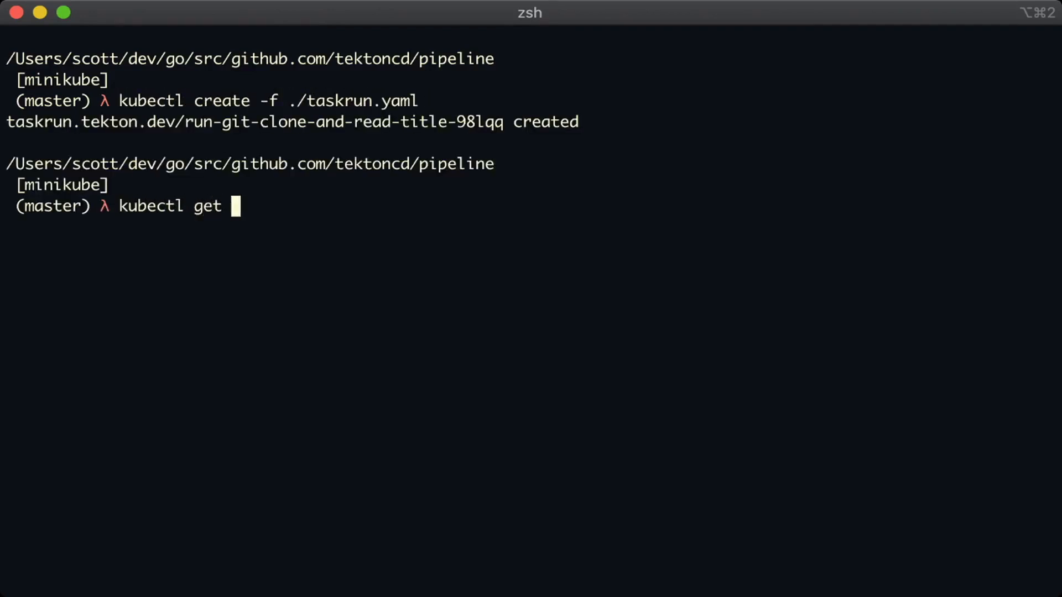
# View YAML of run-git-clone-and-read-title-98lqq and confirm the commit result 781f09427c472571d99519bf90e17809c04c1cef
pyautogui.write('-o yaml taskrun')
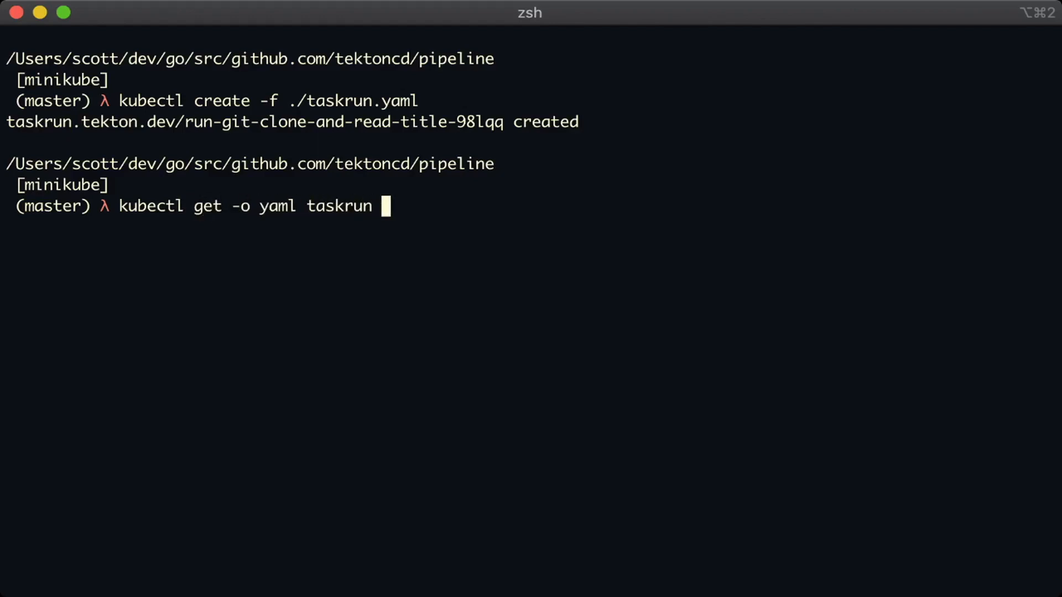
pyautogui.doubleClick(339, 123)
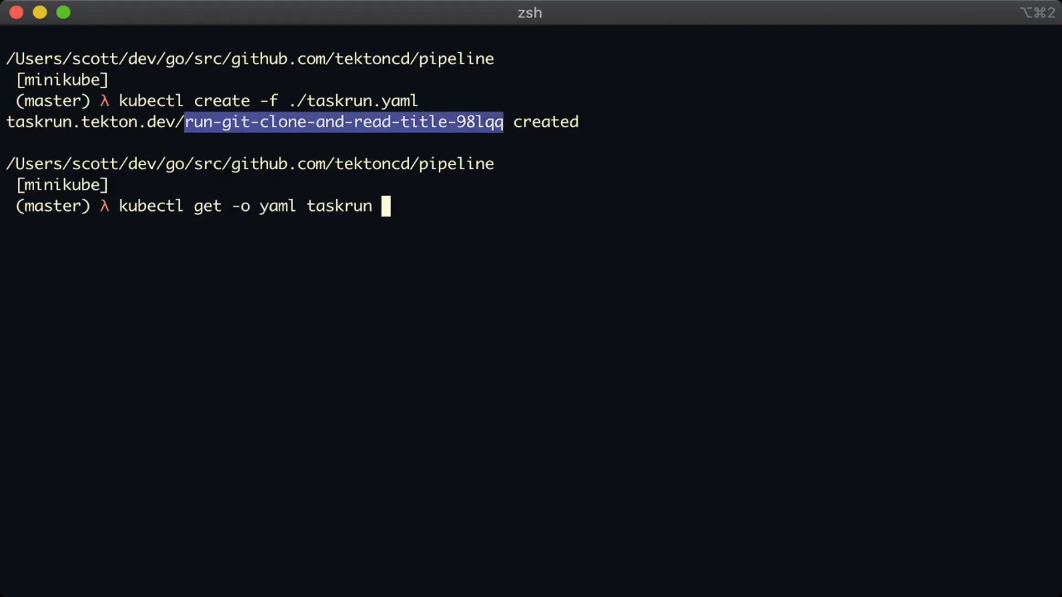
pyautogui.write('run-git-clone-and-read-title-98lqq')
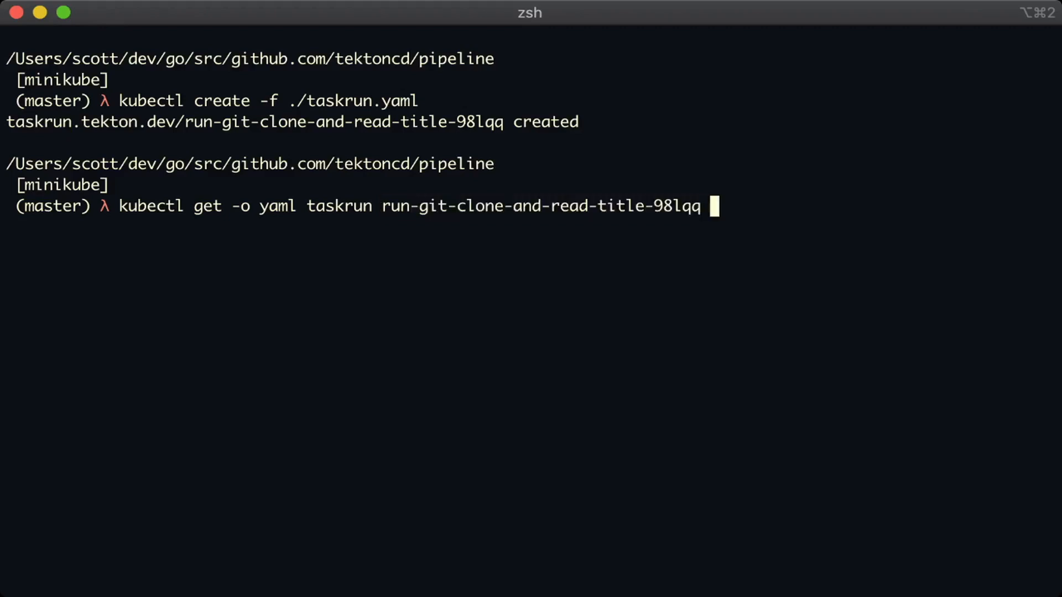
pyautogui.press('Return')
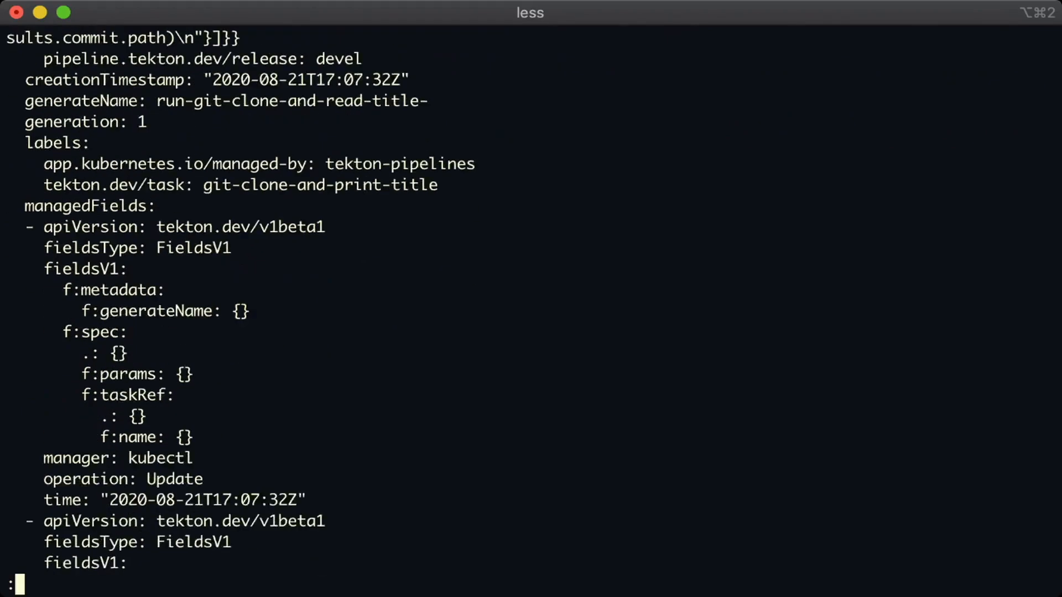
pyautogui.scroll(-3)
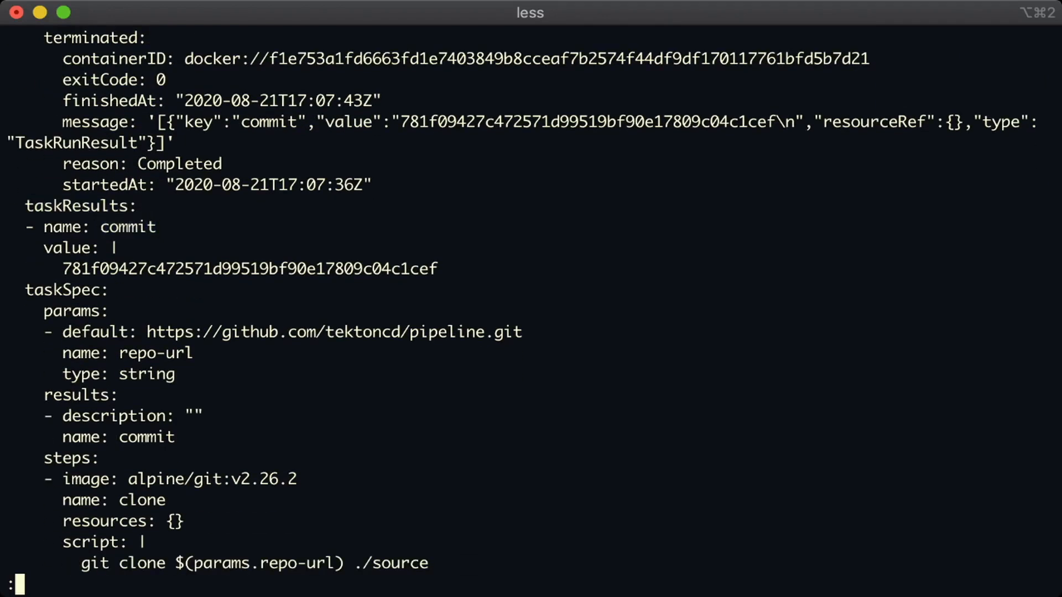
pyautogui.doubleClick(249, 269)
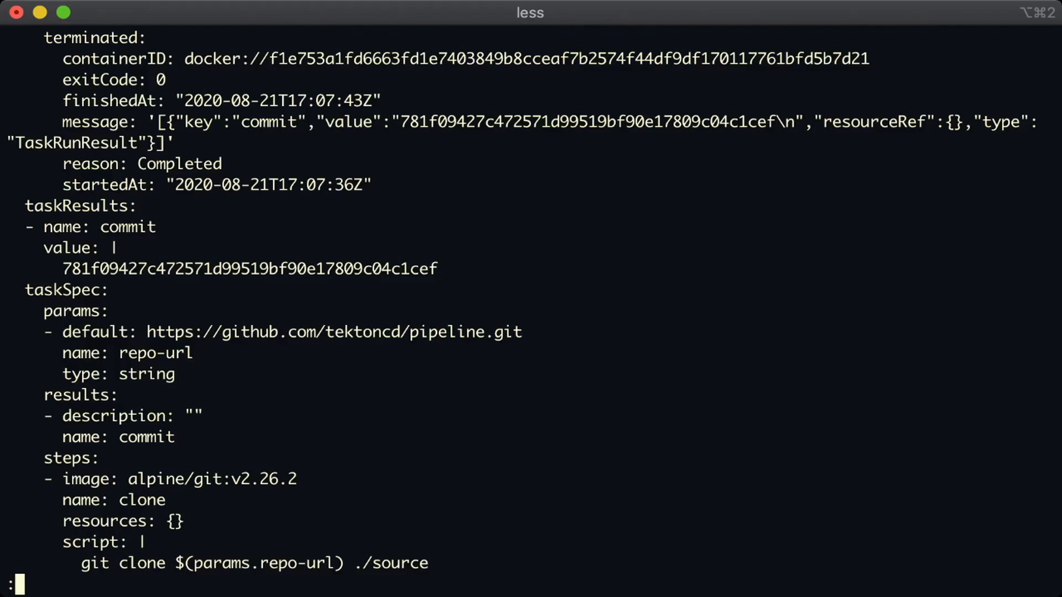
pyautogui.press('q')
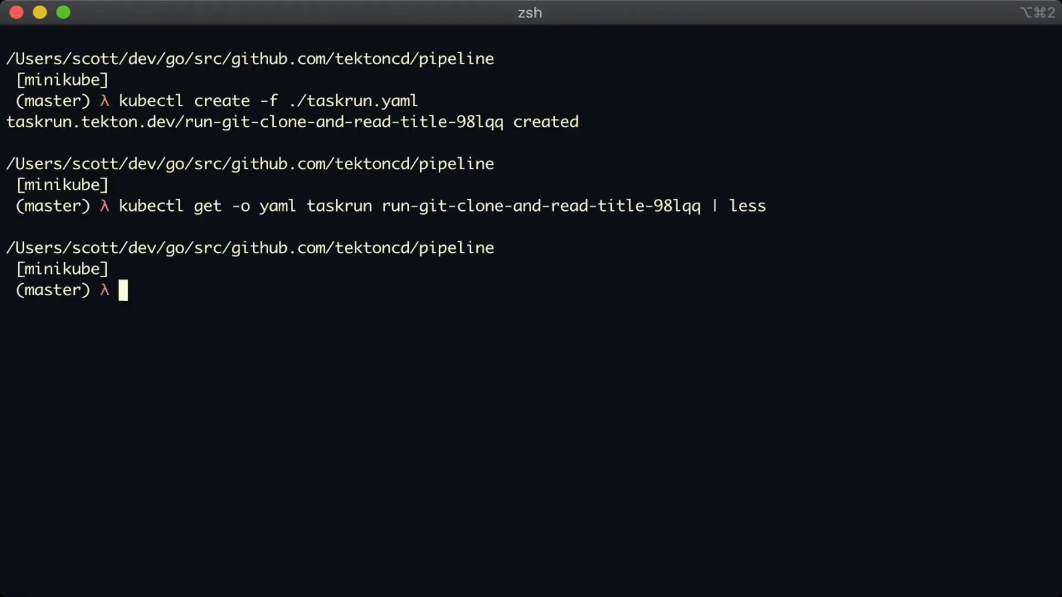